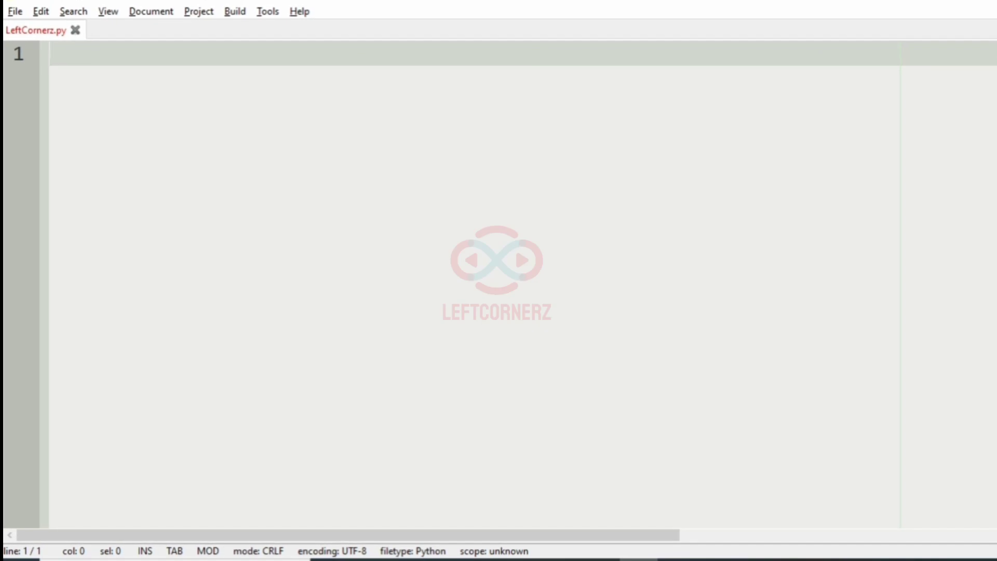
Write the input notes 'Integer N' and 'N cards -> rank+type' as the first two lines
type("integer")
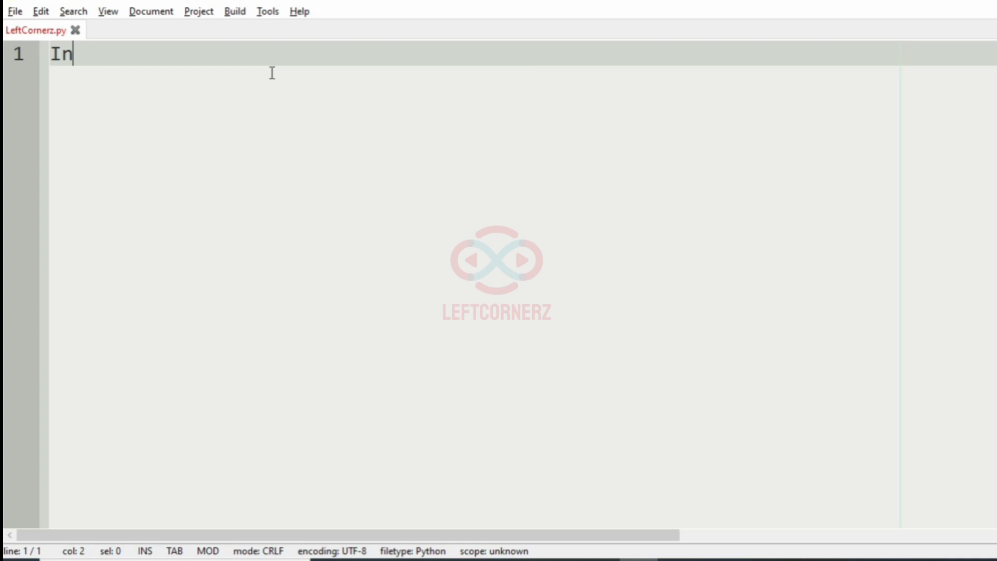
type("teger N")
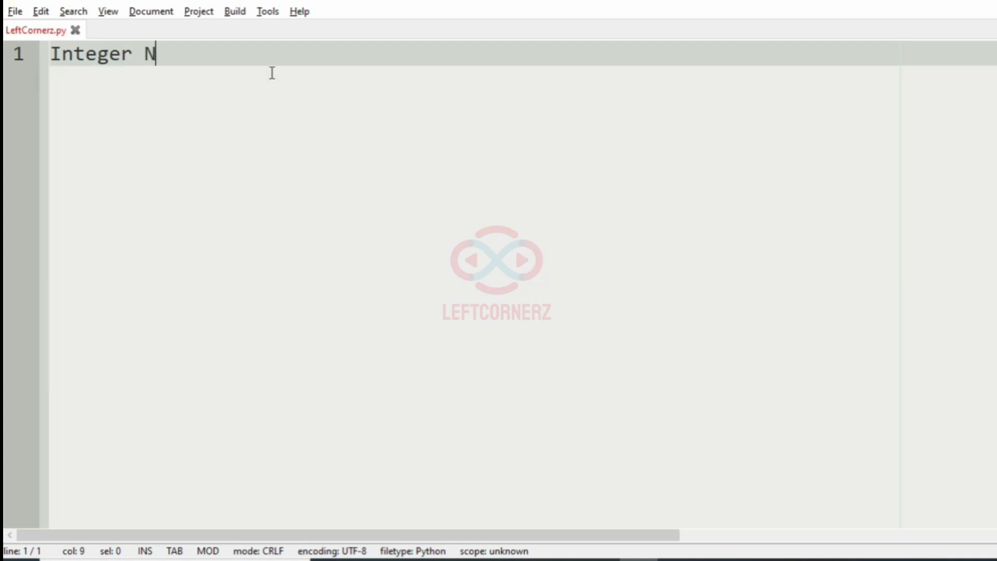
key("Enter")
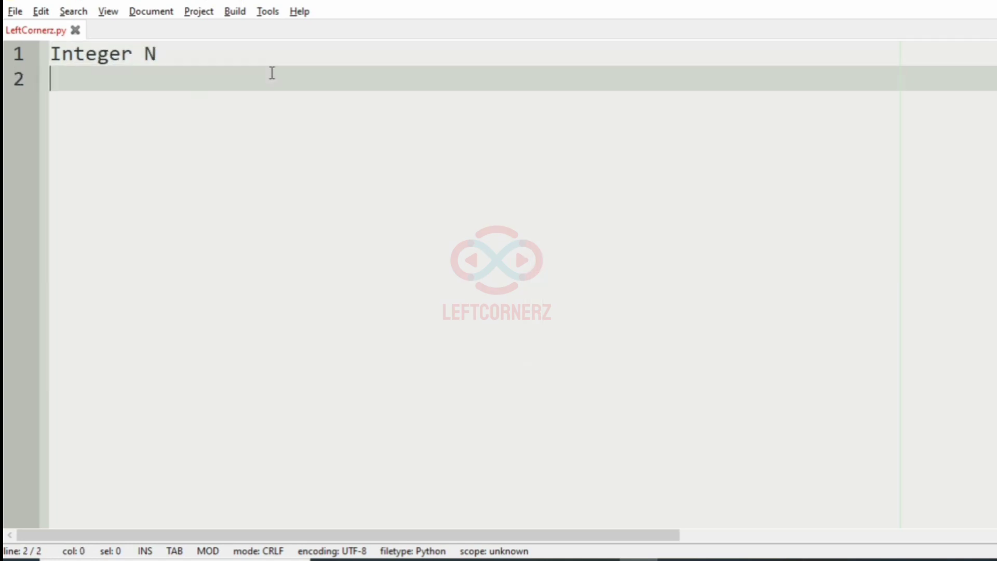
type("N ca")
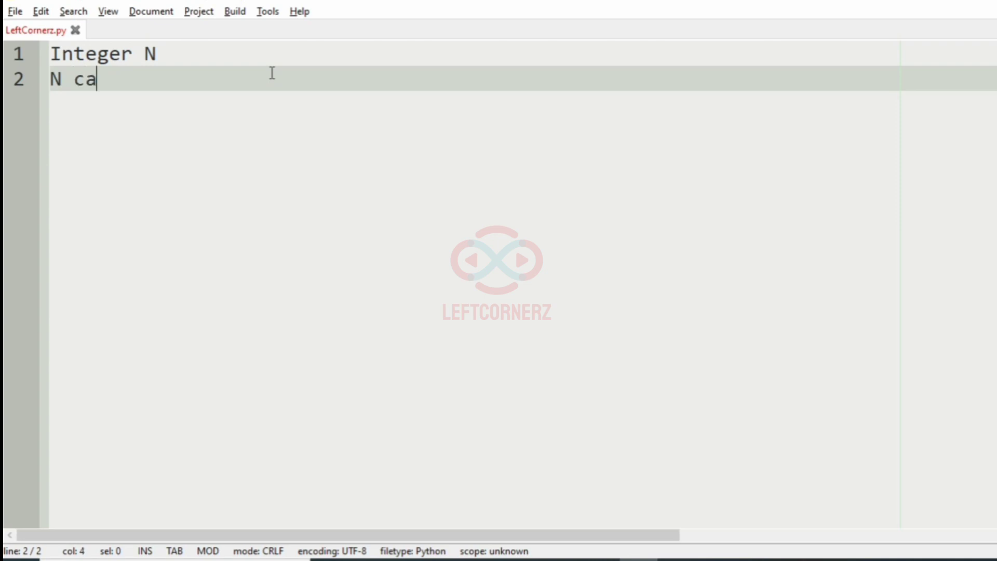
type("rds")
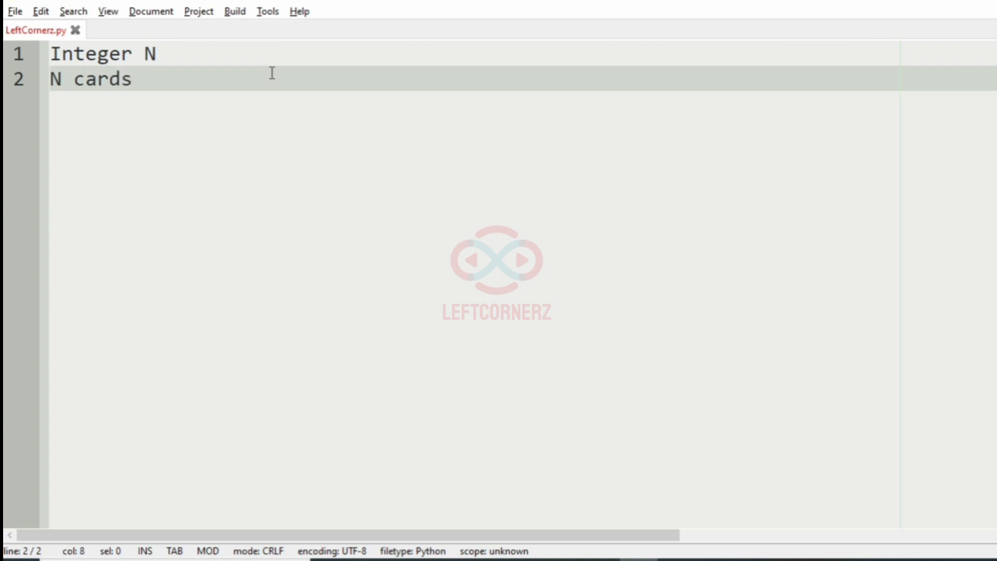
type("->")
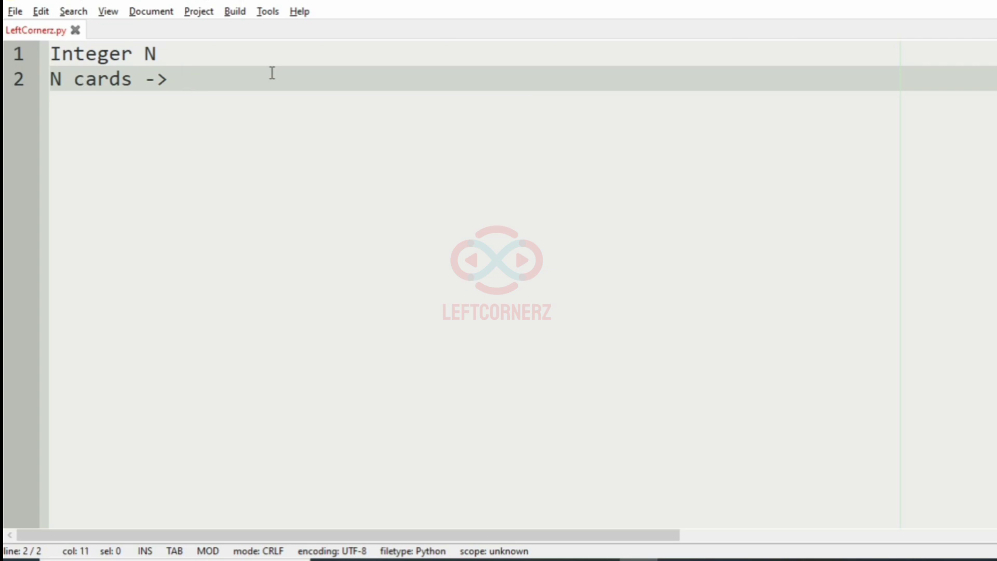
type("rab")
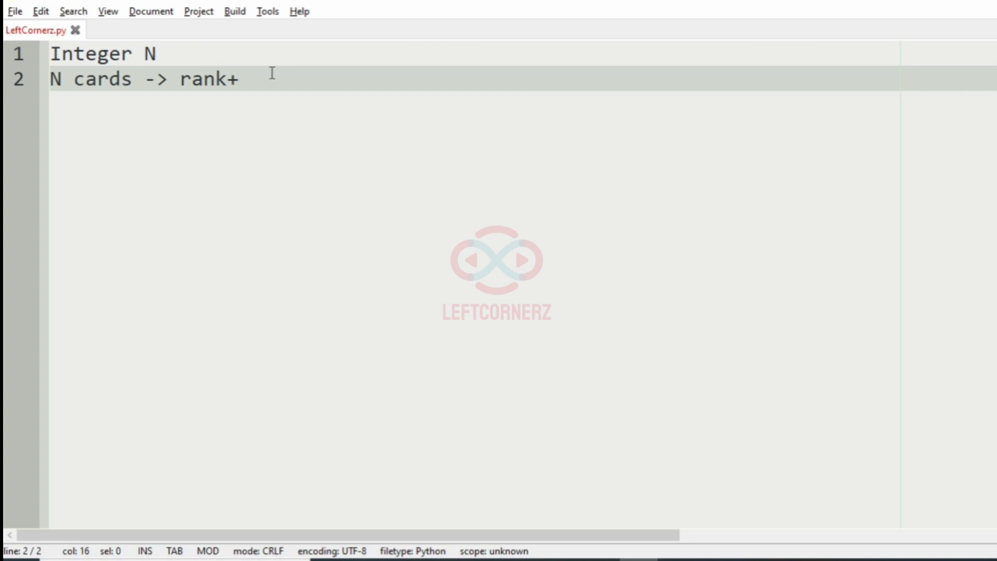
type("type")
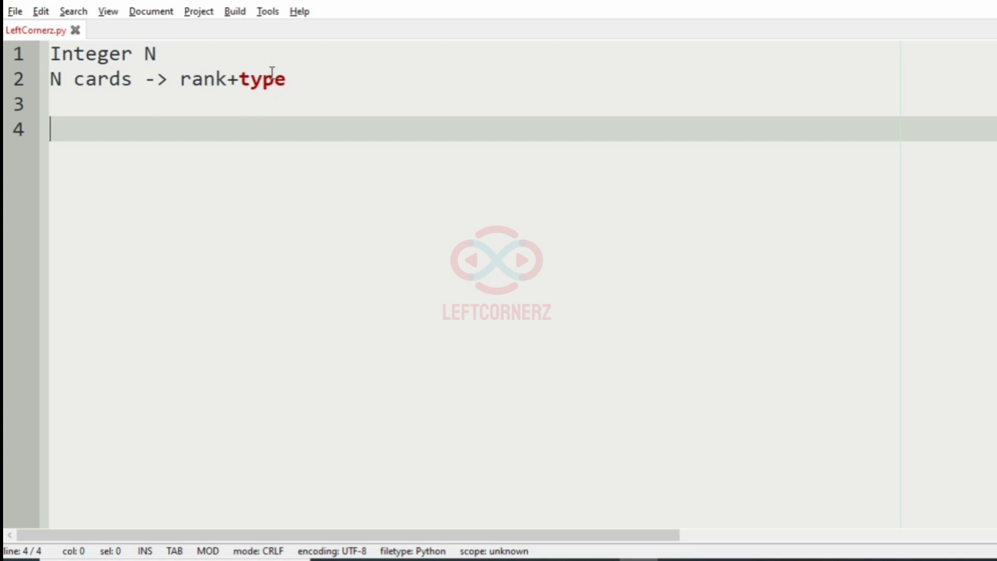
Add the ranks note 'ranks -> A23456789JQK'
type("raks")
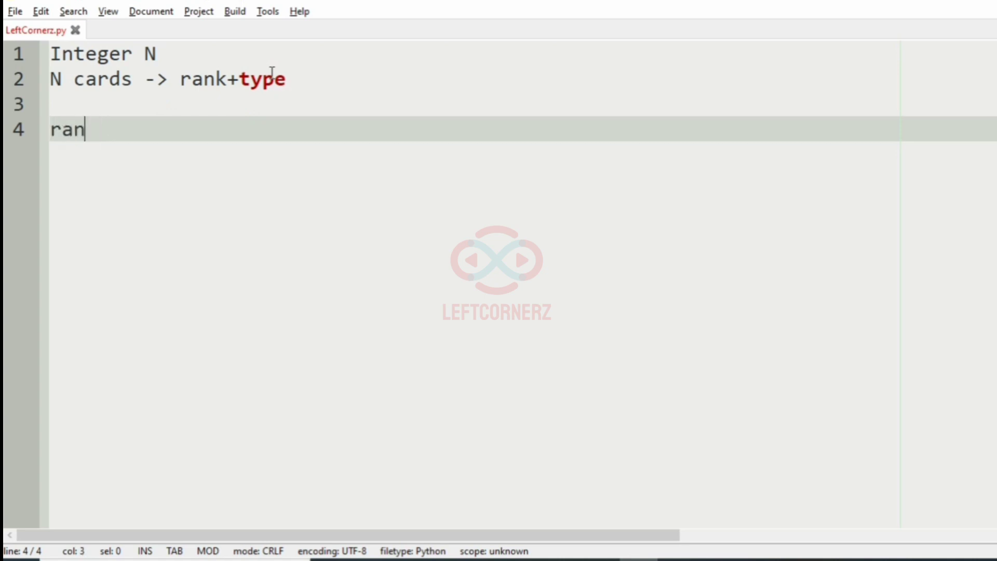
type("ks ->")
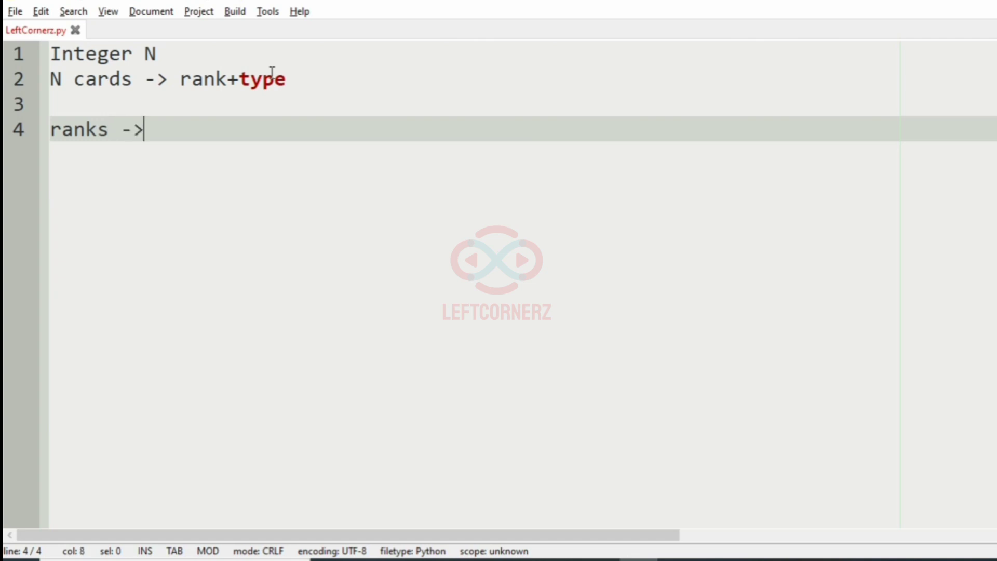
type("A234")
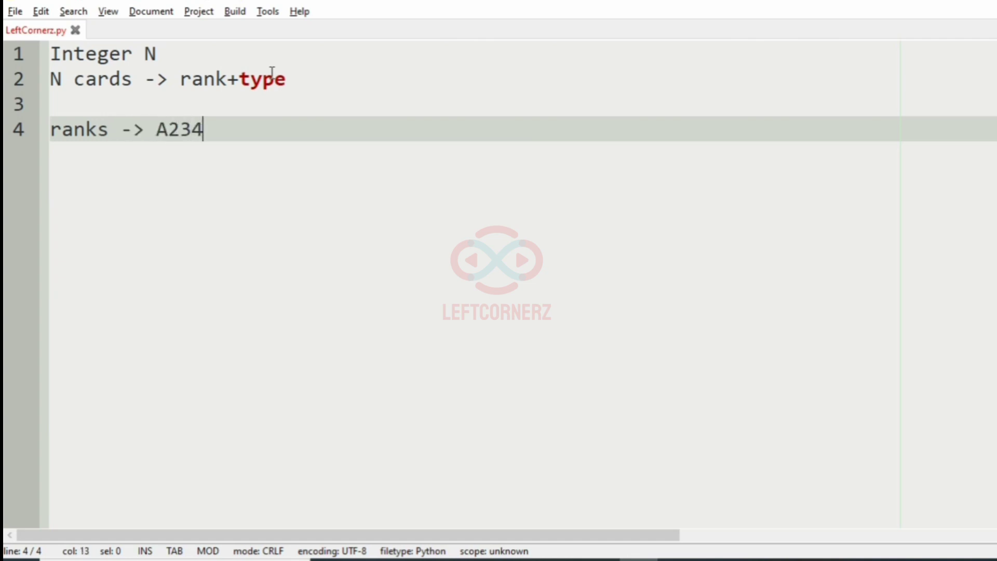
type("567890")
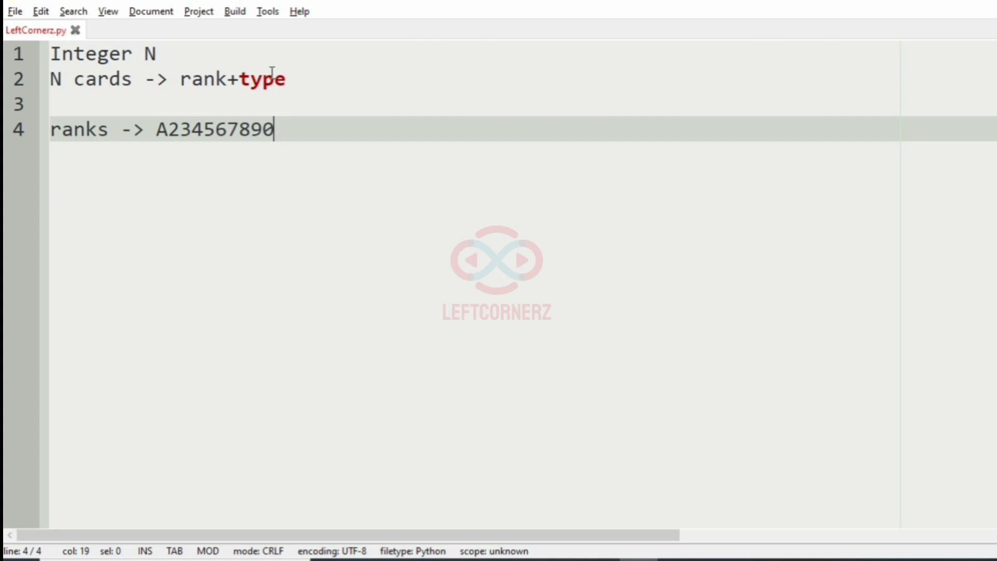
key("Backspace")
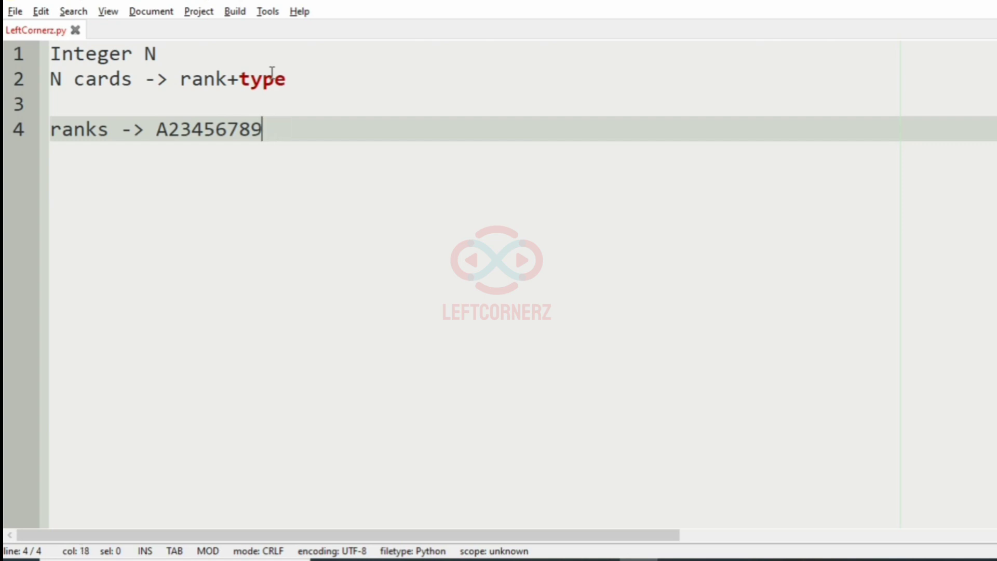
type("jq")
type("t")
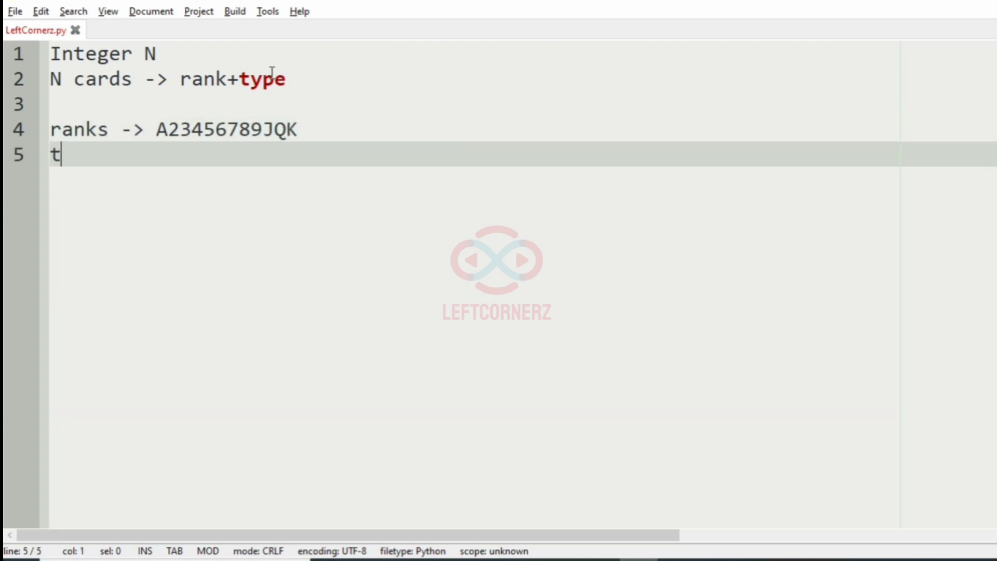
Add the types note 'type -> C(clubs),D(diamond),H(hearts),S(spade)'
type("ye")
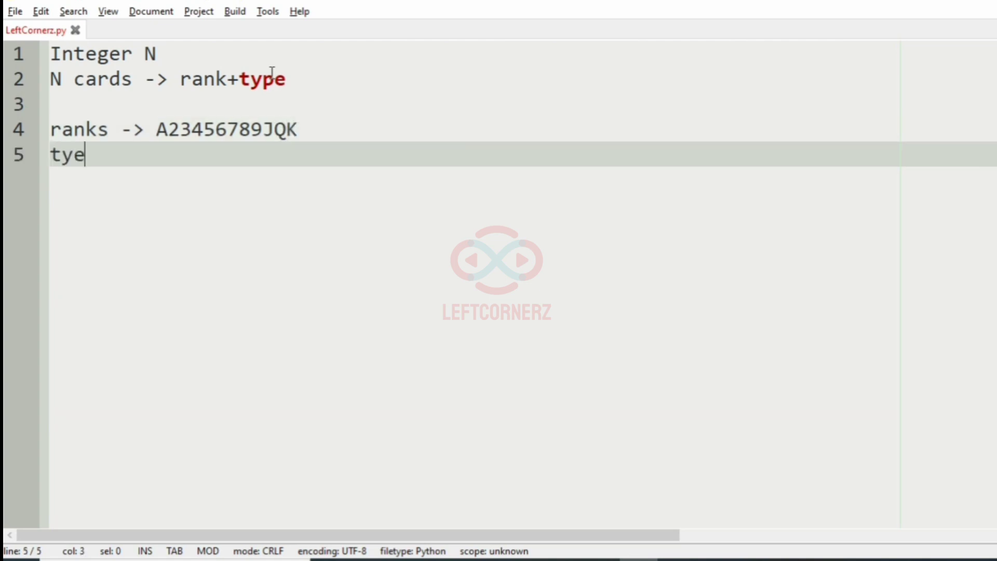
type("p")
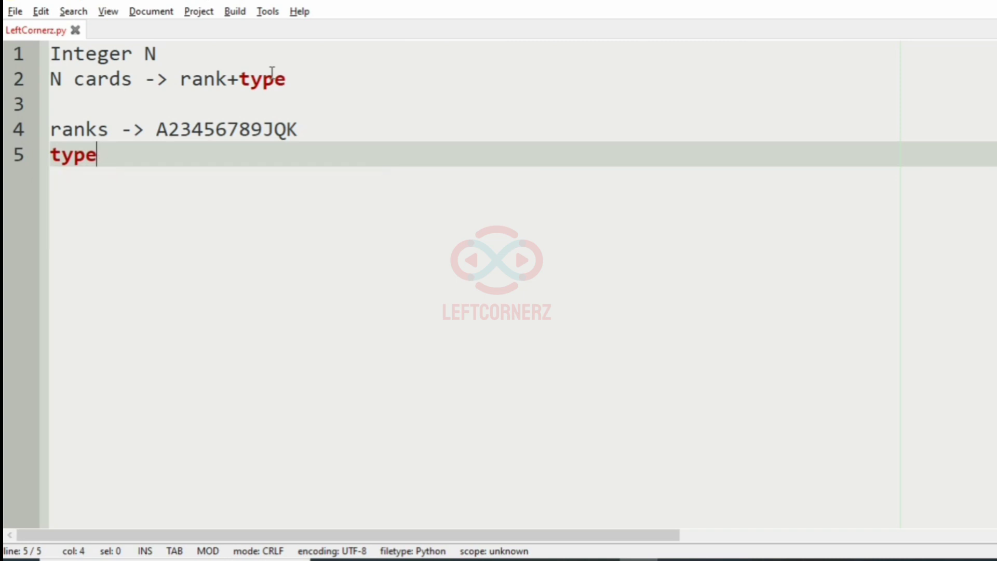
type("-> C")
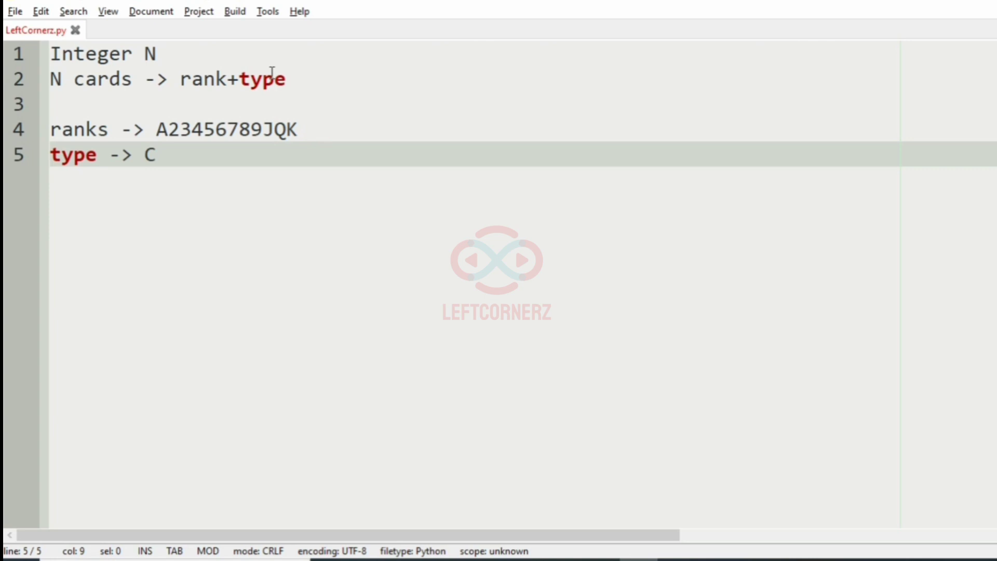
type("(clubs)")
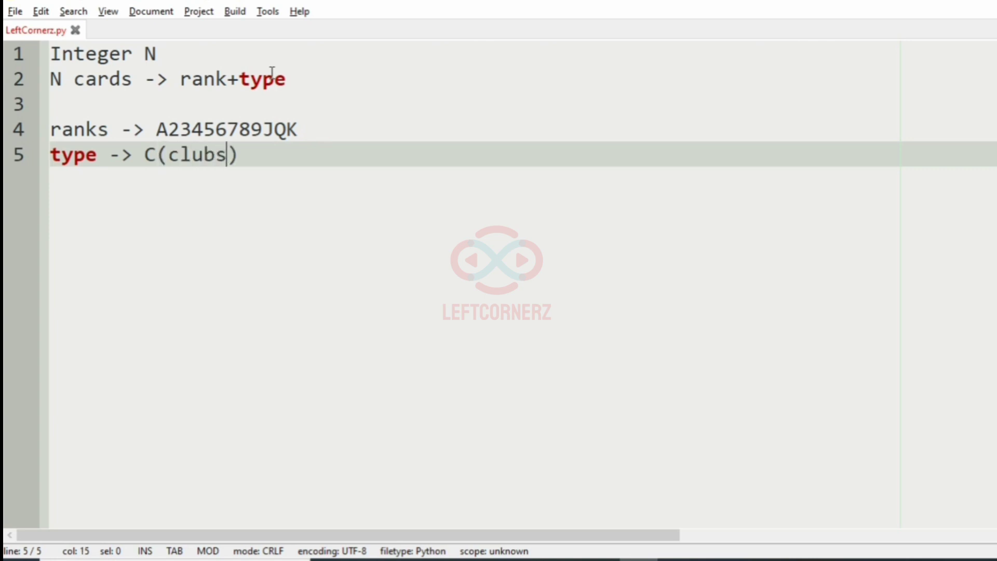
type(",")
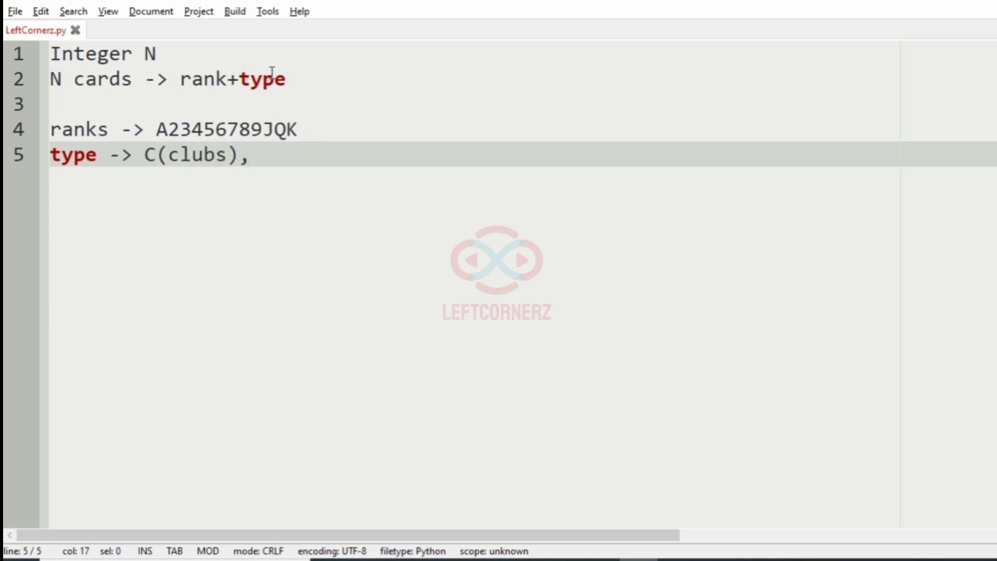
type("D()")
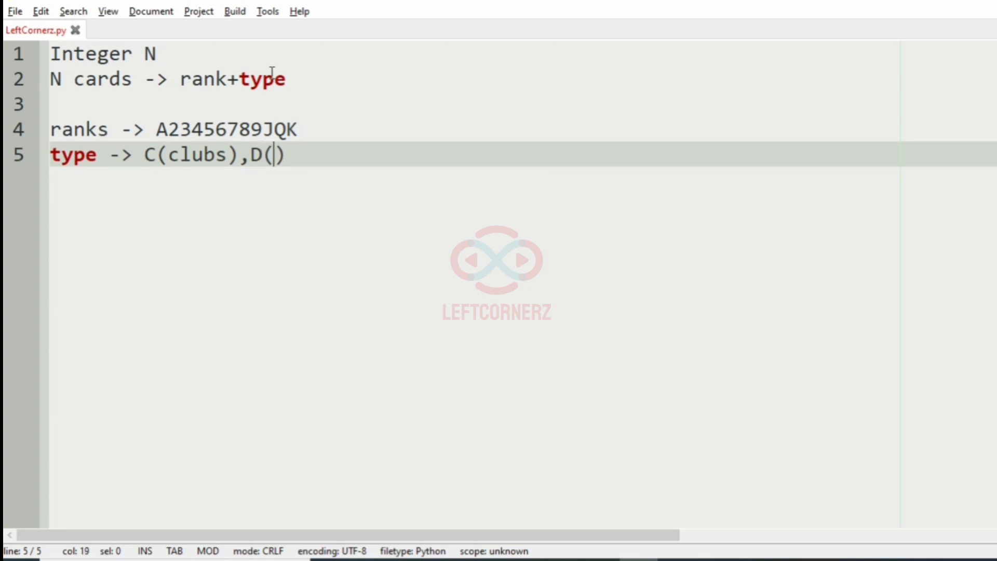
type("diam")
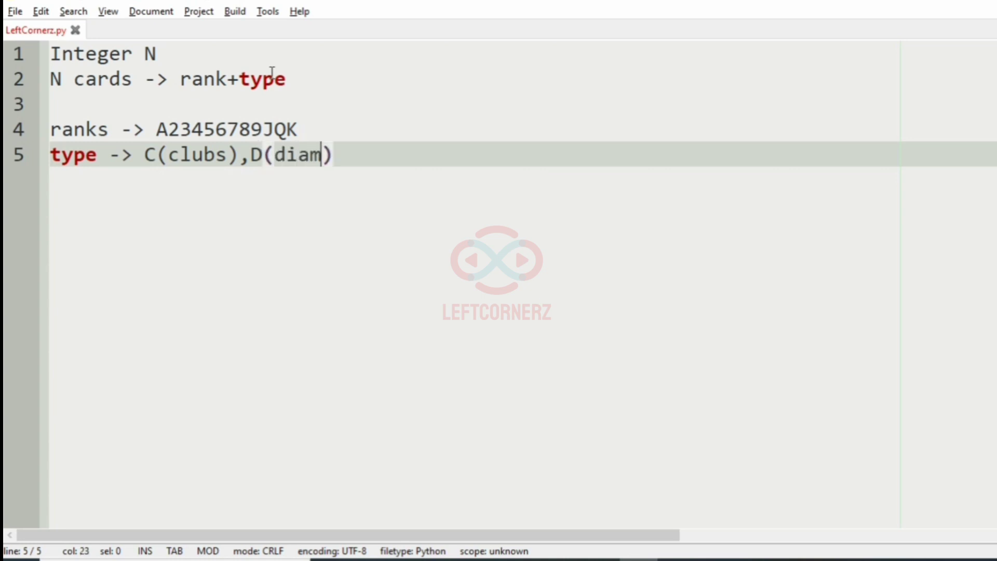
type("ond")
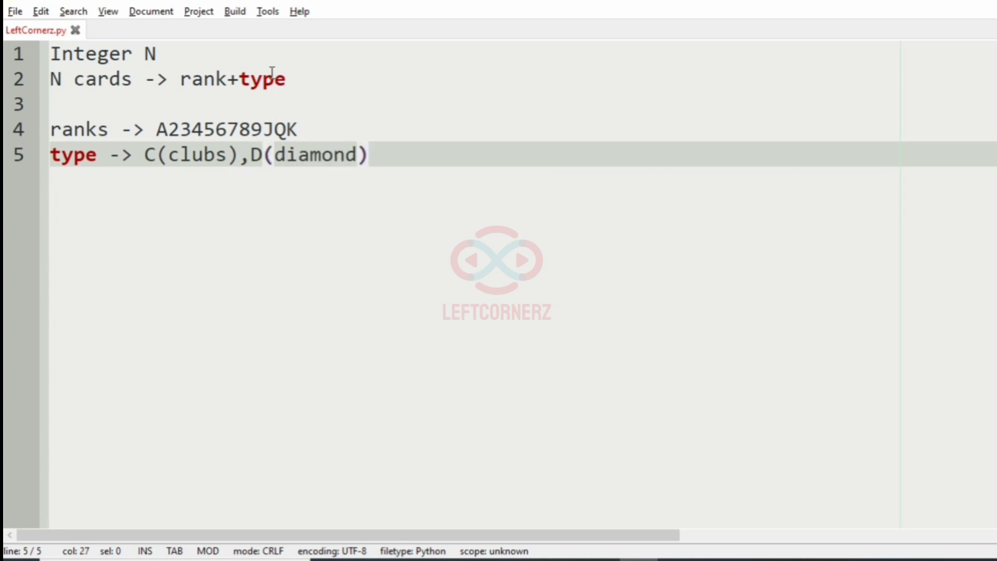
type(",H(")
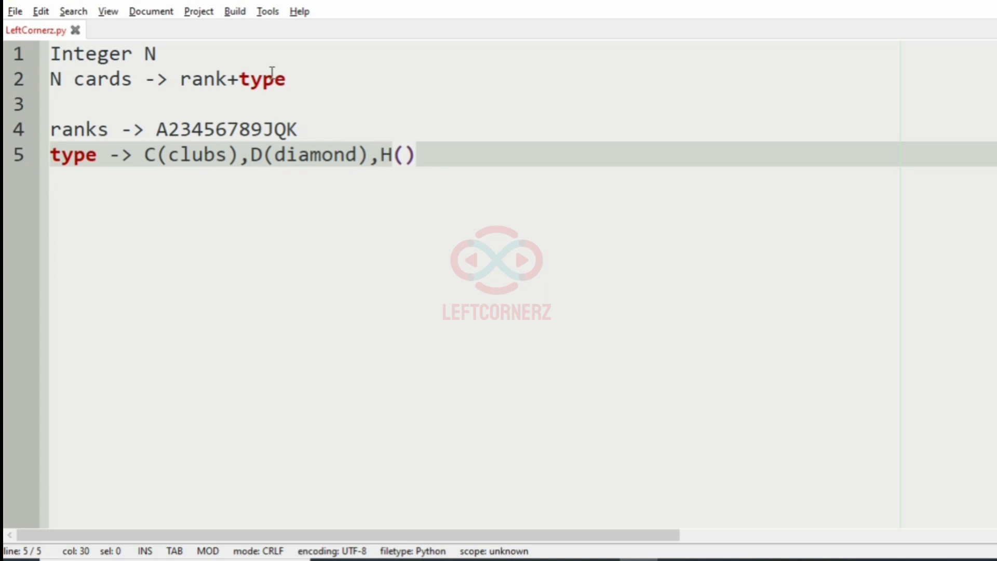
type("heart")
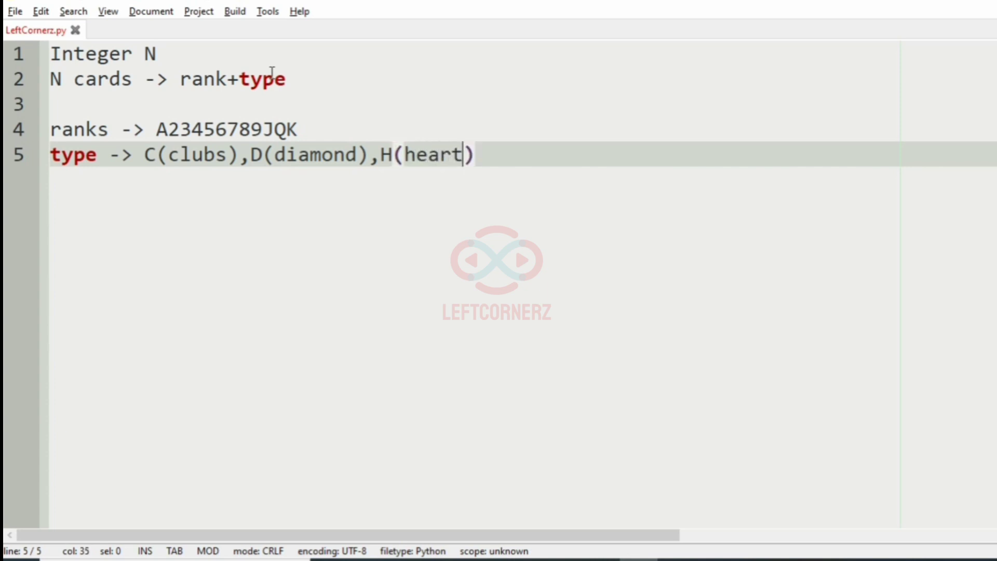
type("s),")
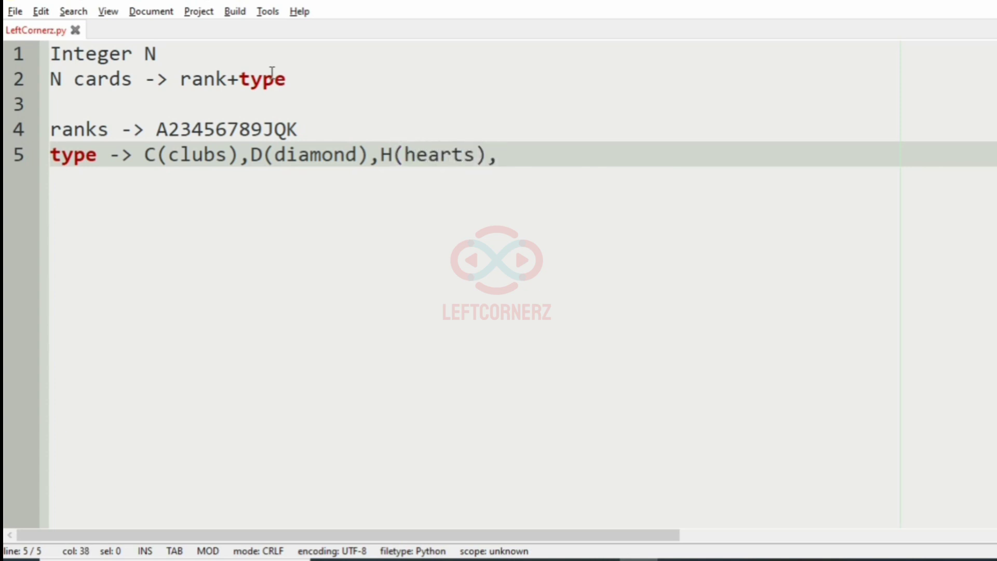
type("S()")
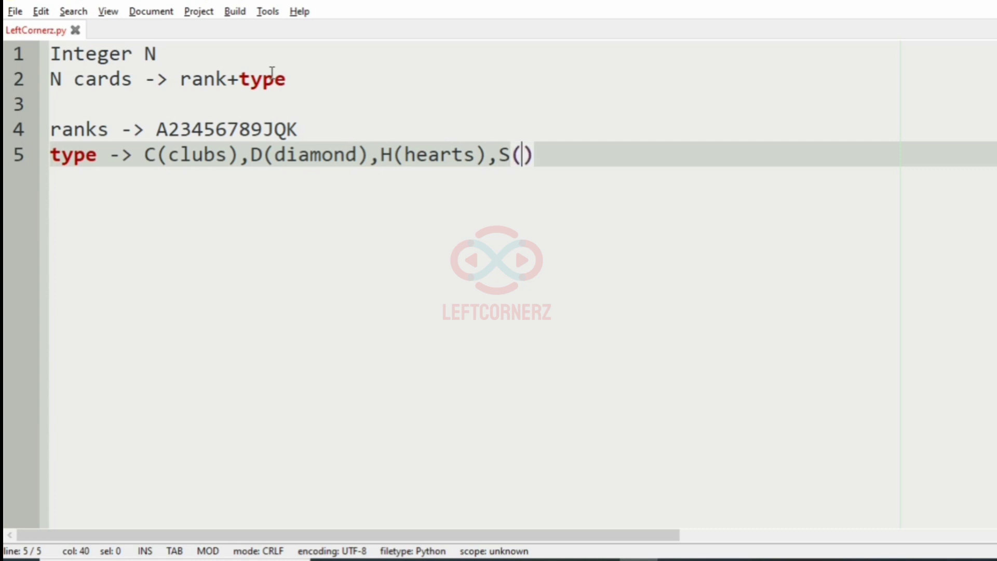
type("spade")
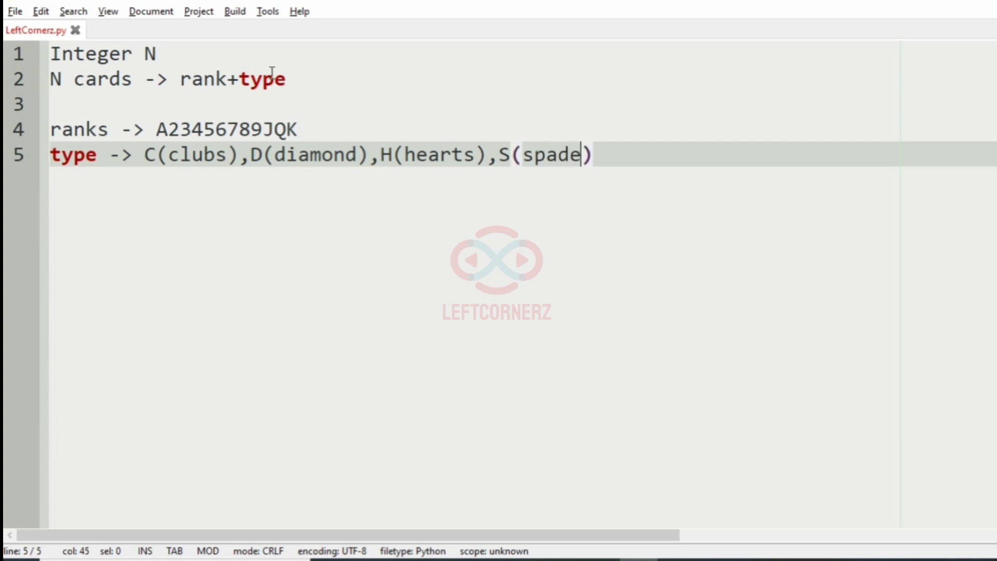
key("Enter")
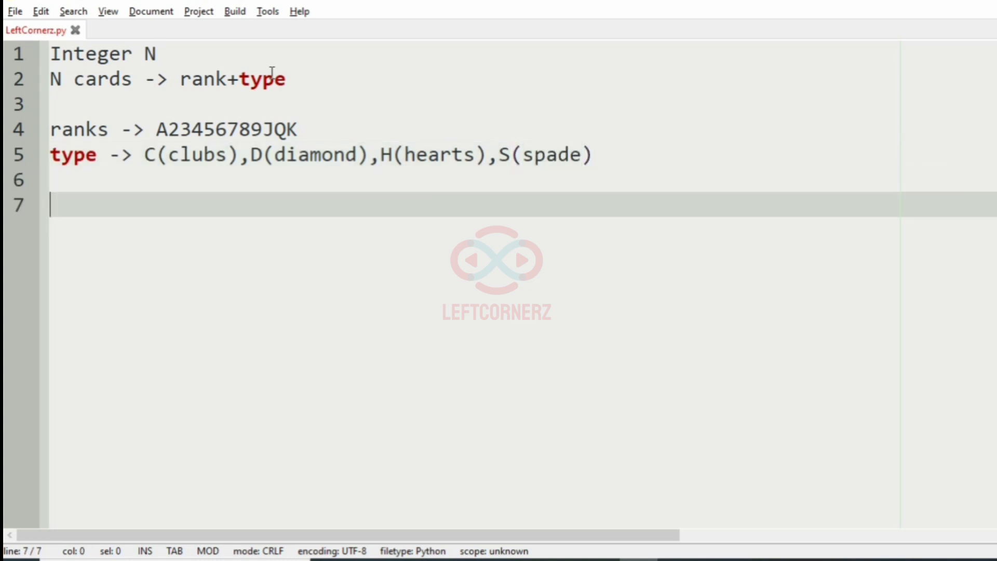
Write the rule to print the available cards of each type based on rank
type("Print the")
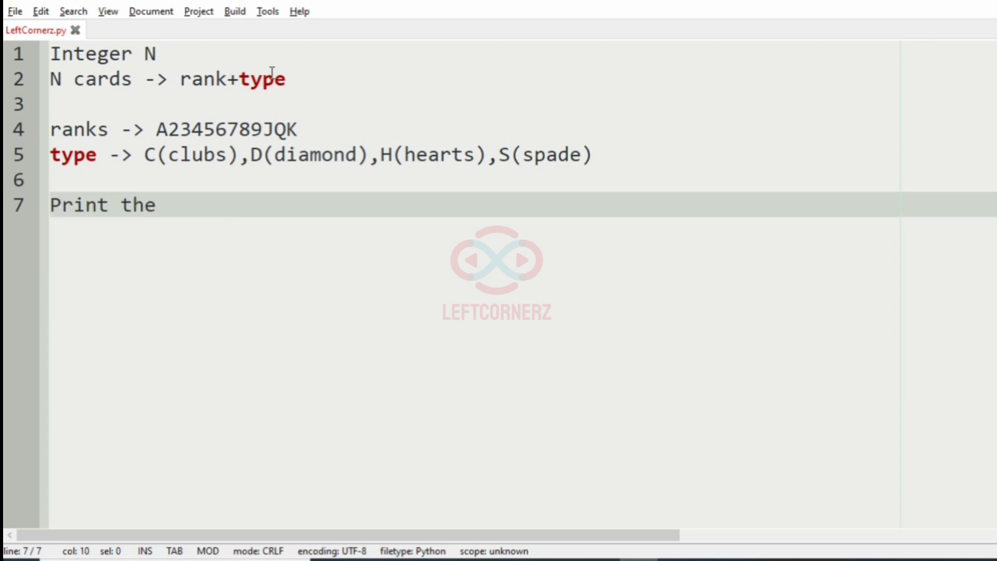
type("card")
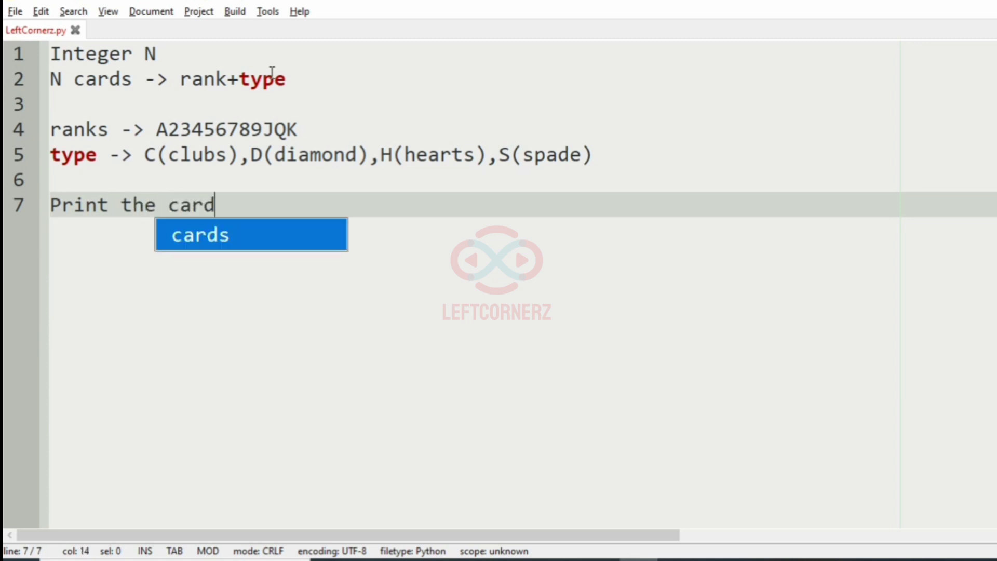
type("s ava")
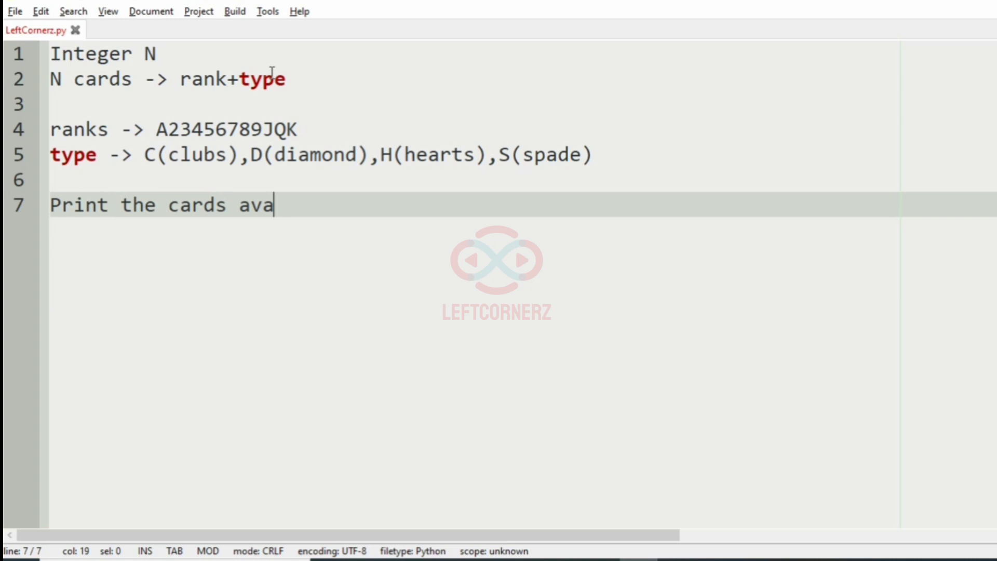
type("ilab")
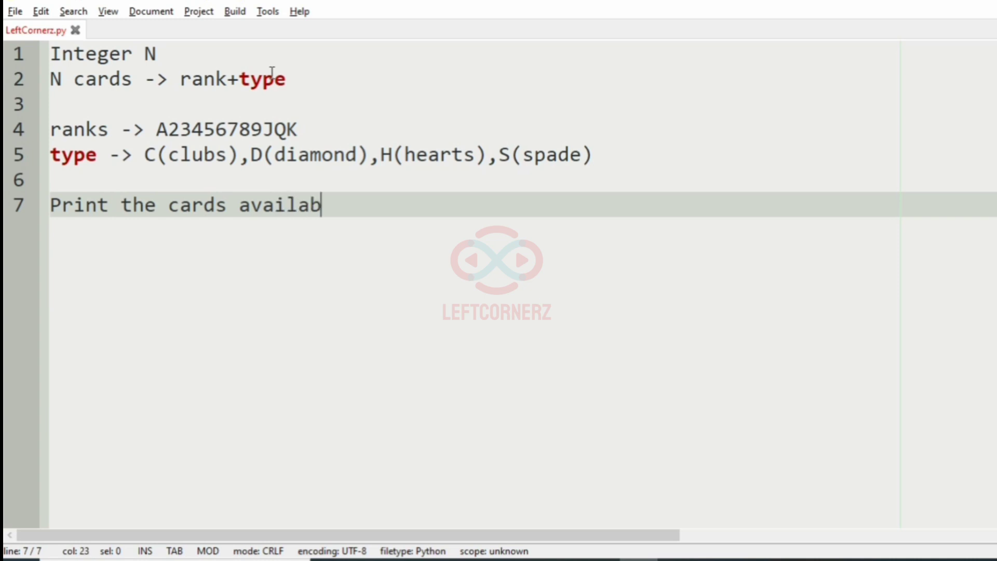
type("le in")
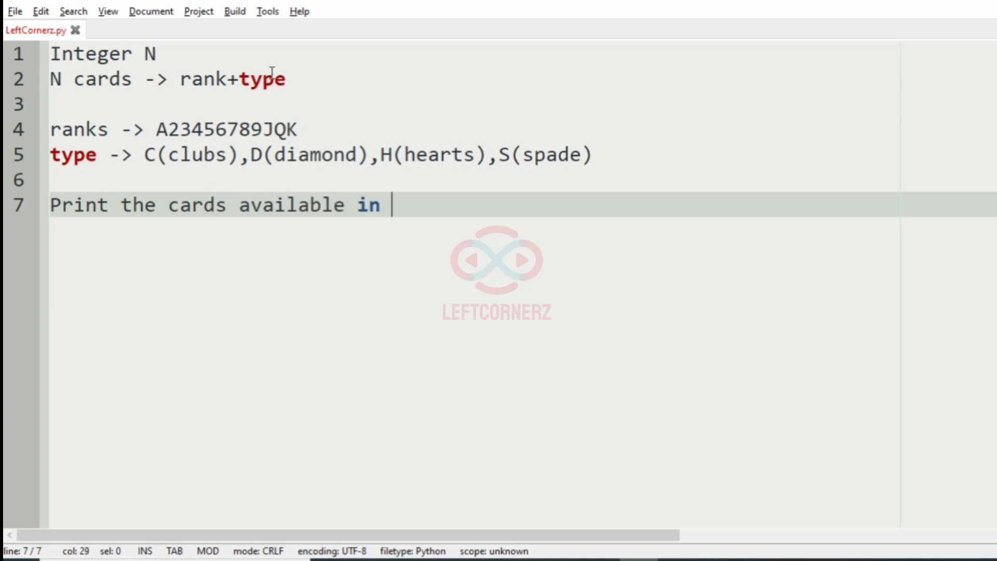
type("each rank")
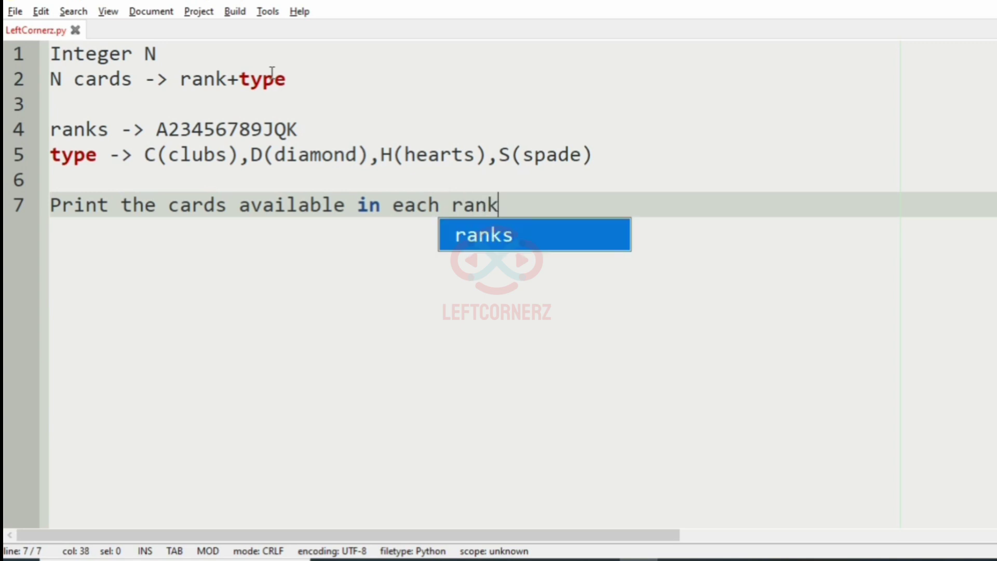
type("based")
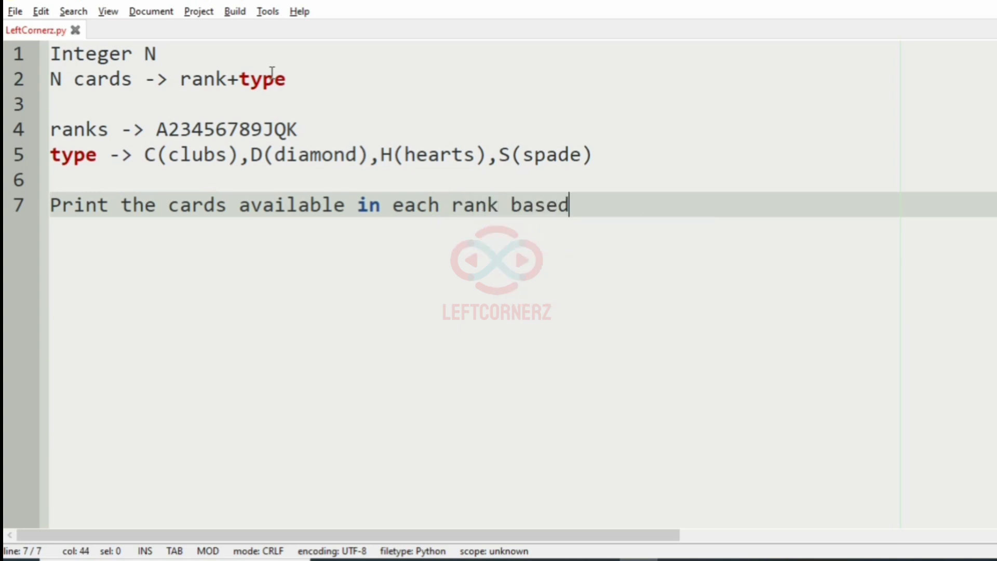
type("on the")
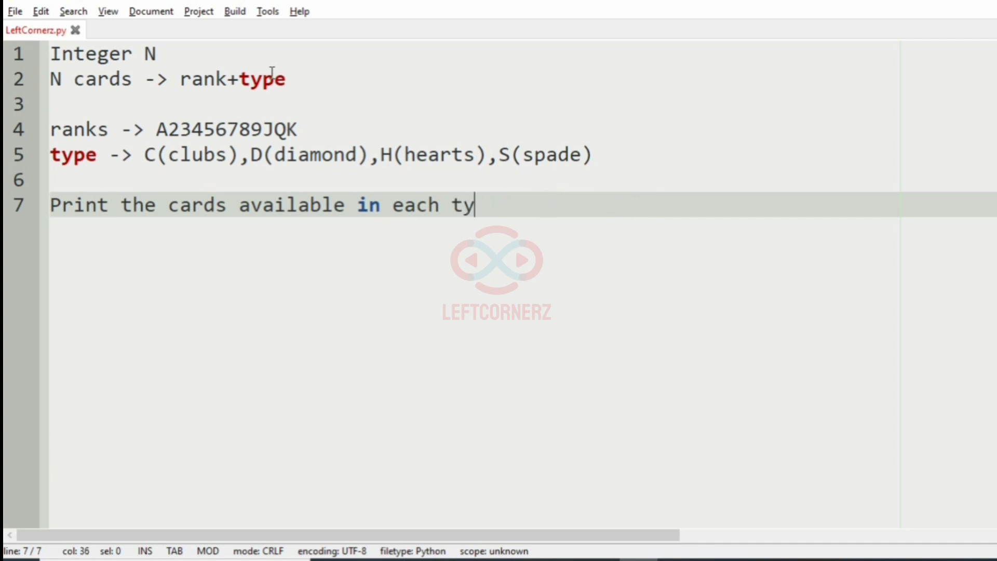
type("pe baes")
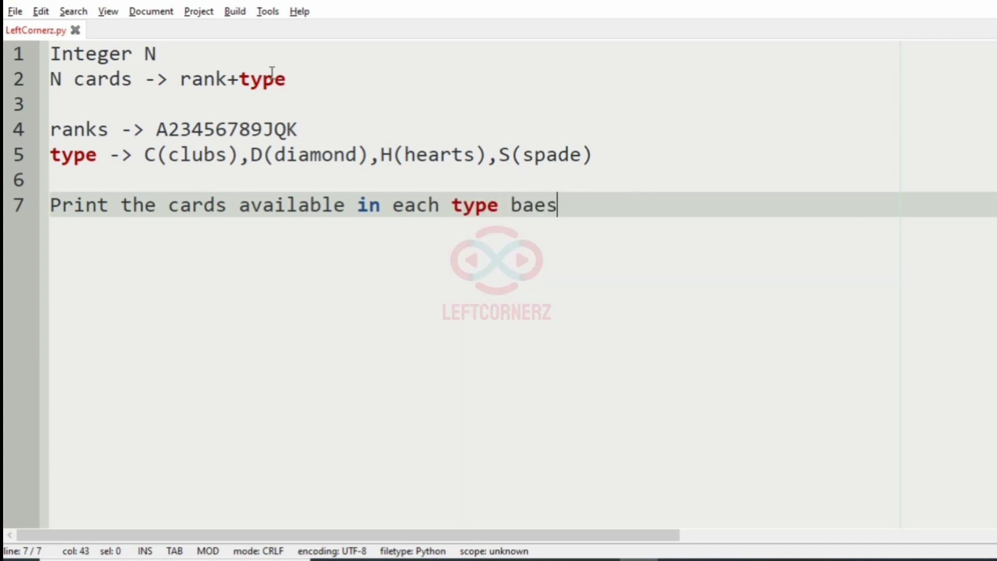
type("based on the r")
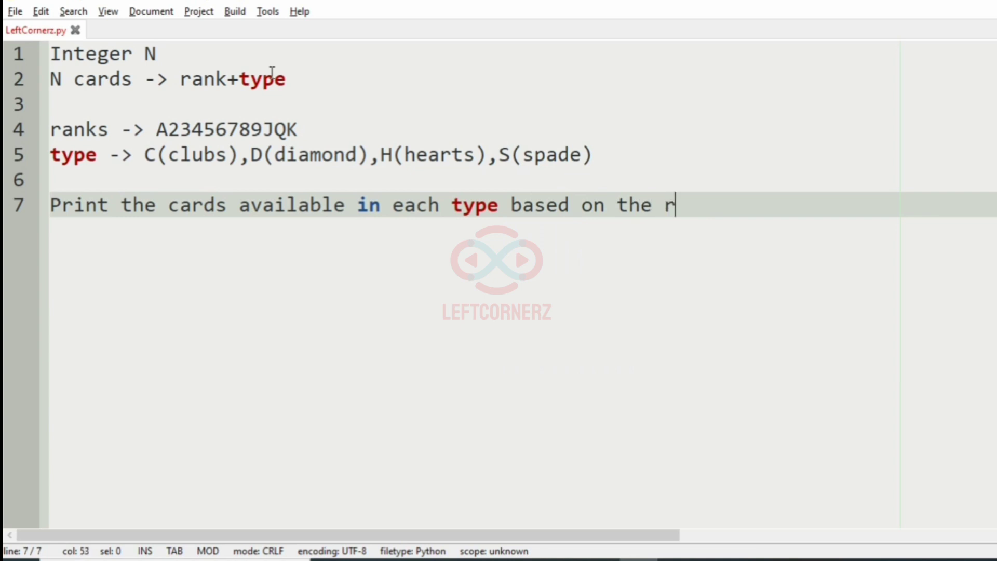
type("anks")
type("If")
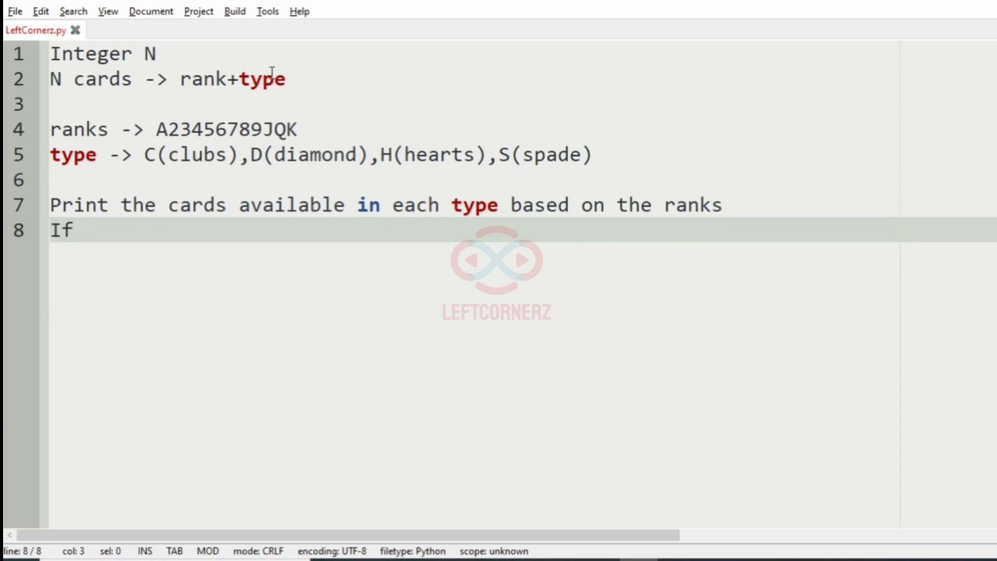
Add the rule to print -1 when no cards of a type exist, then start the sample with 10
type("there are")
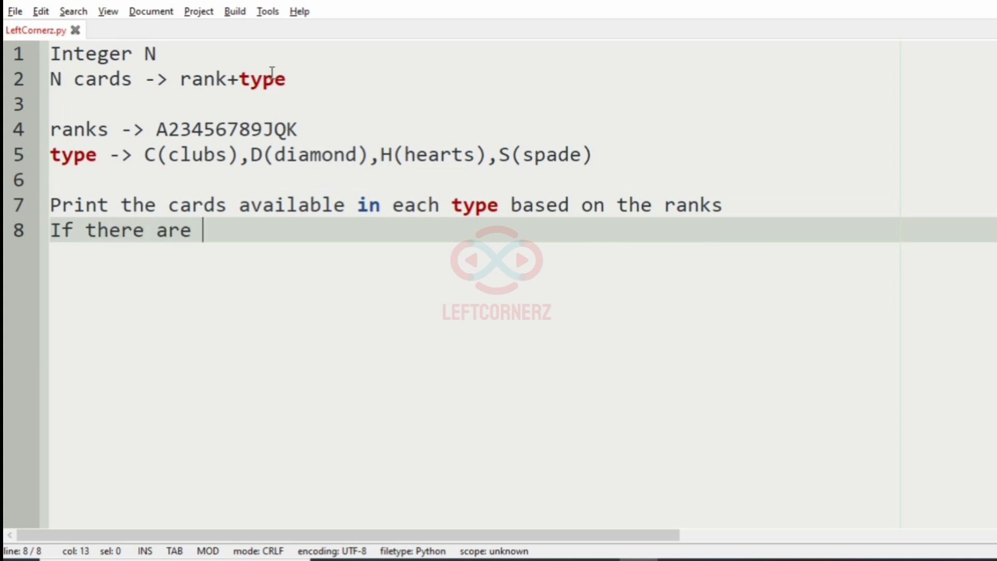
type("no card")
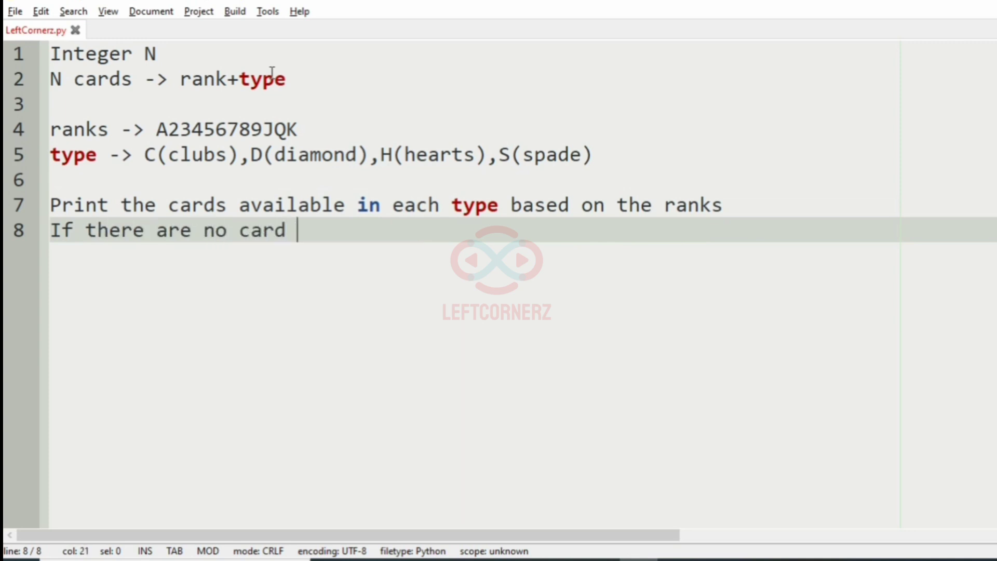
type("s available in tha")
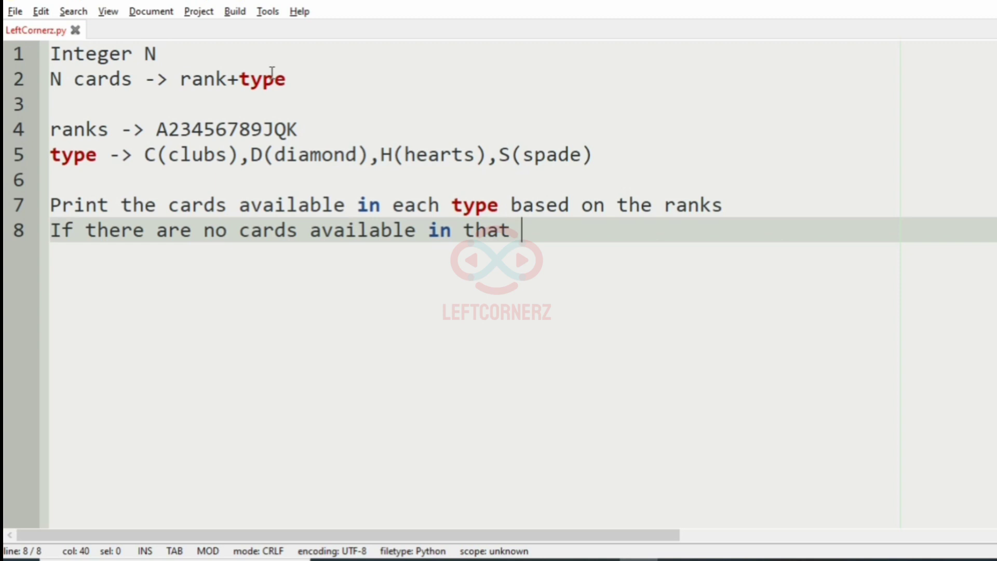
type("type")
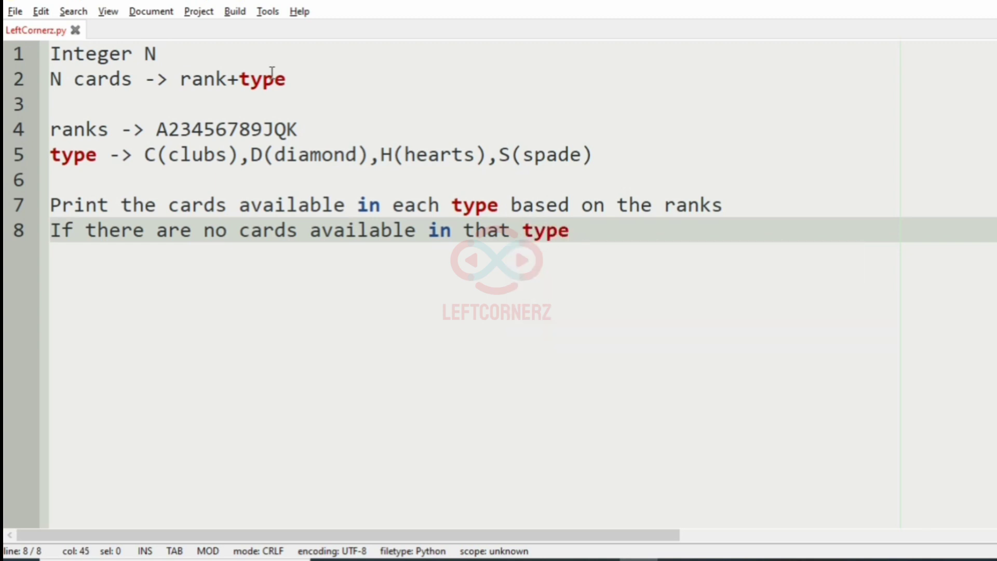
type(",Pri")
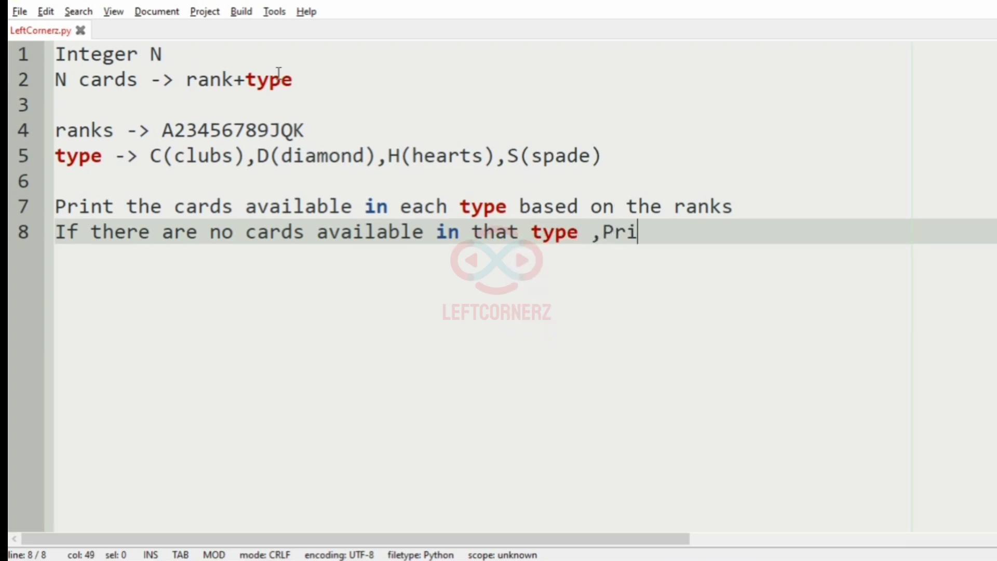
type("nt -1")
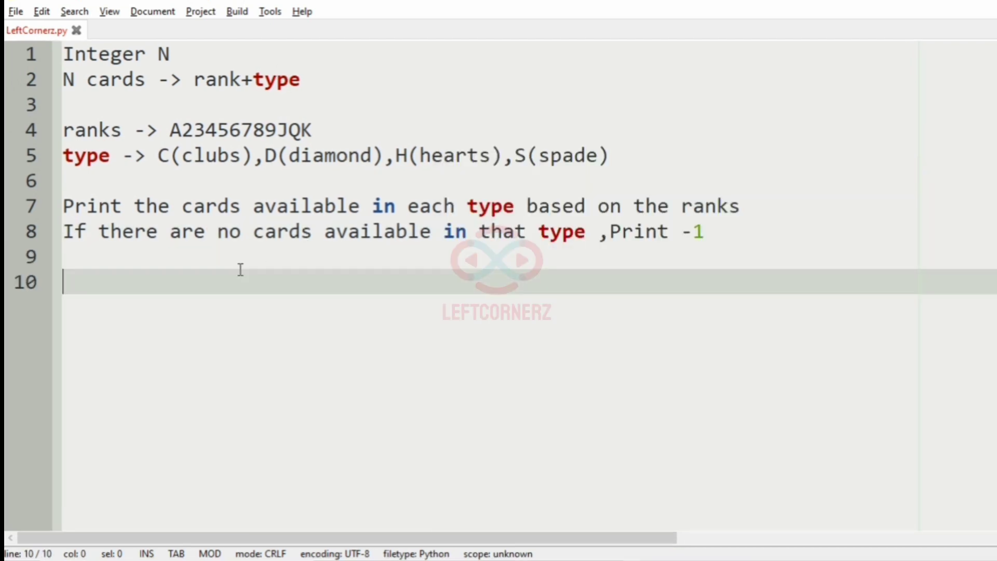
type("10")
type("AD 2D 3D 4S 5C 6C JH QH KH AH")
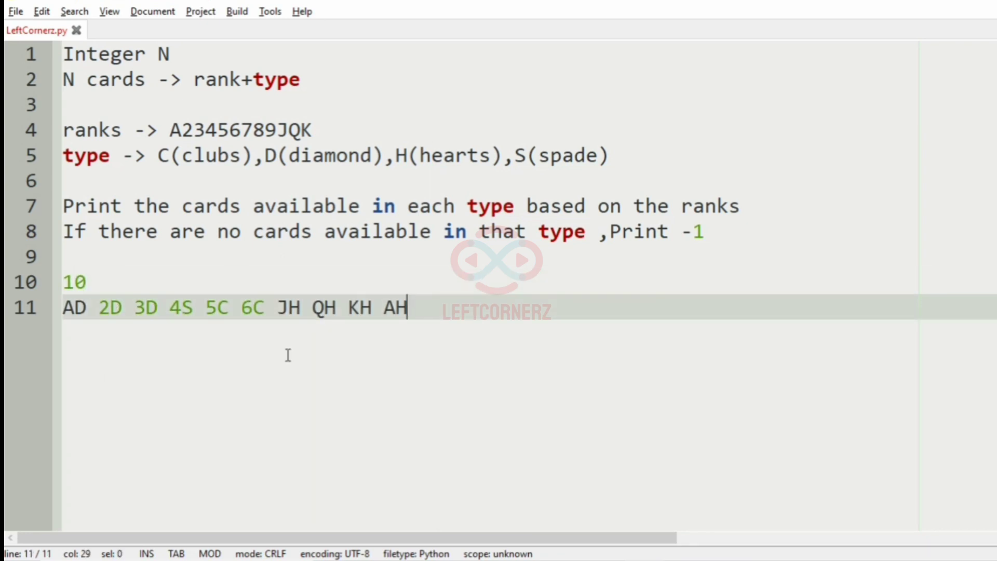
Add empty output labels 'C -', 'D -', 'H -', 'S -' below the sample cards
key("Enter")
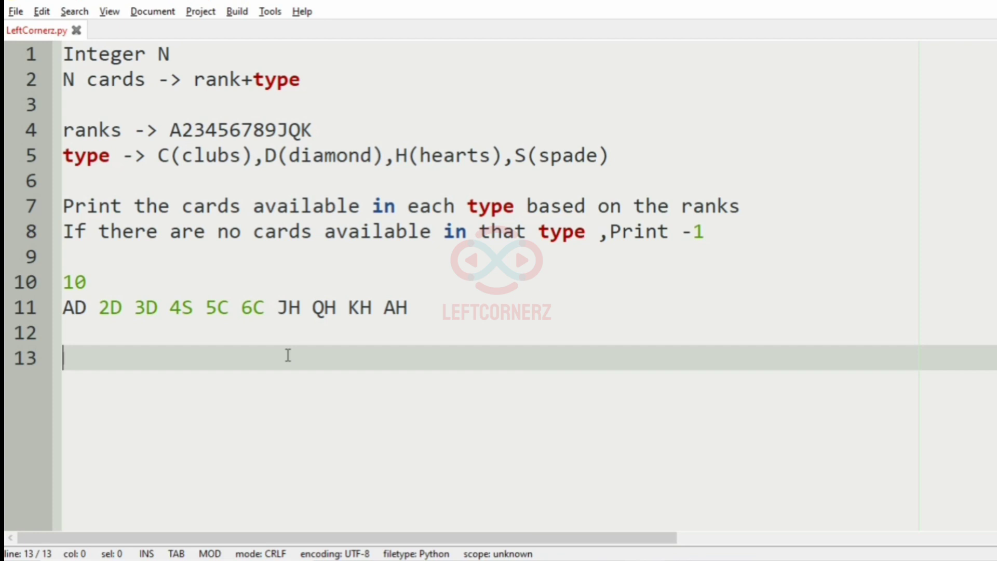
type("C -")
type("D")
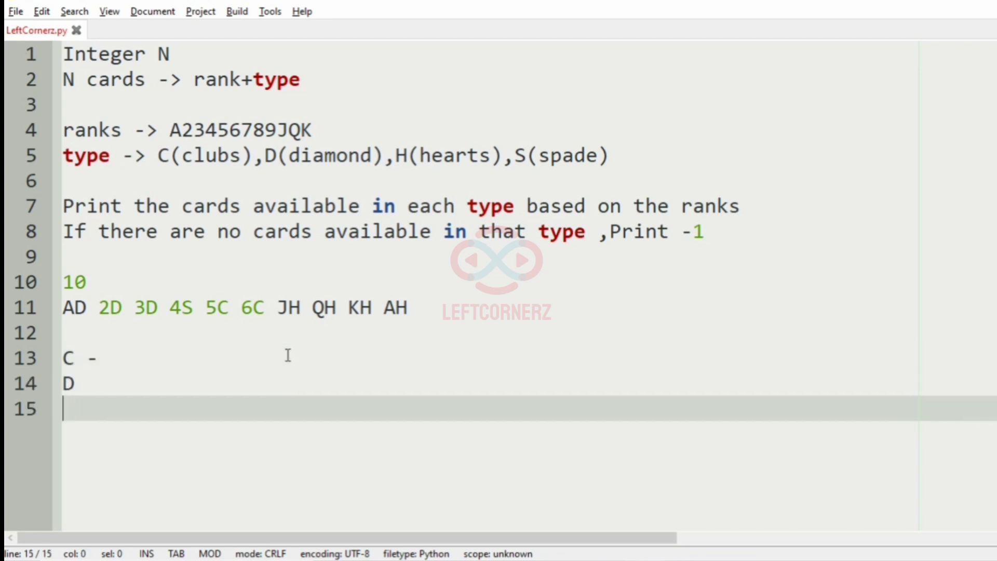
type("H -")
left_click(526, 383)
type(" -")
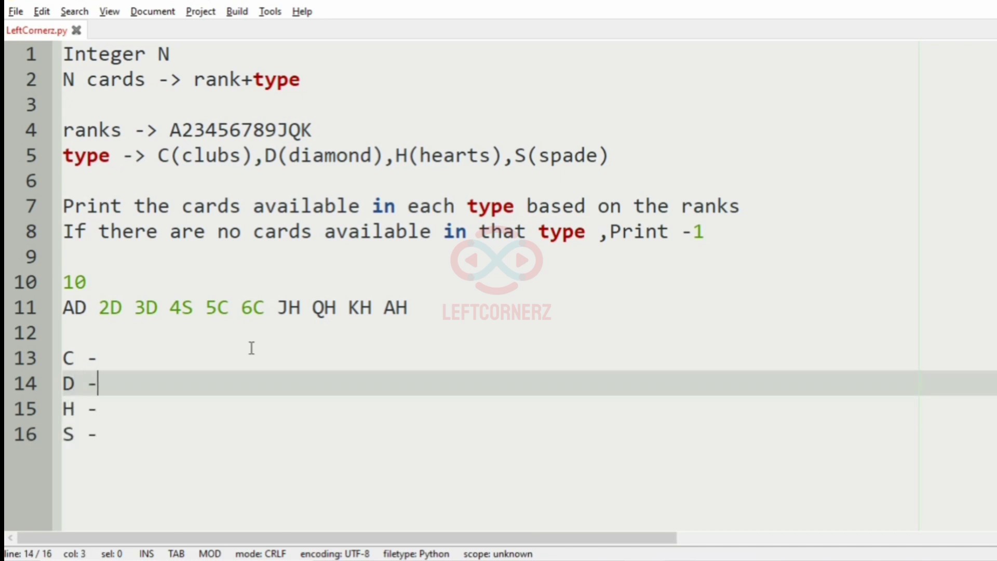
left_click(112, 357)
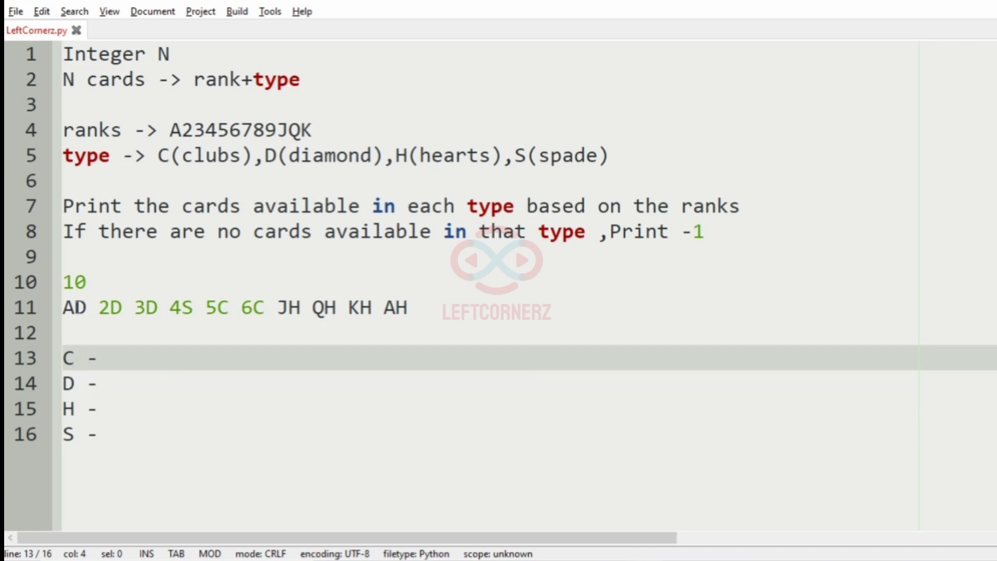
left_click(147, 307)
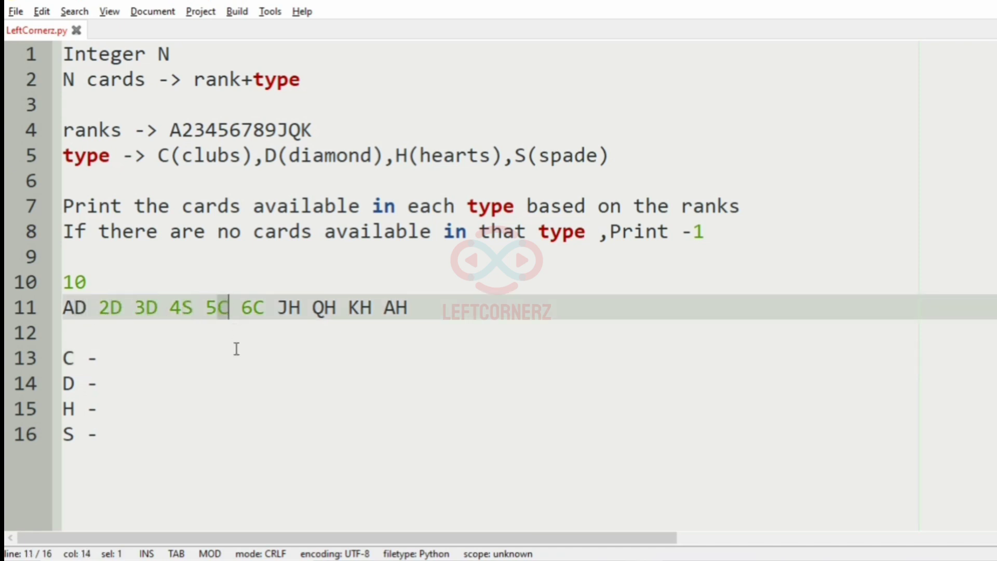
Fill in clubs ranks 5 6 and diamonds ranks A 2 3
left_click(109, 358)
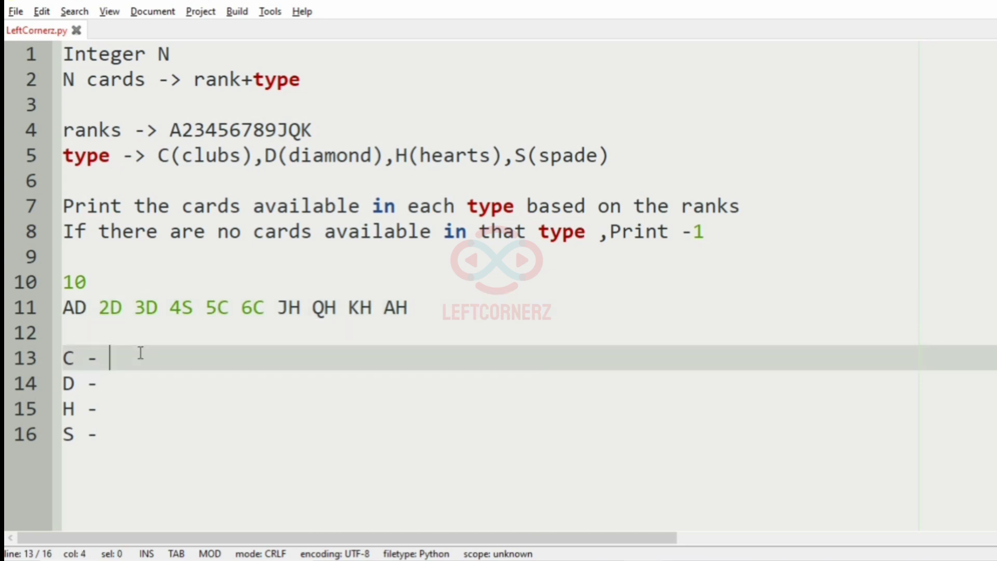
type("5")
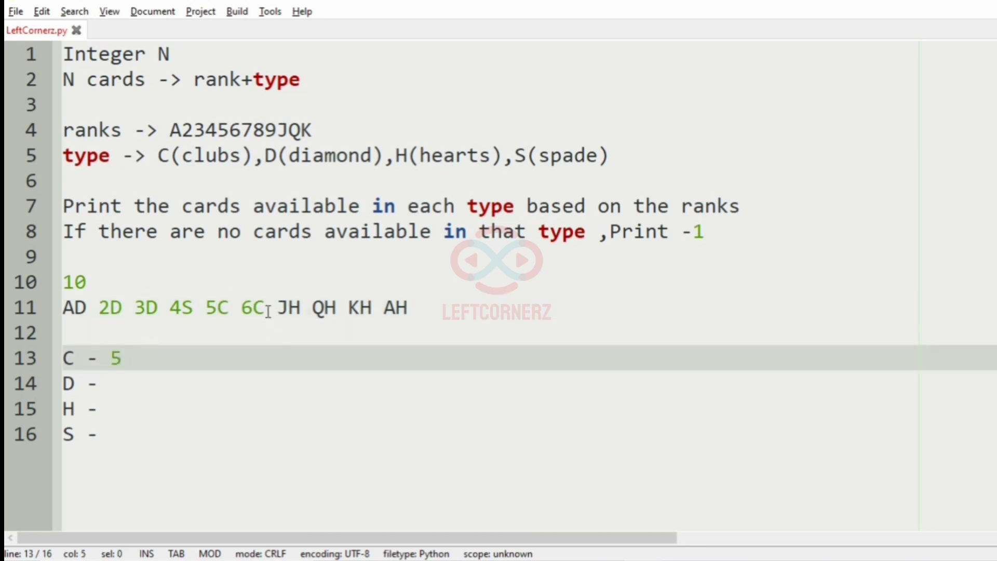
type("6")
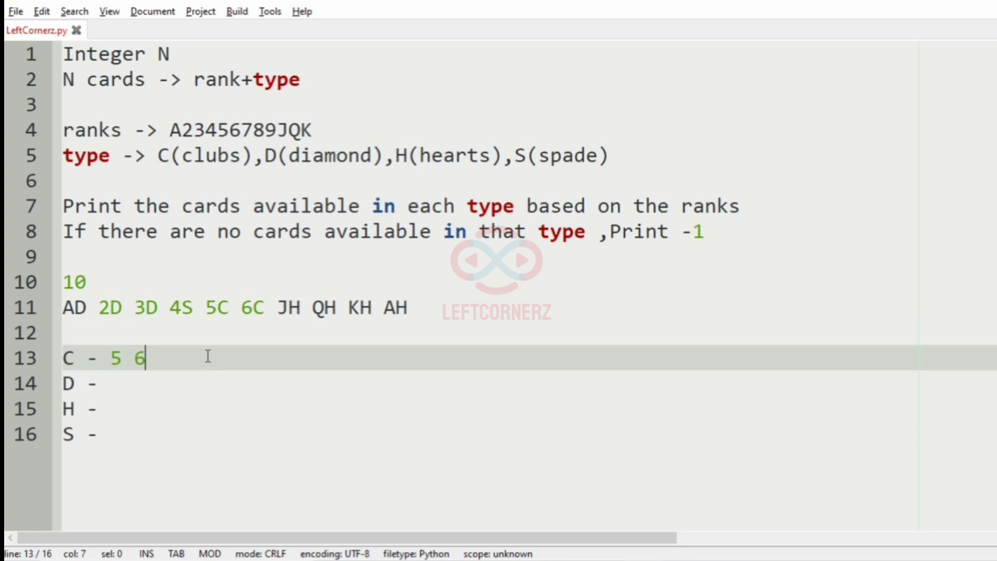
left_click(301, 307)
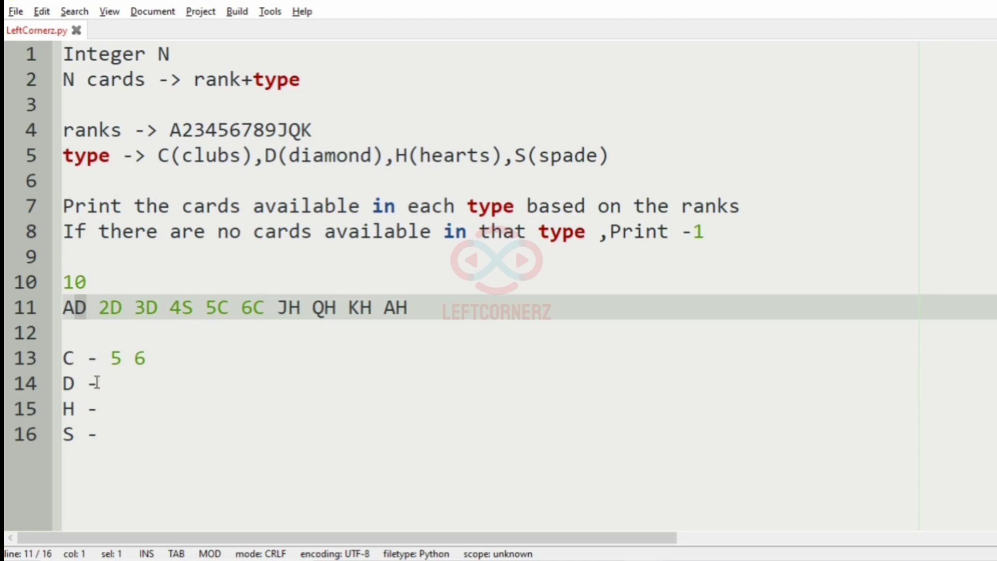
type("A")
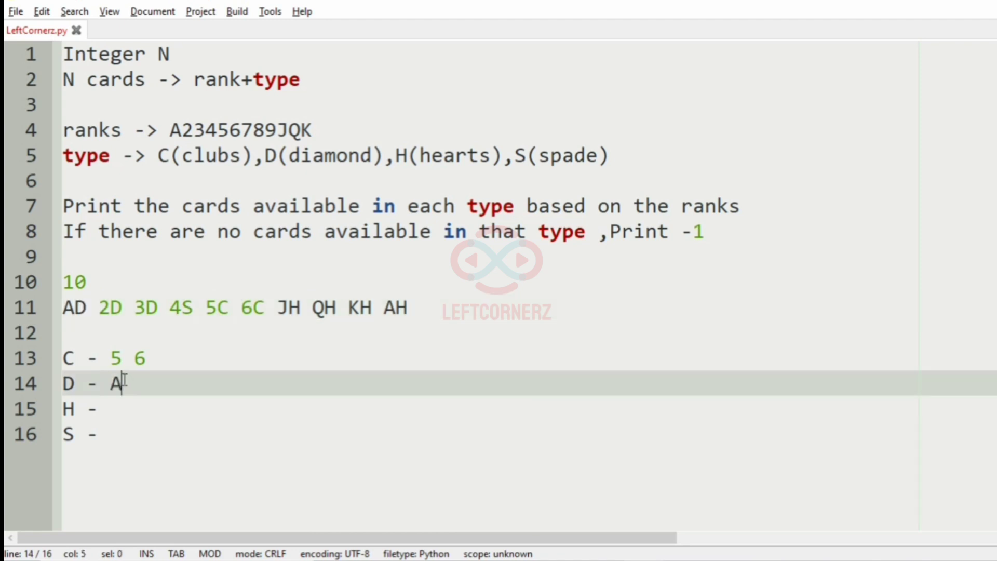
type("\" \"")
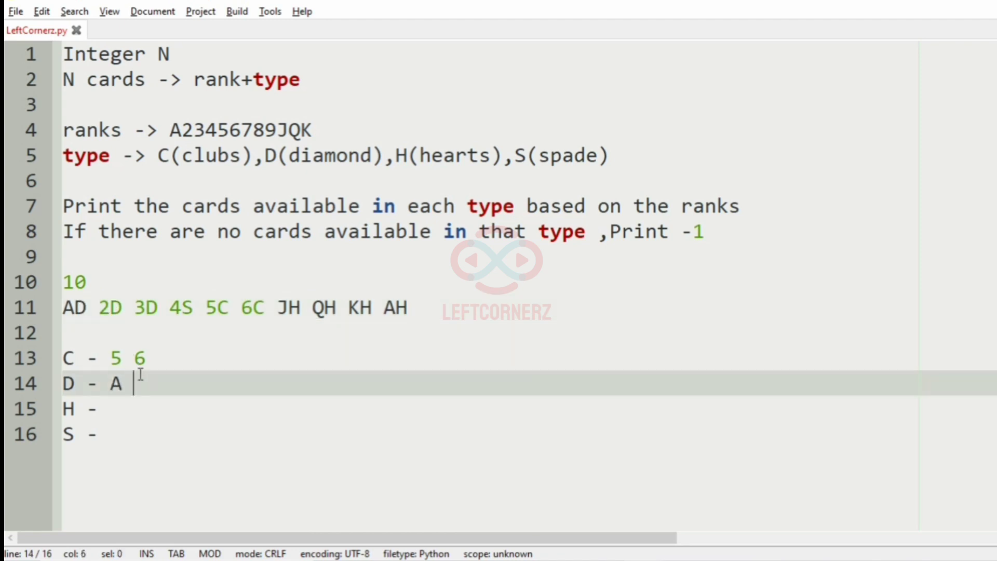
type("2")
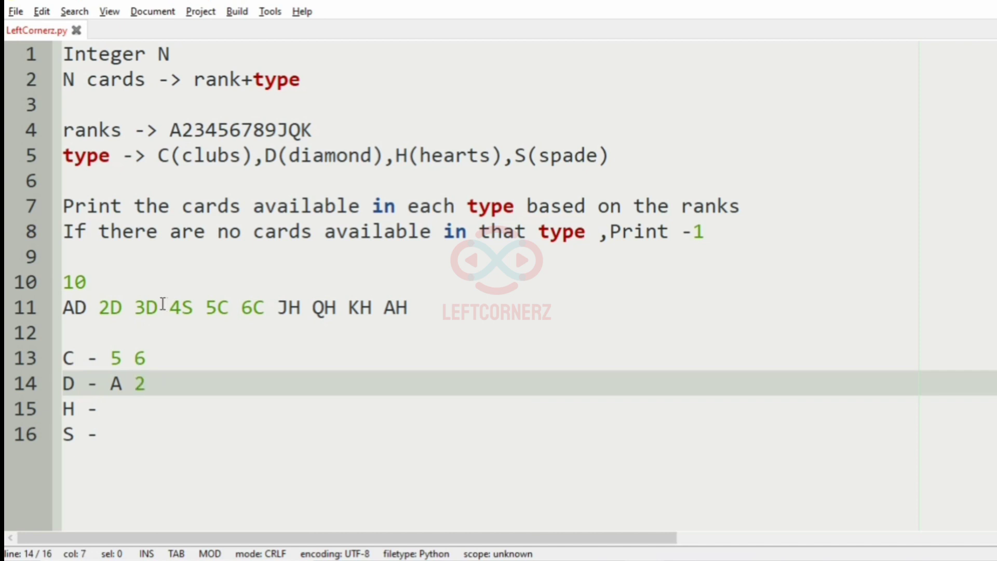
type("3")
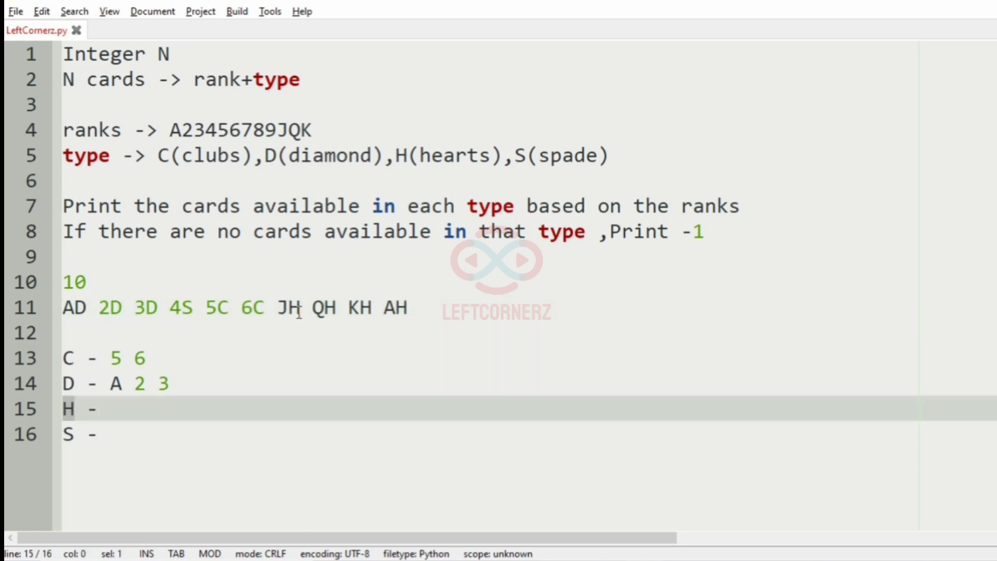
left_click(347, 308)
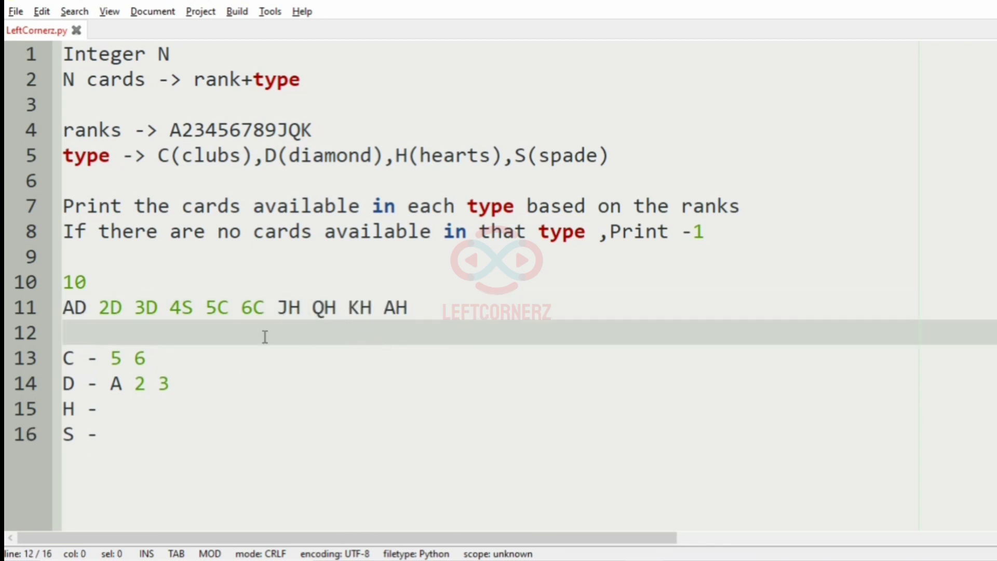
Enter hearts ranks A J Q K, correcting their order, and spades rank 4
left_click(165, 412)
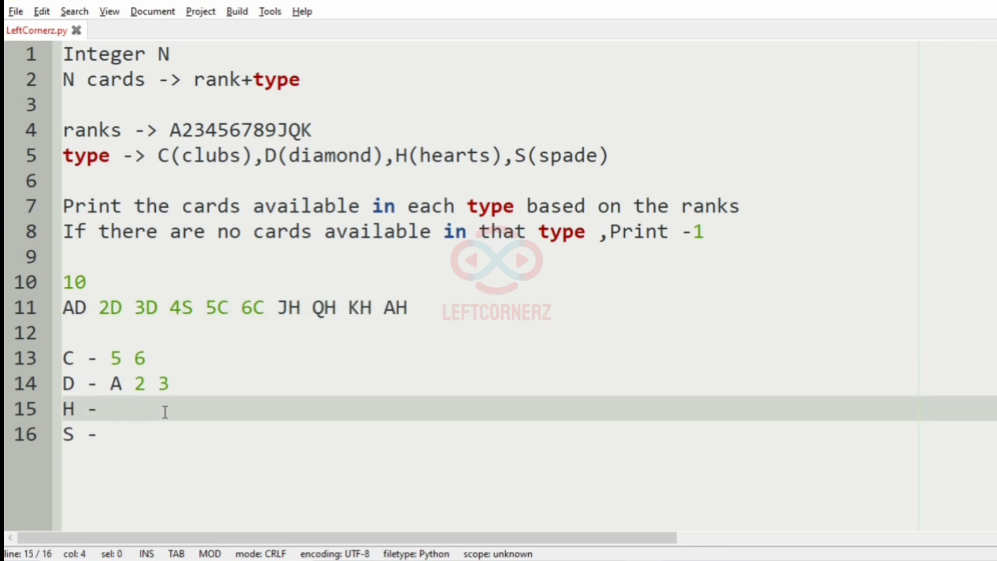
type("J K Q")
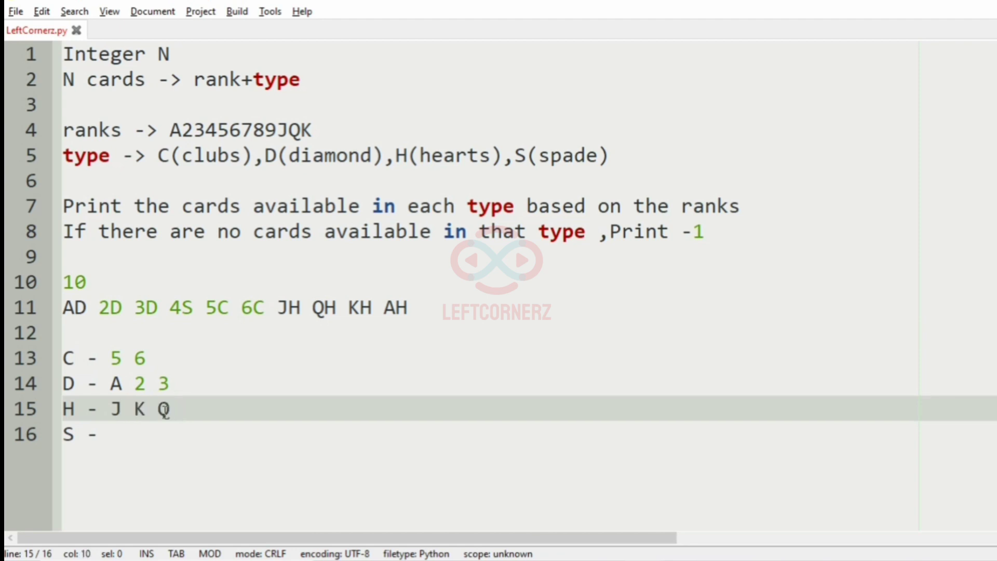
key("Backspace")
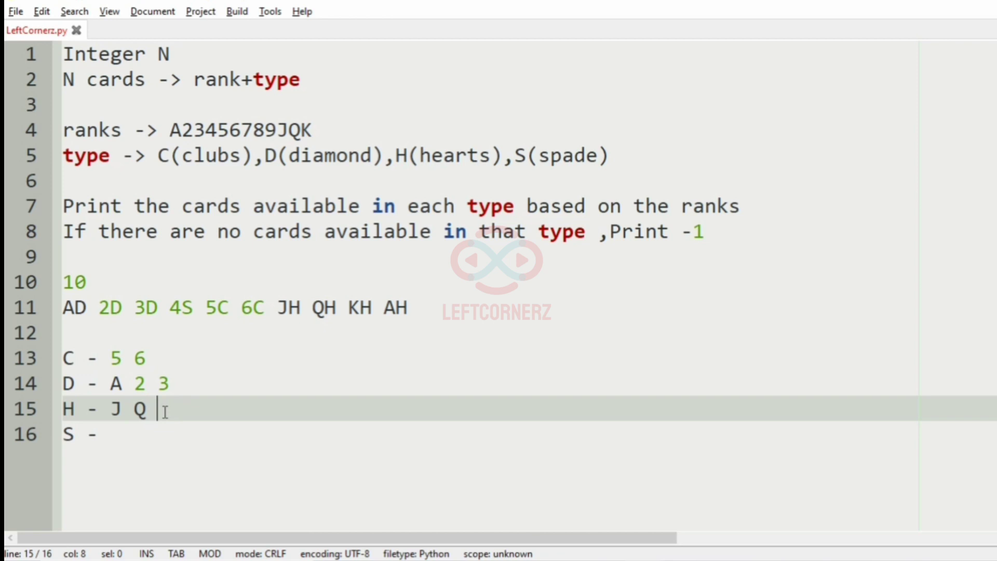
type("K A")
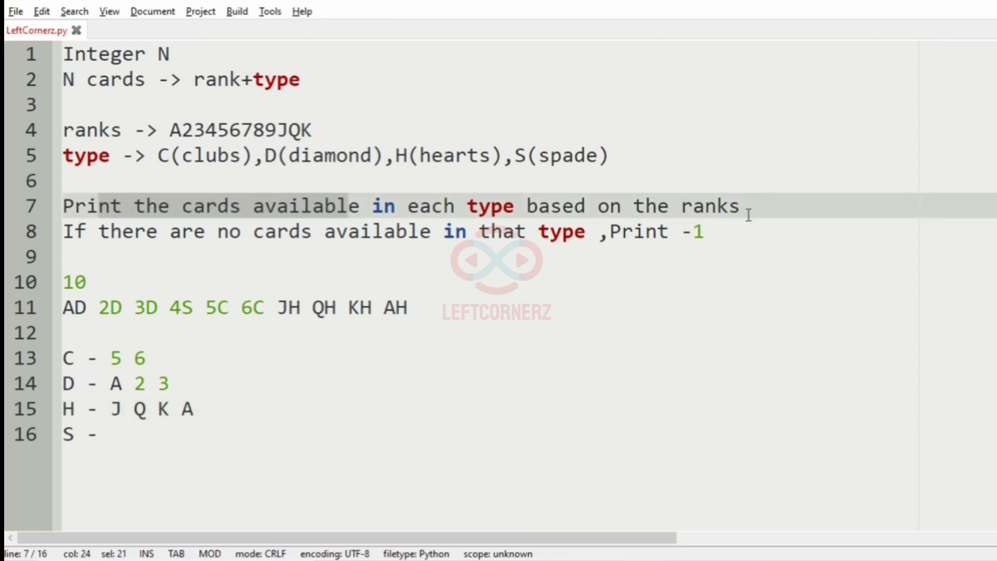
left_click(511, 215)
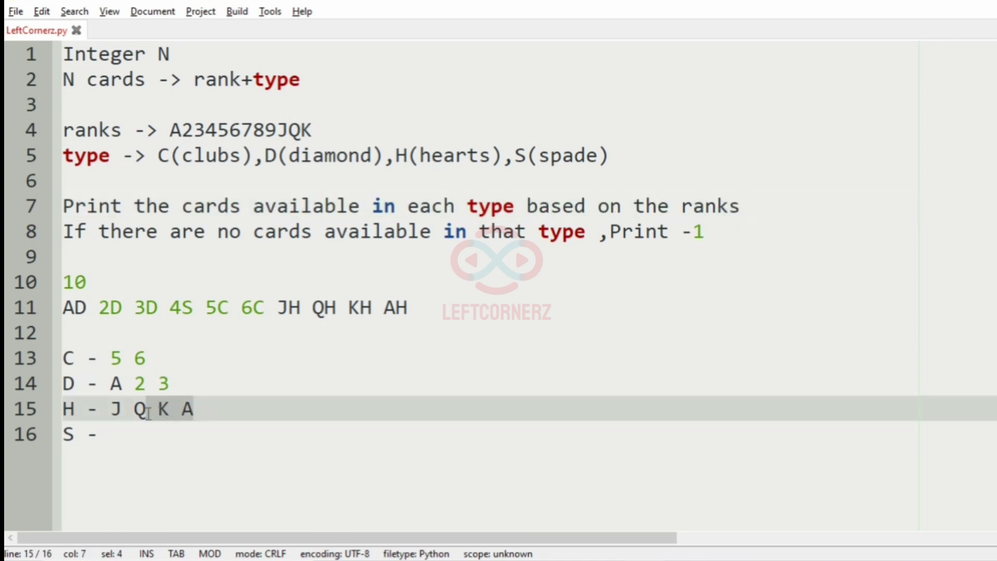
left_click(221, 410)
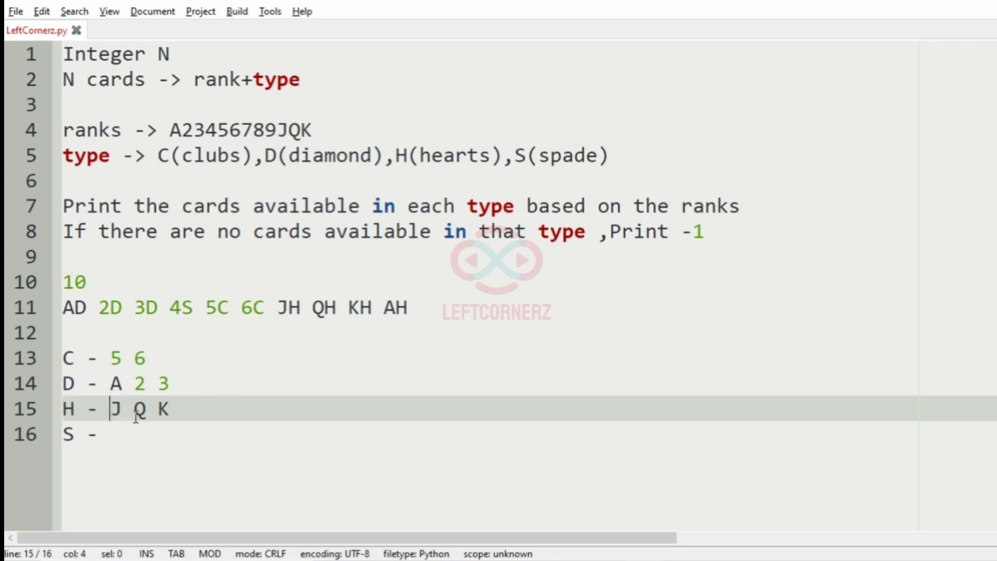
type("A")
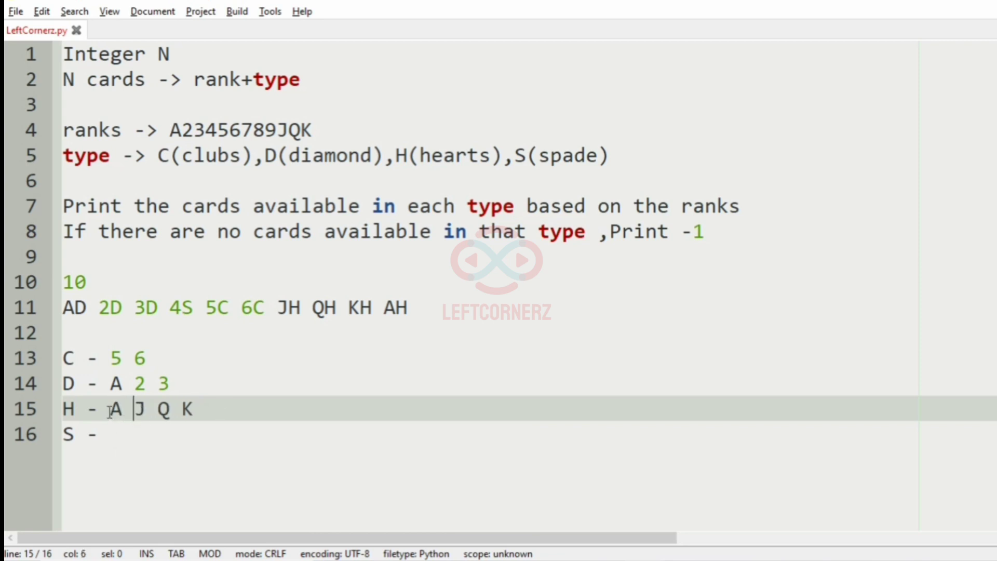
left_click_drag(108, 408, 194, 408)
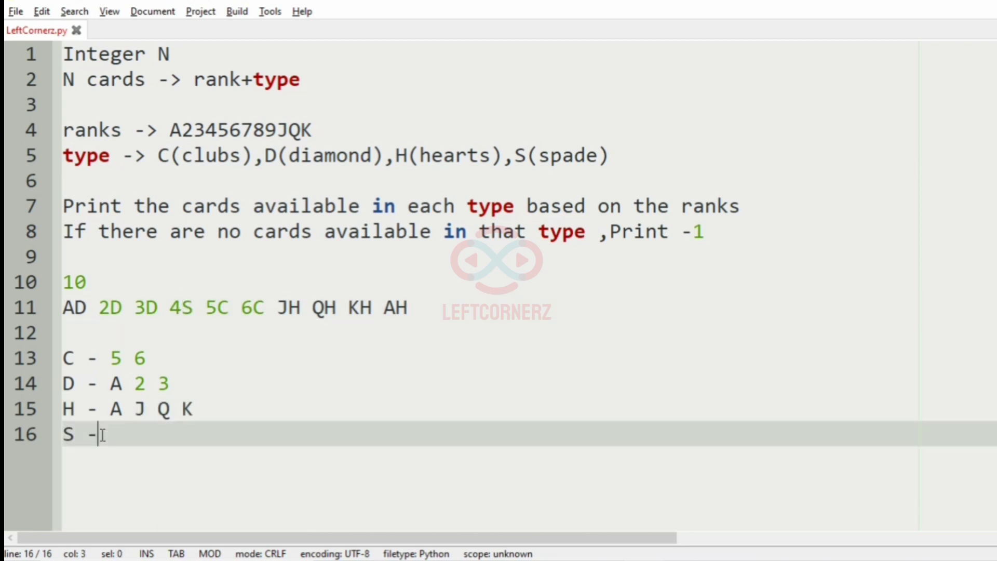
type("4")
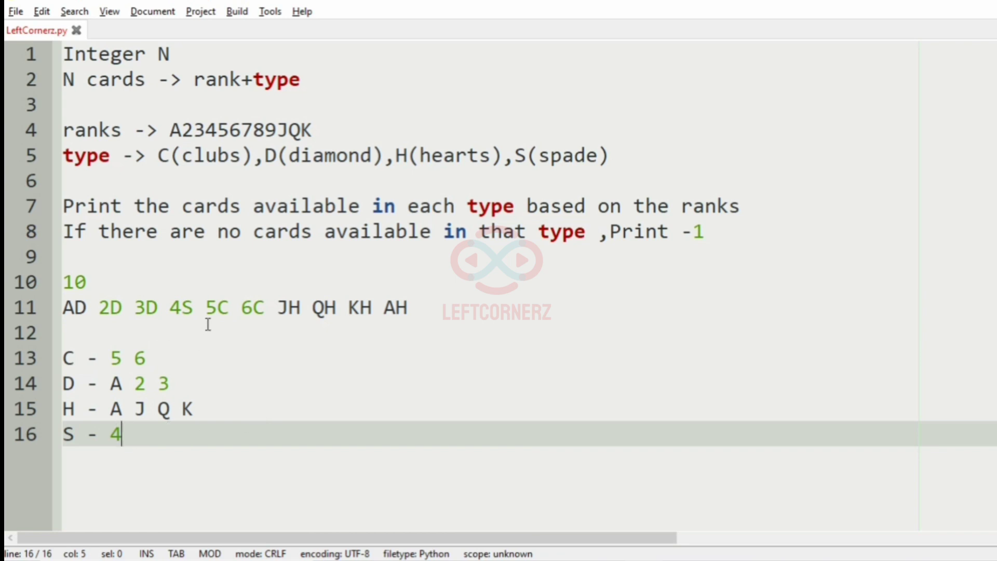
left_click(194, 409)
type("JS 5H 8C 2S 6H KC KH")
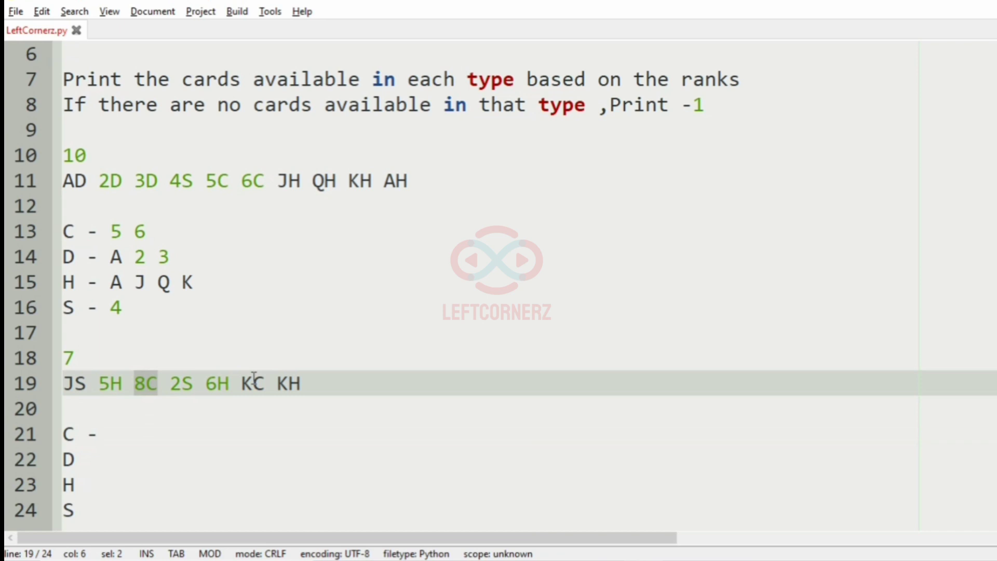
Fill in the second sample's output: clubs 8 K, diamonds *, hearts 5 6, and 2
type("8 K")
left_click(486, 460)
type(" -")
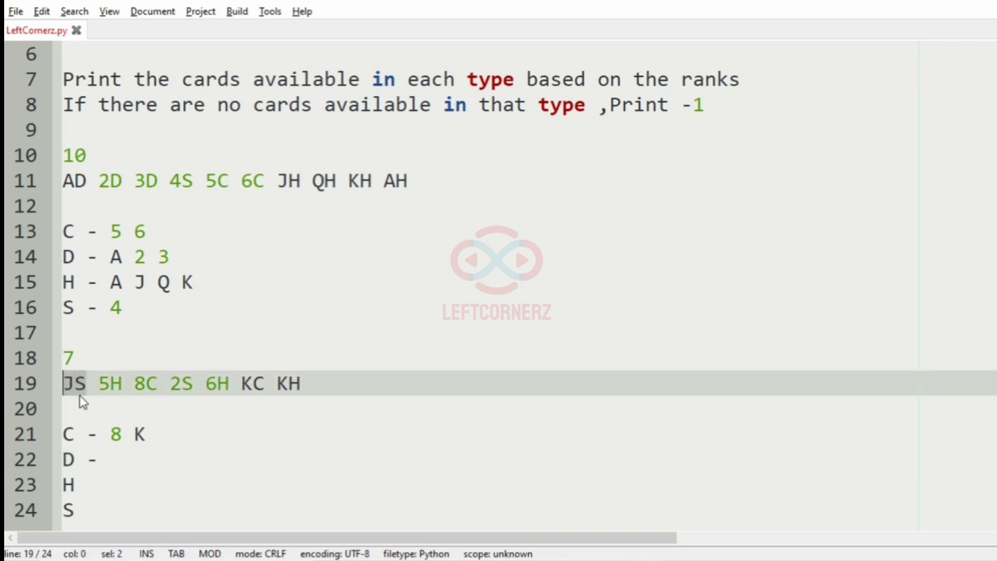
type("*")
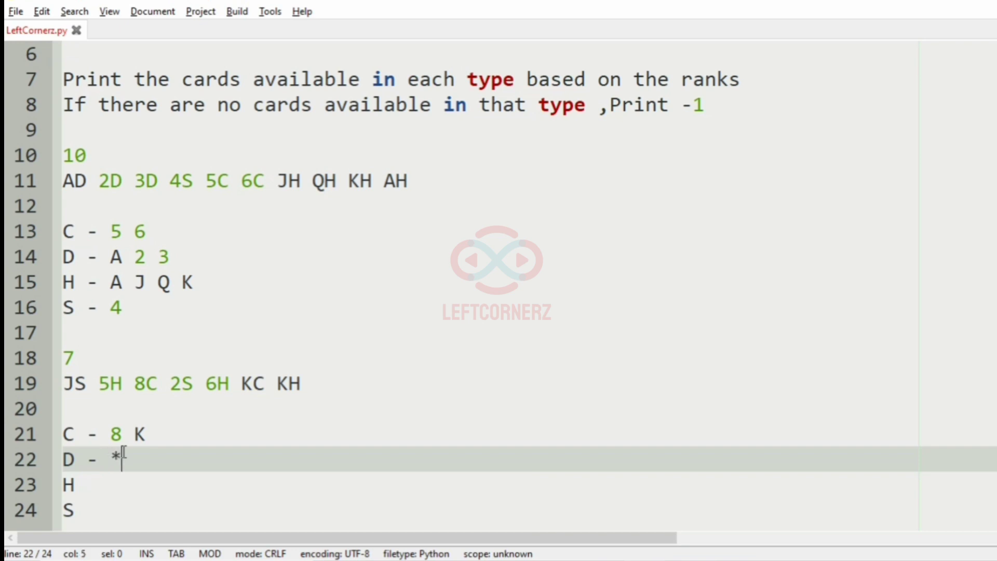
mouse_move(75, 473)
type(" -")
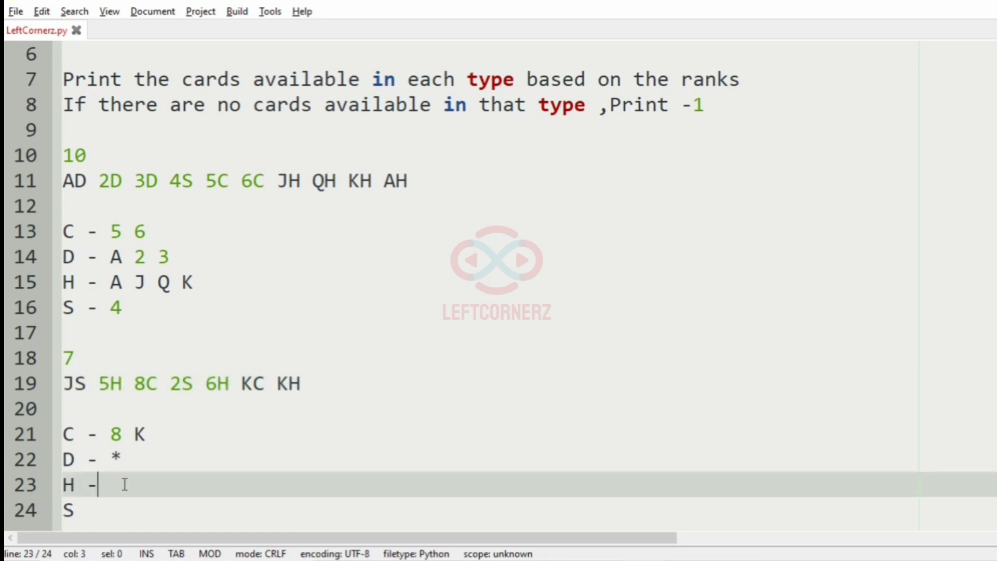
type("5 6 K")
left_click(488, 510)
type(" -")
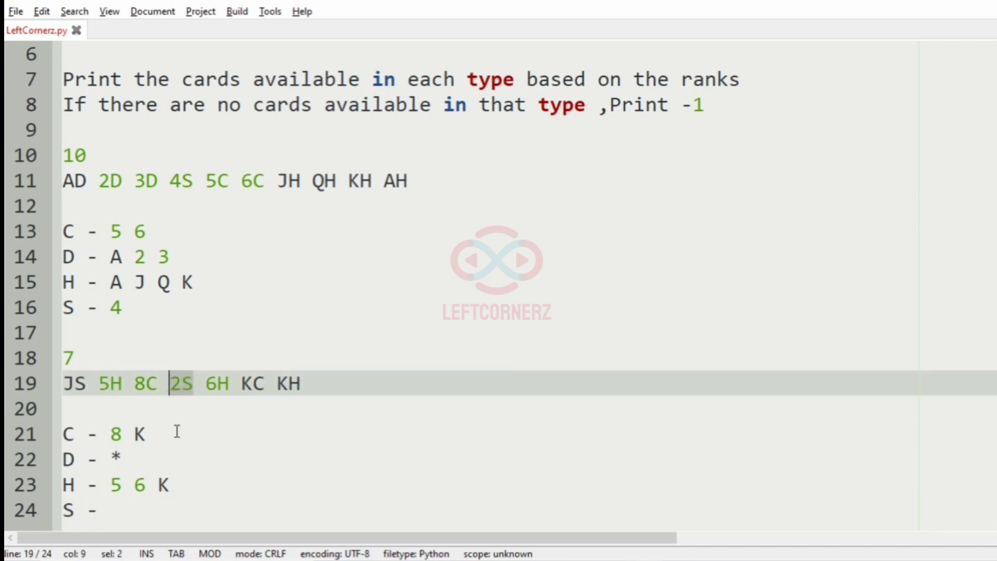
type("2")
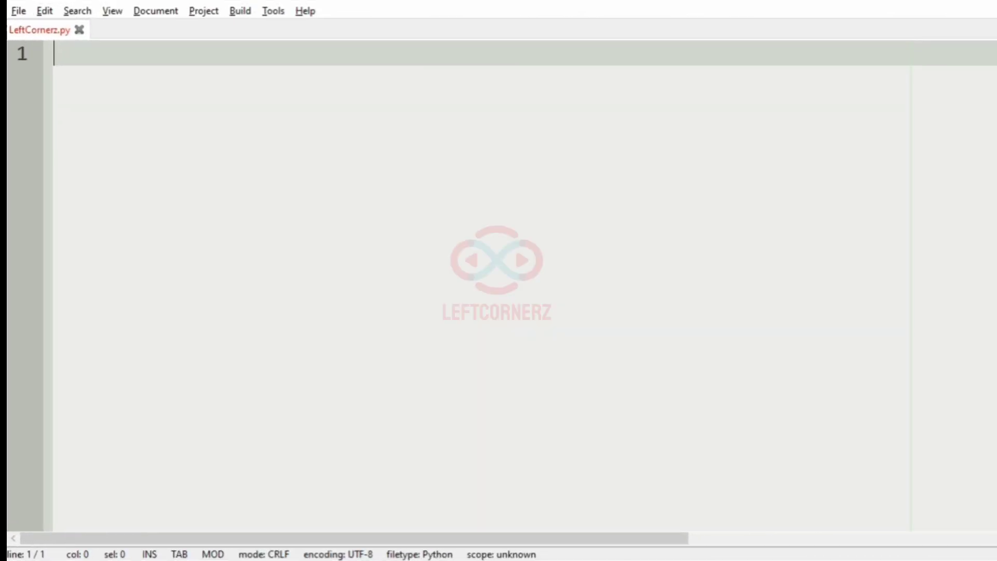
Write N=int(input()) and cards=input().split() to read the input
type("N=in")
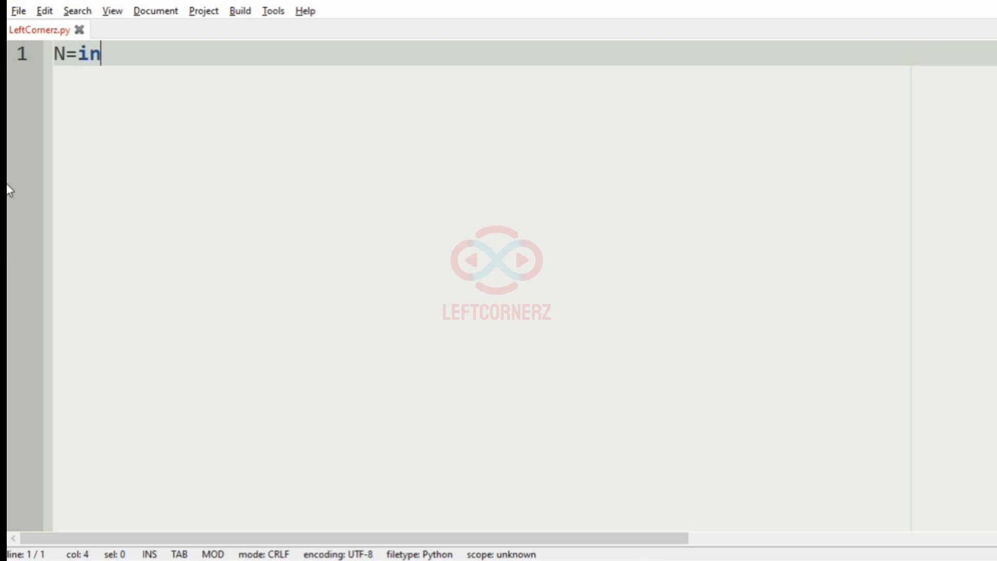
type("t(input)")
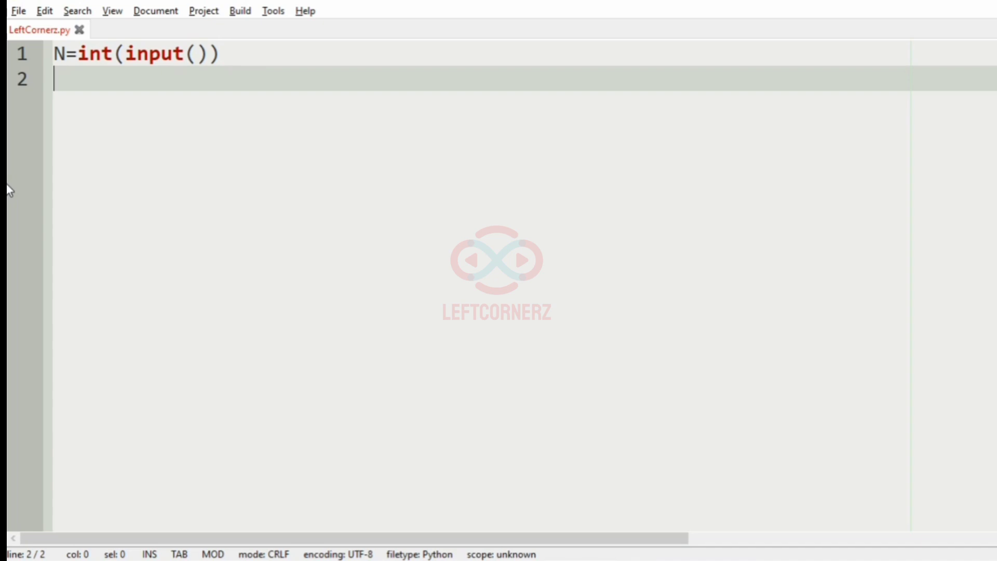
type("cards=")
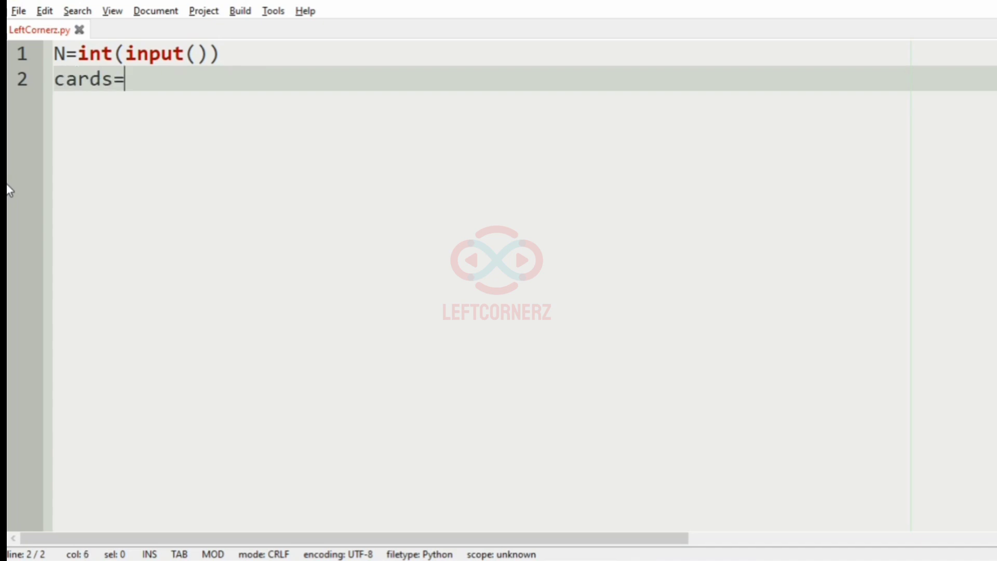
type("input())")
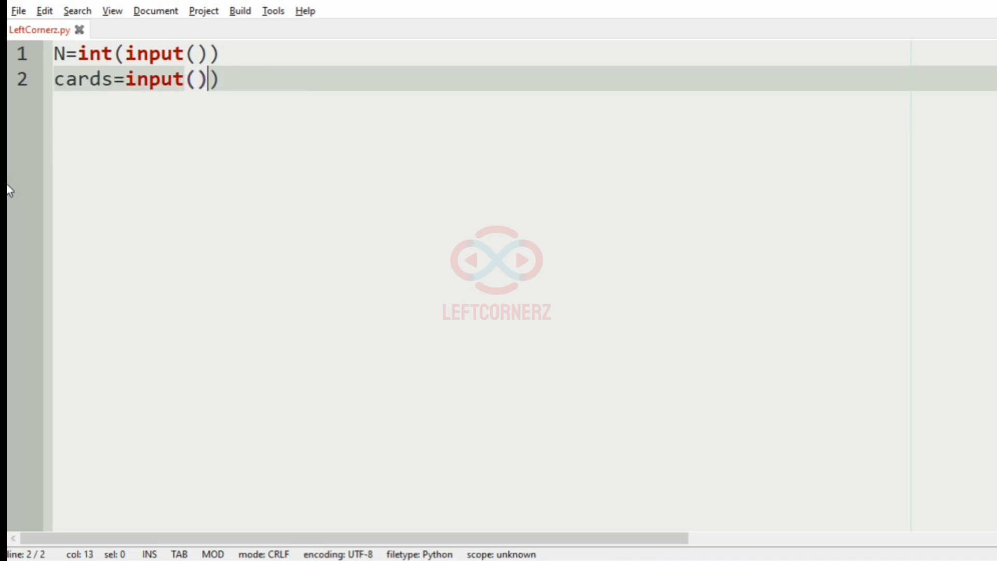
type(".split()")
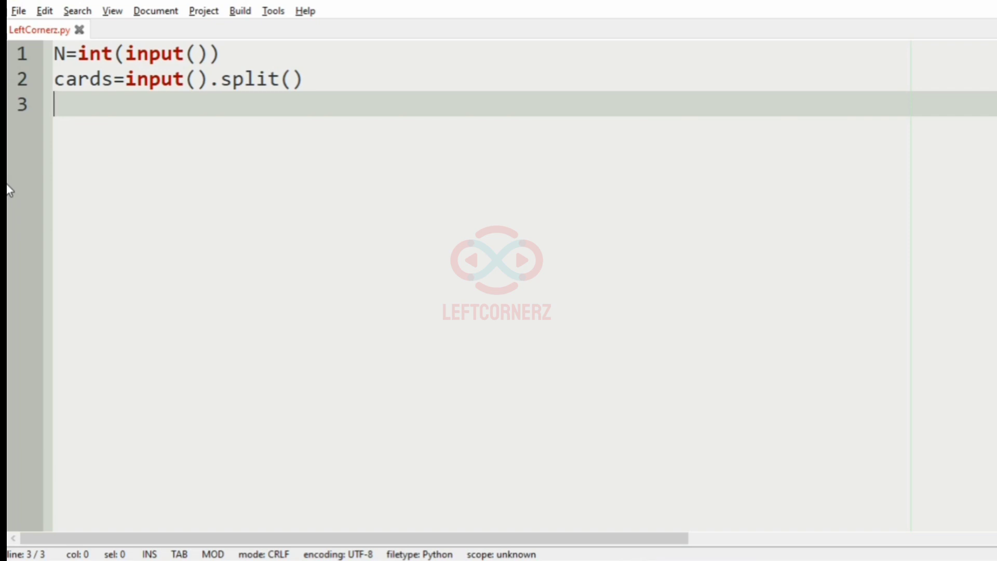
Write 'for suit in "CDHS":' with print(suit,end=" - ") inside it
type("for")
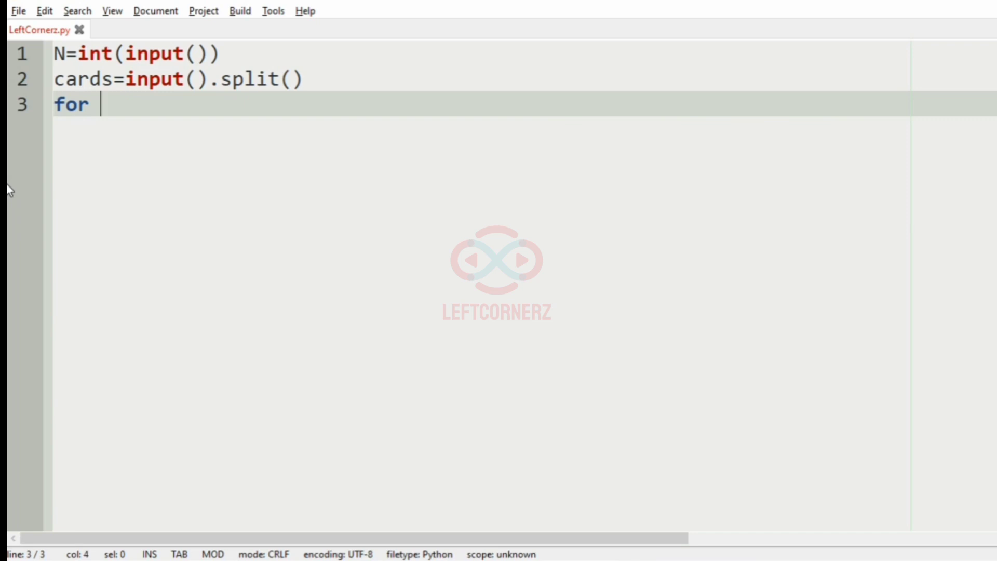
type("s")
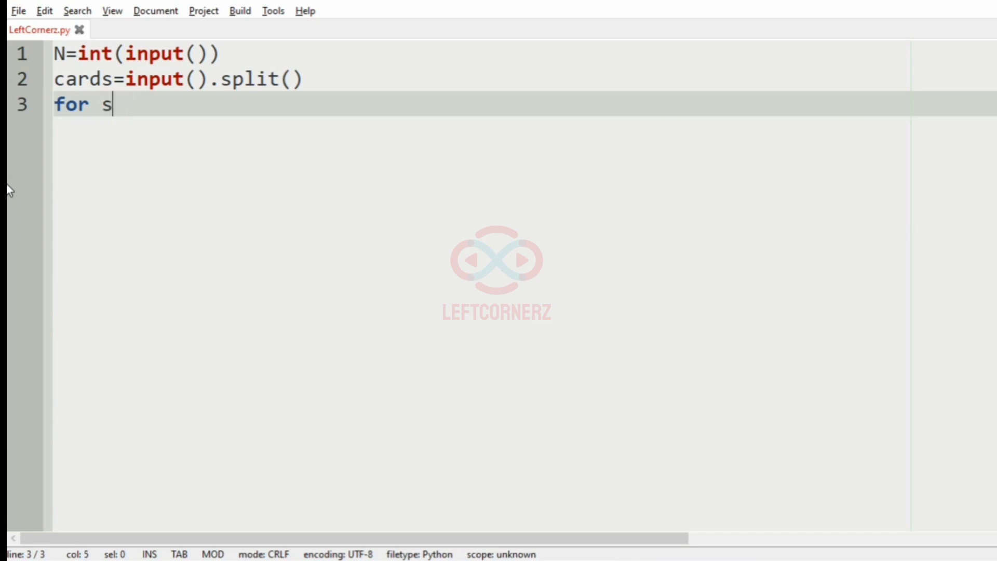
type("uit in")
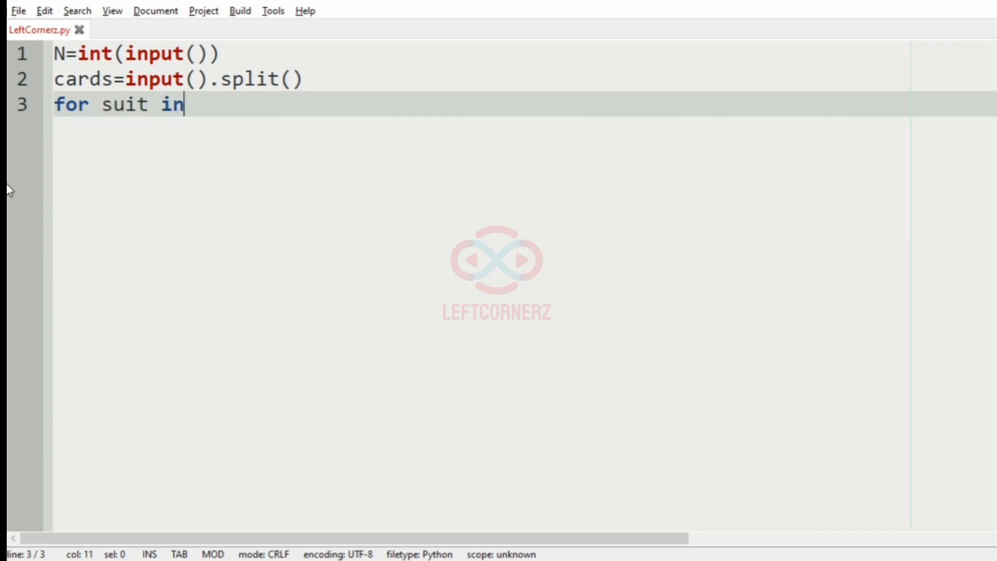
type("\"CDHS\":")
type("prin")
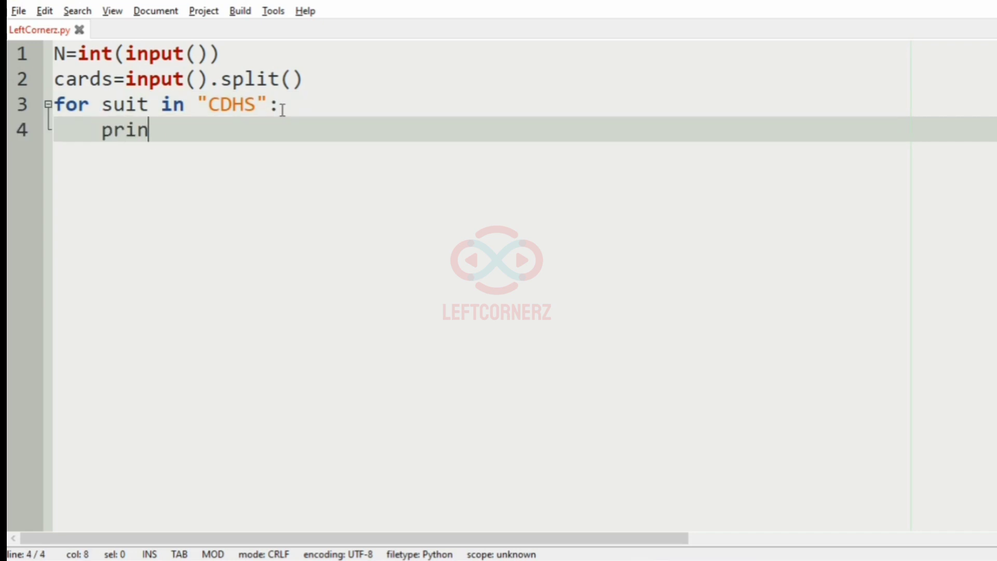
type("t(suit)")
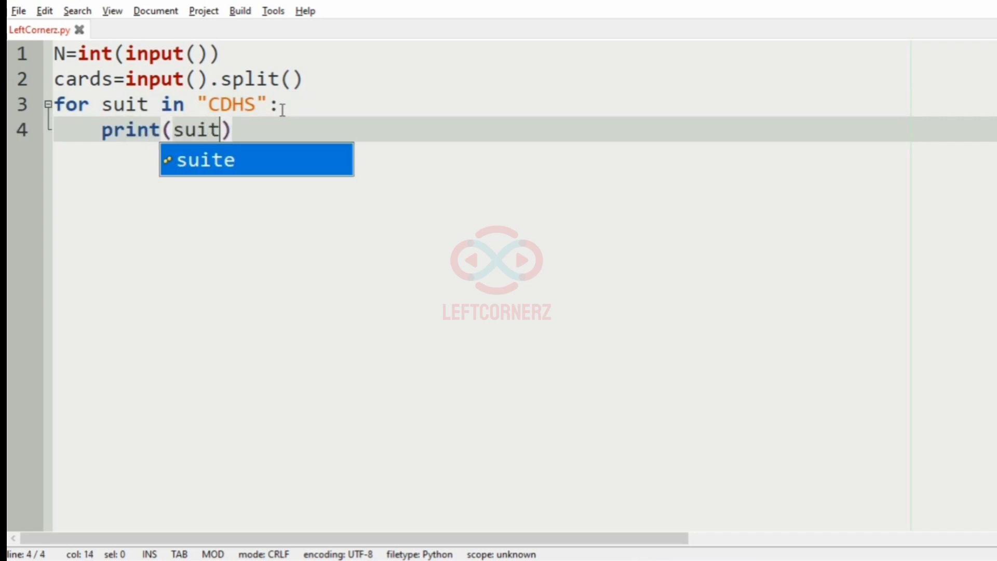
type(",end=")
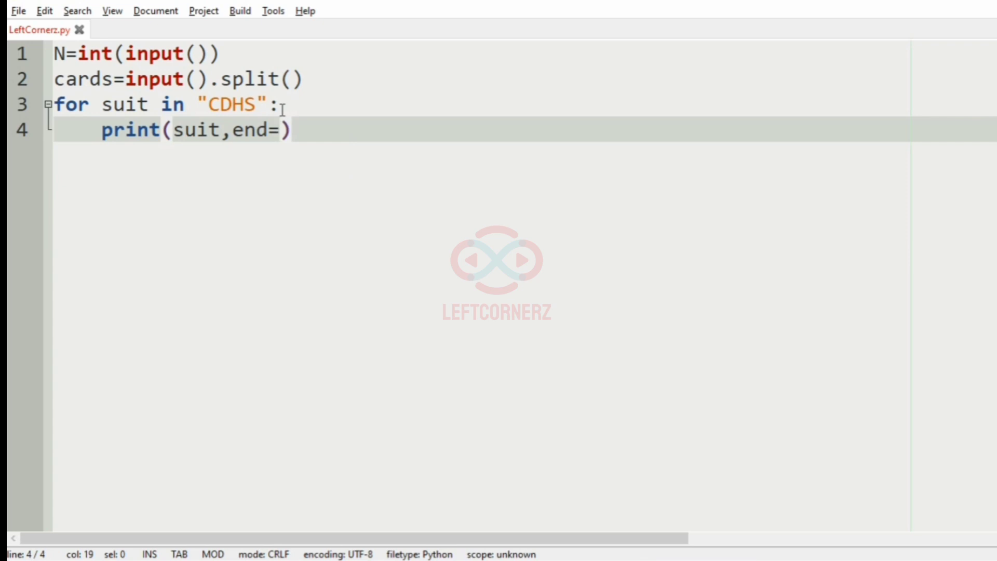
type("\" - \"")
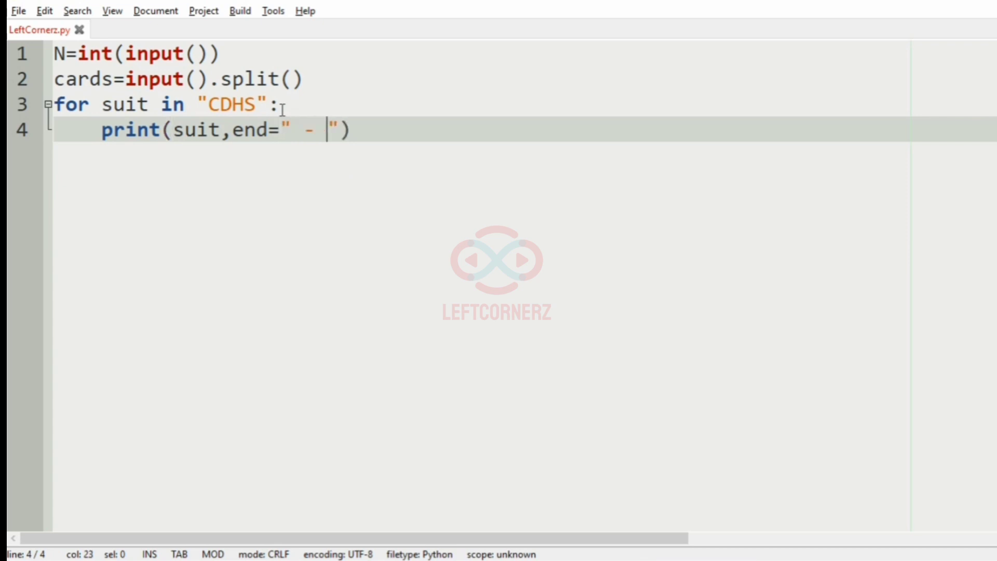
key("End")
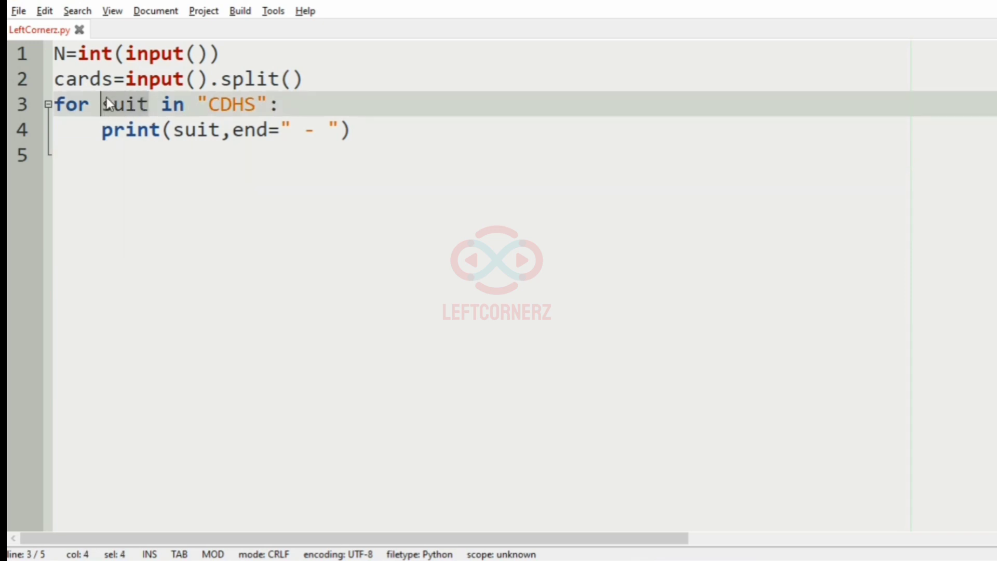
type("for")
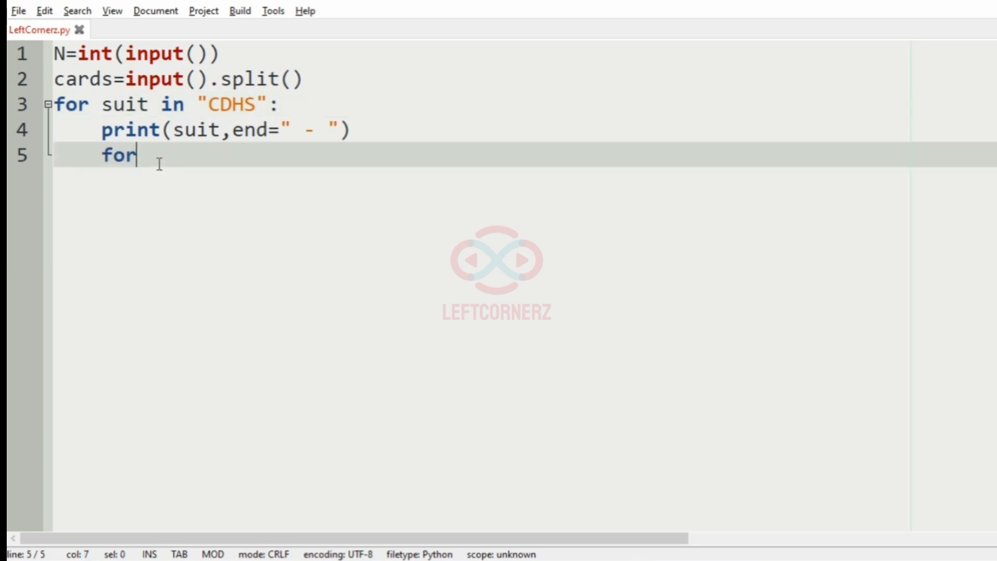
type("rank i")
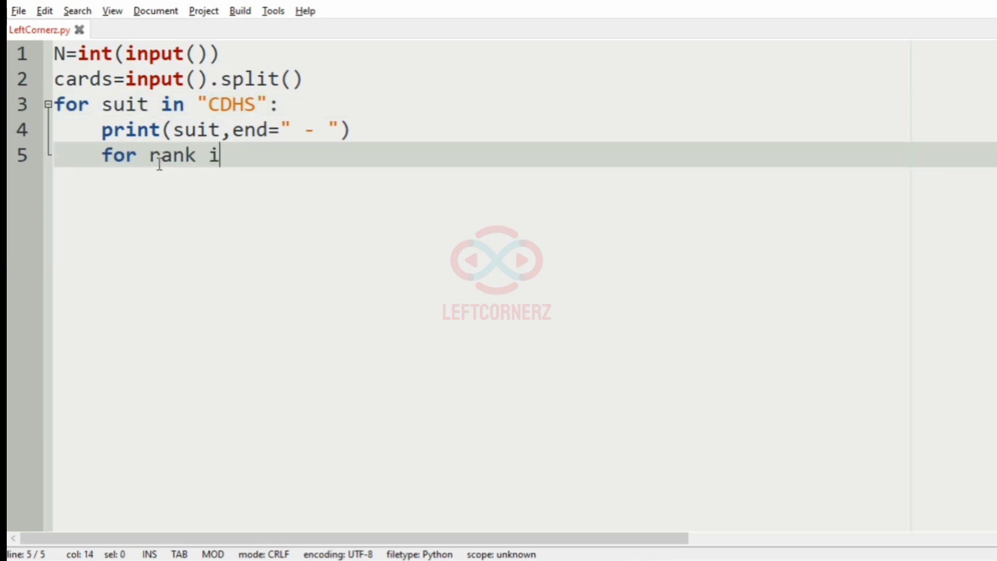
type("n \"\"")
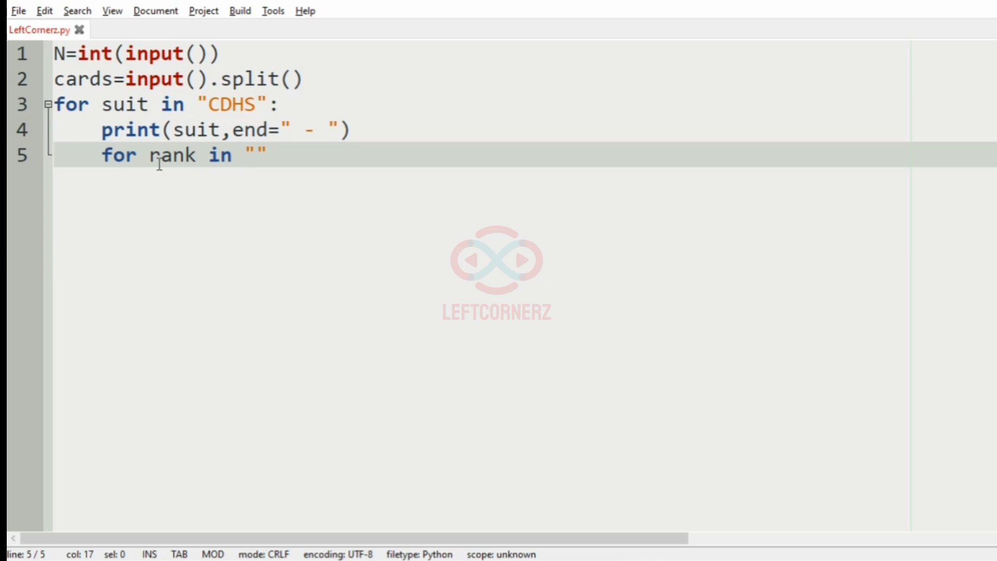
type("A")
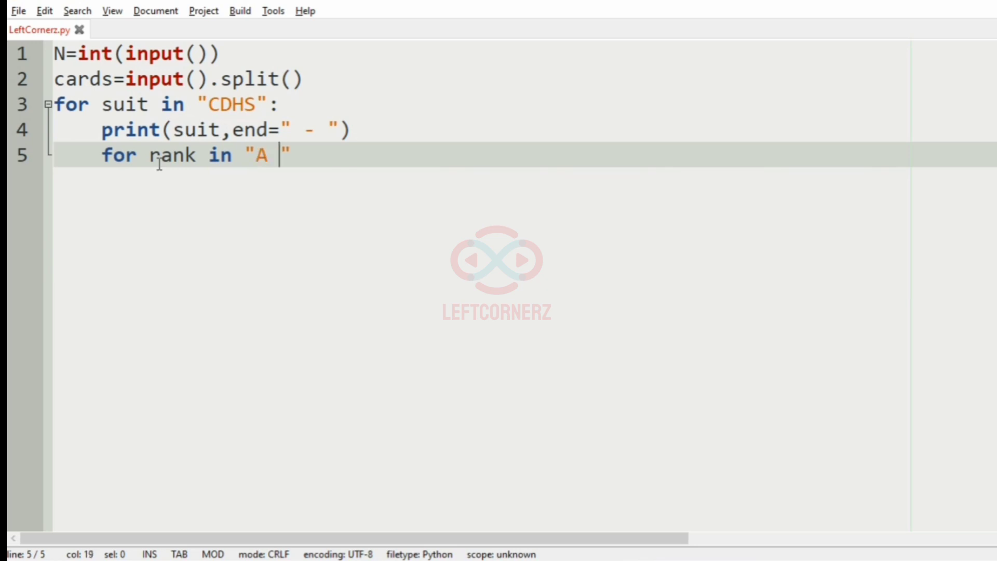
type("2")
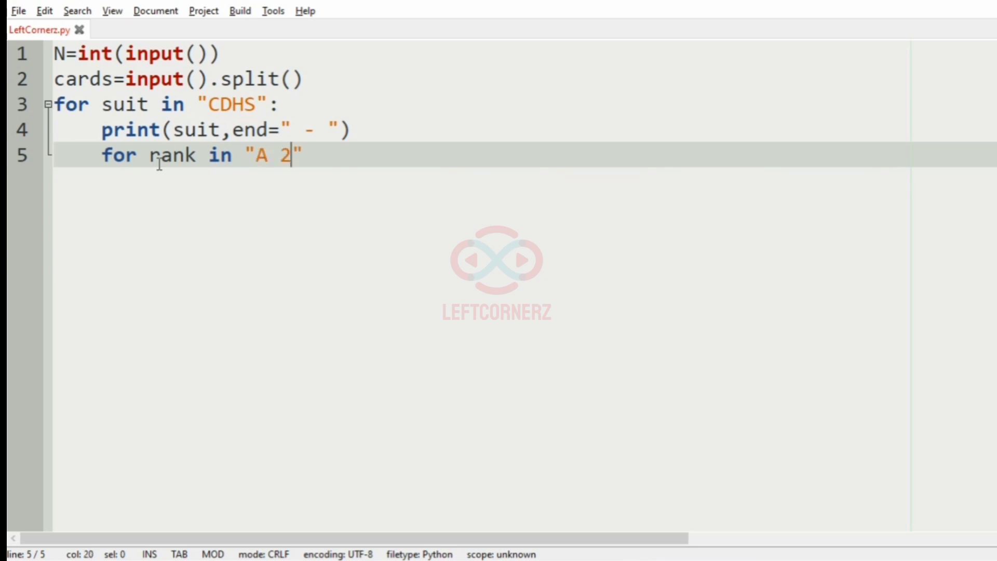
type("3")
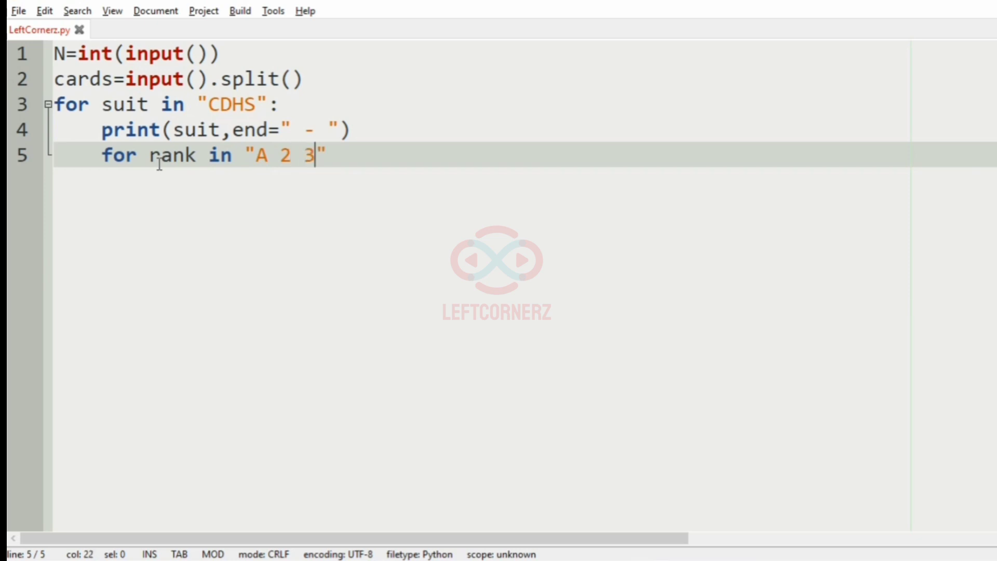
type("4 5 6 7 8")
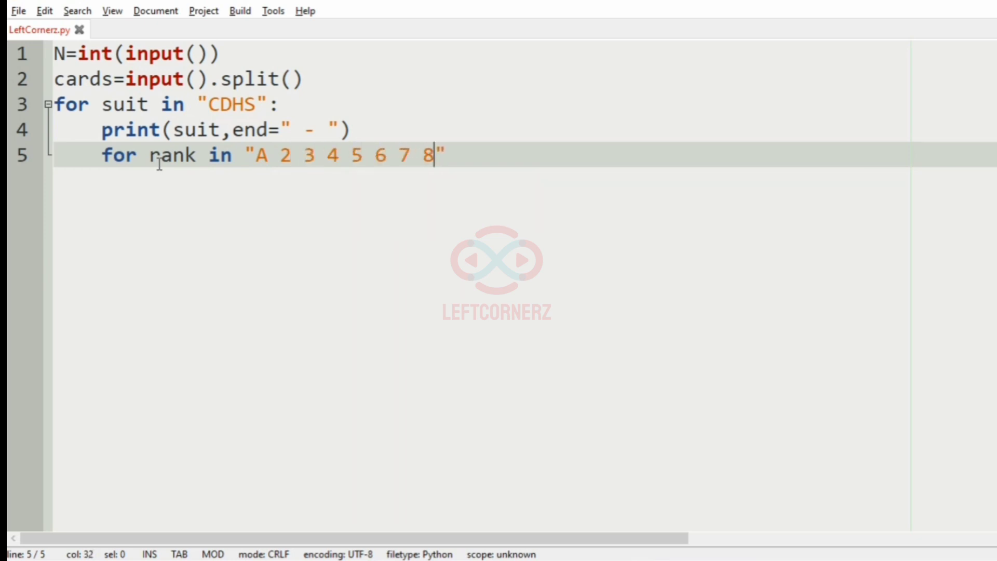
type("9")
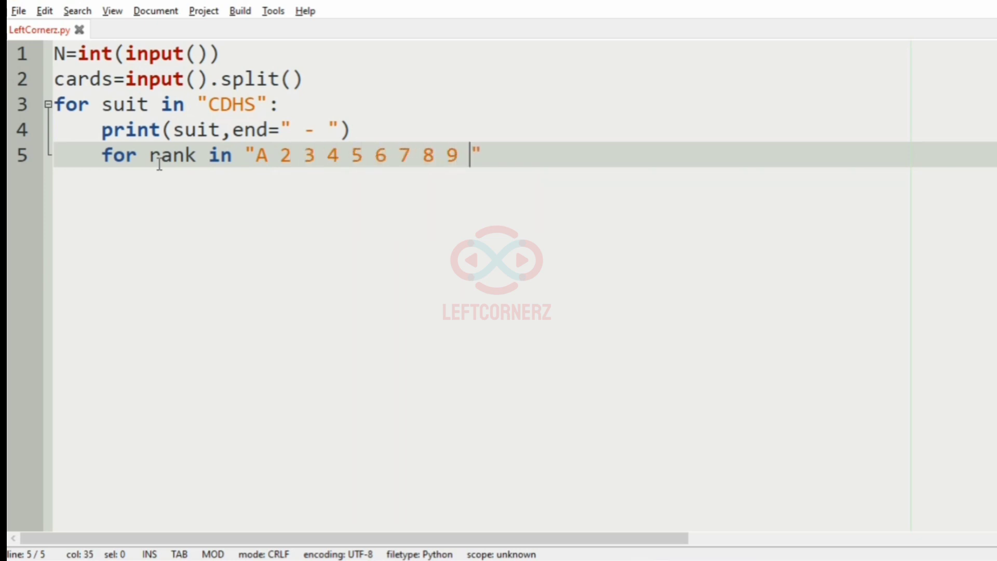
type("10 H")
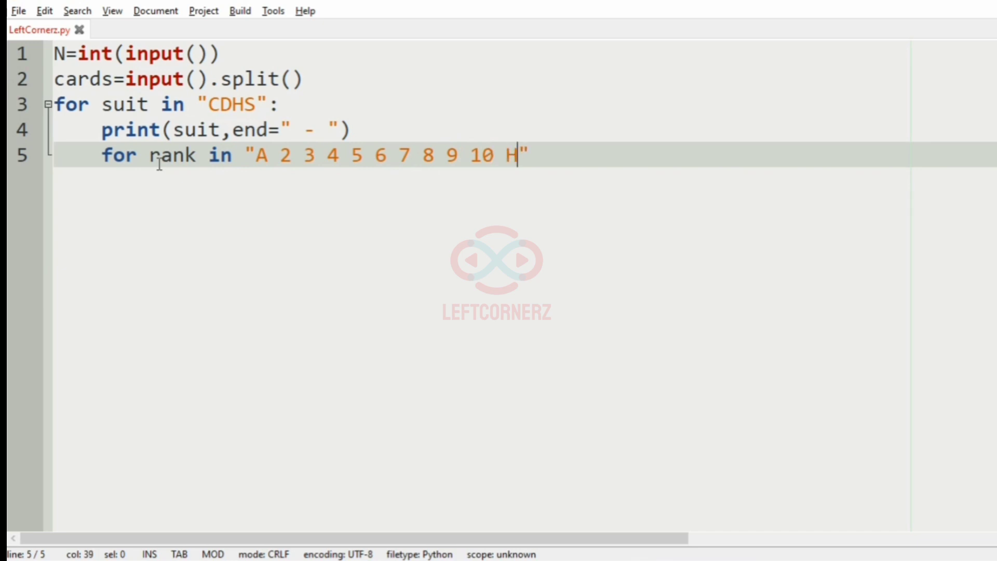
type("j")
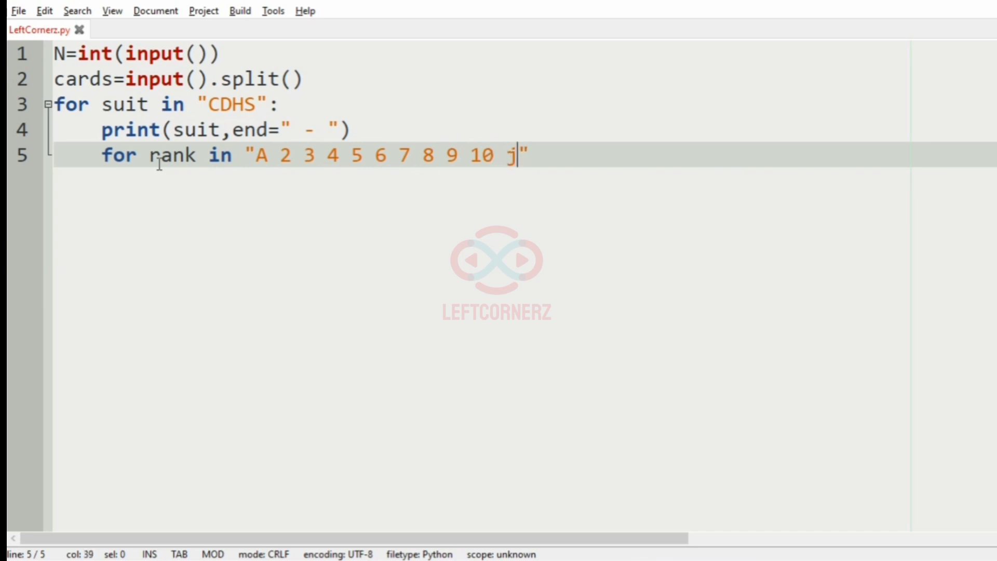
type("J")
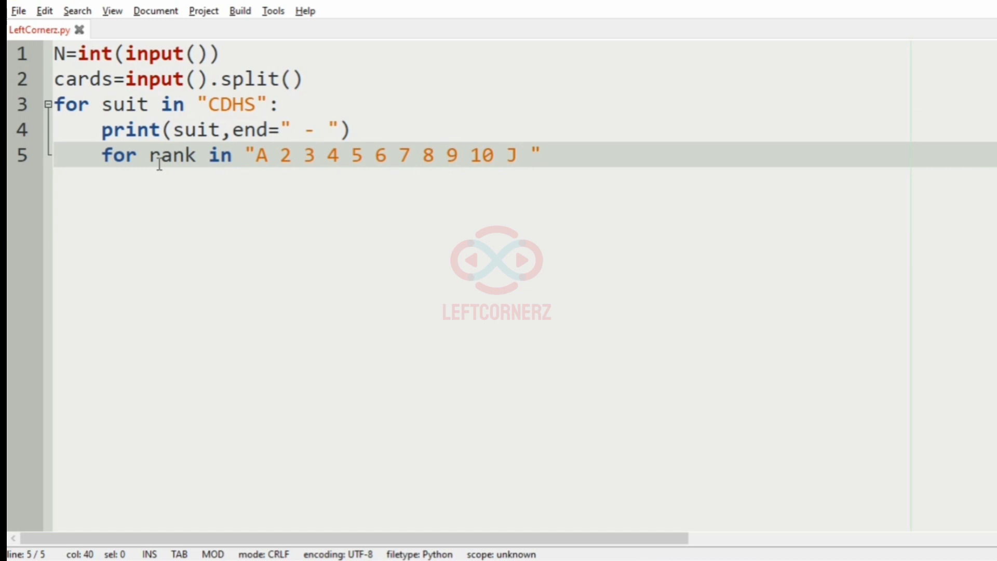
type("Q K\".s")
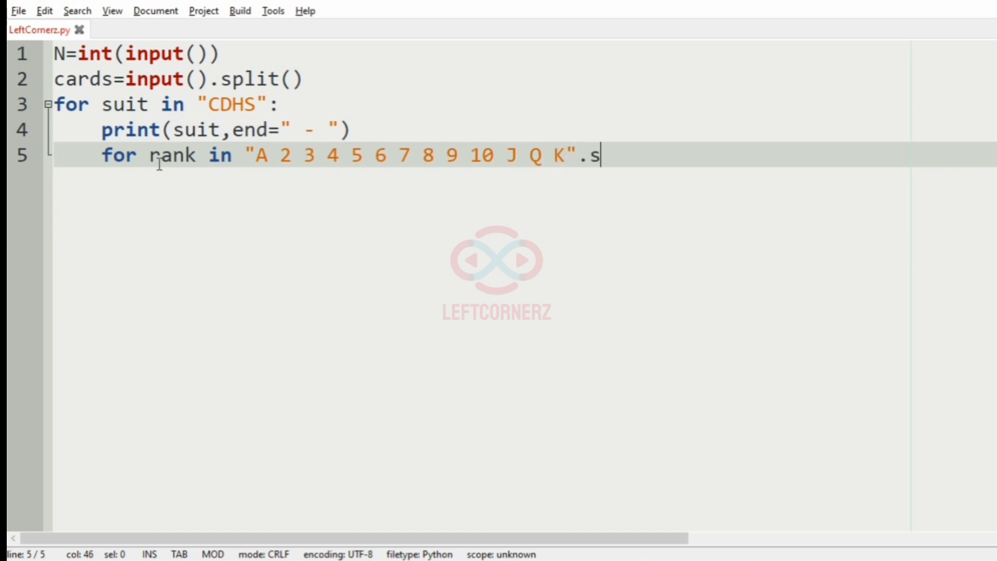
type("plit())")
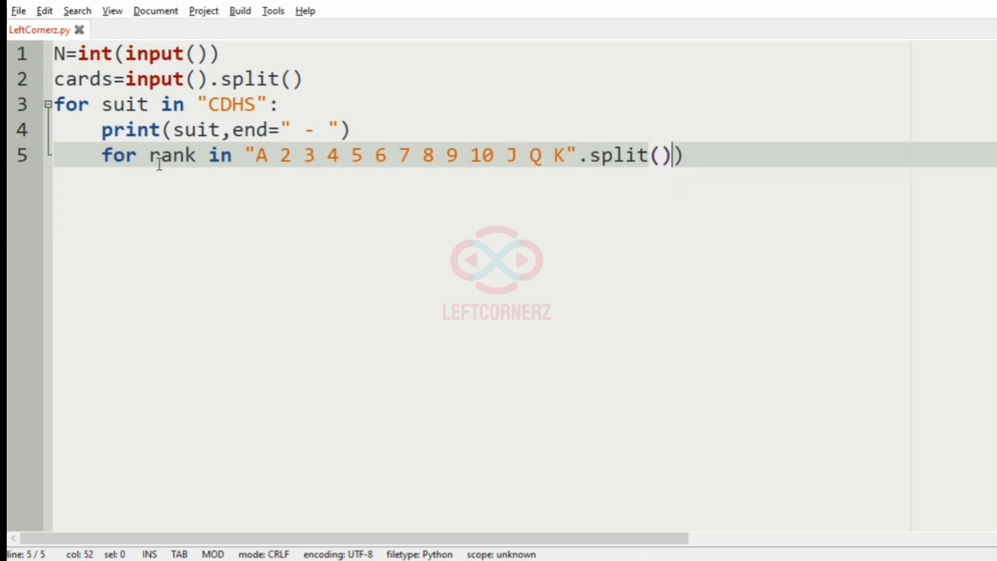
key("BackSpace")
type(":")
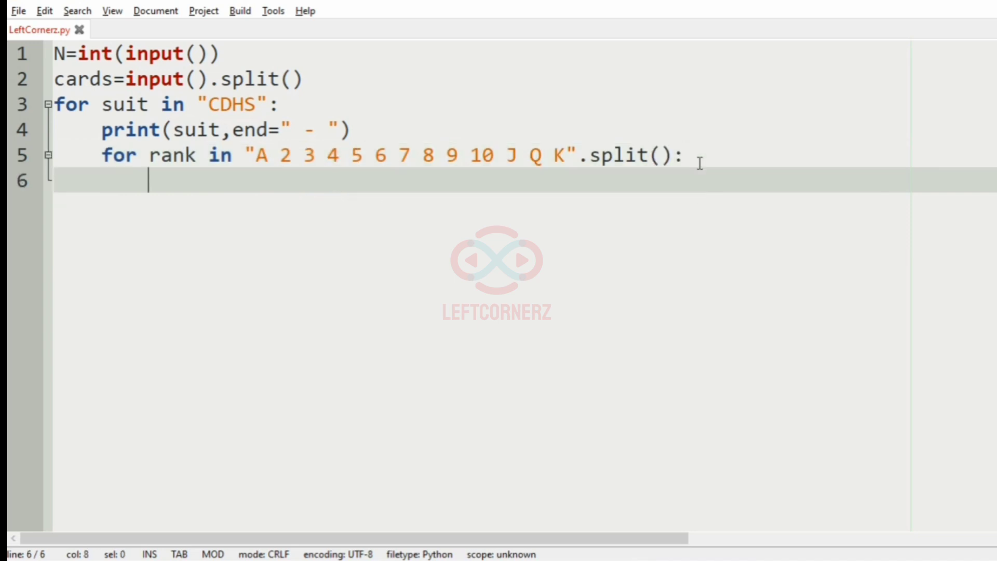
Add 'if rank+suit in cards:' printing print(rank,end=" "), replacing the stray A2
type("if")
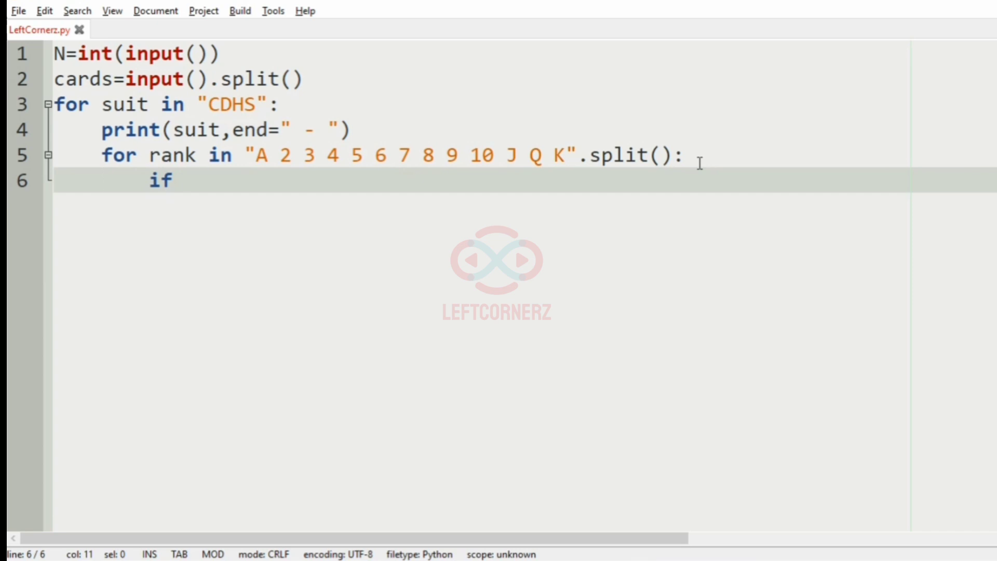
type("rank+su")
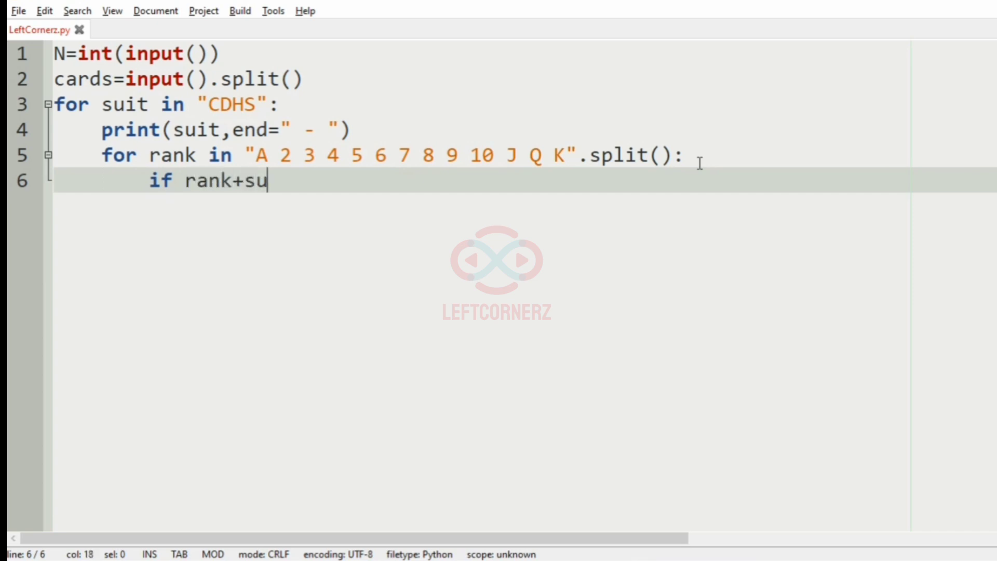
type("it in")
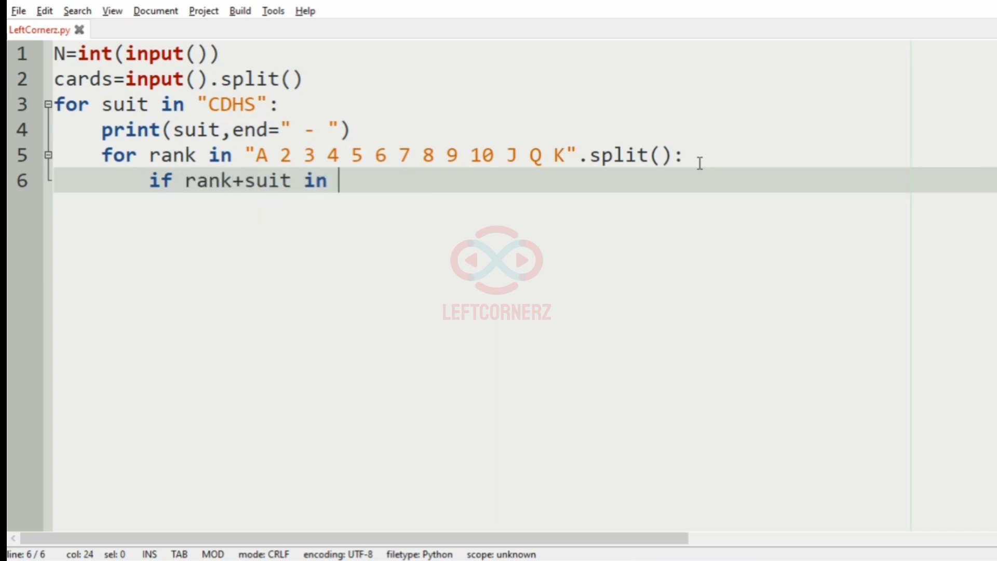
type("cards:")
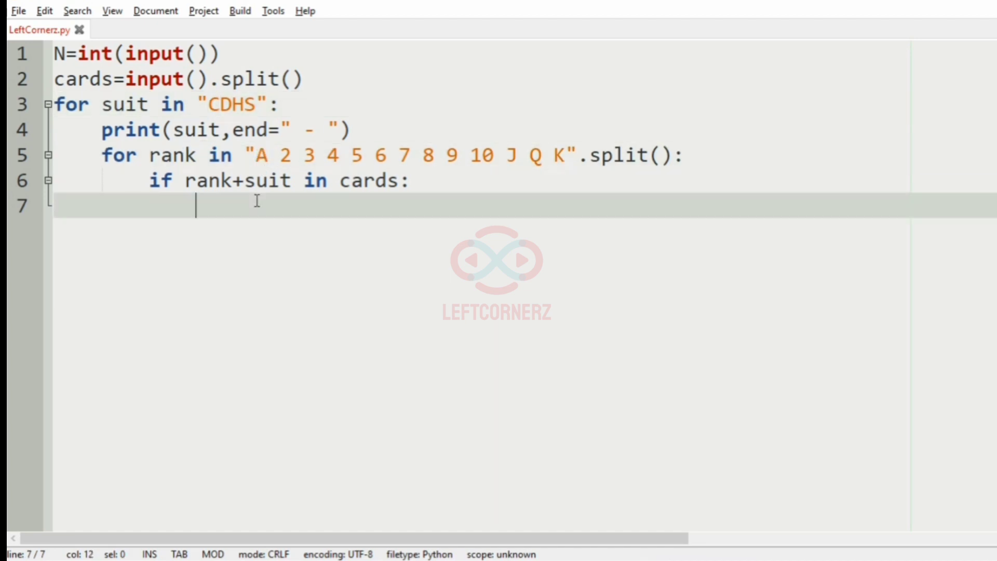
type("A2")
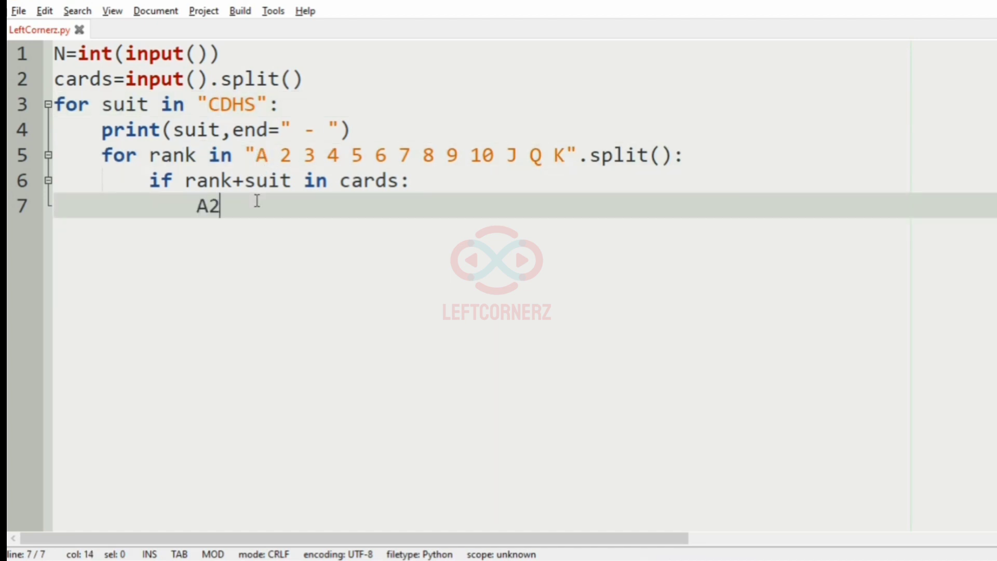
double_click(207, 205)
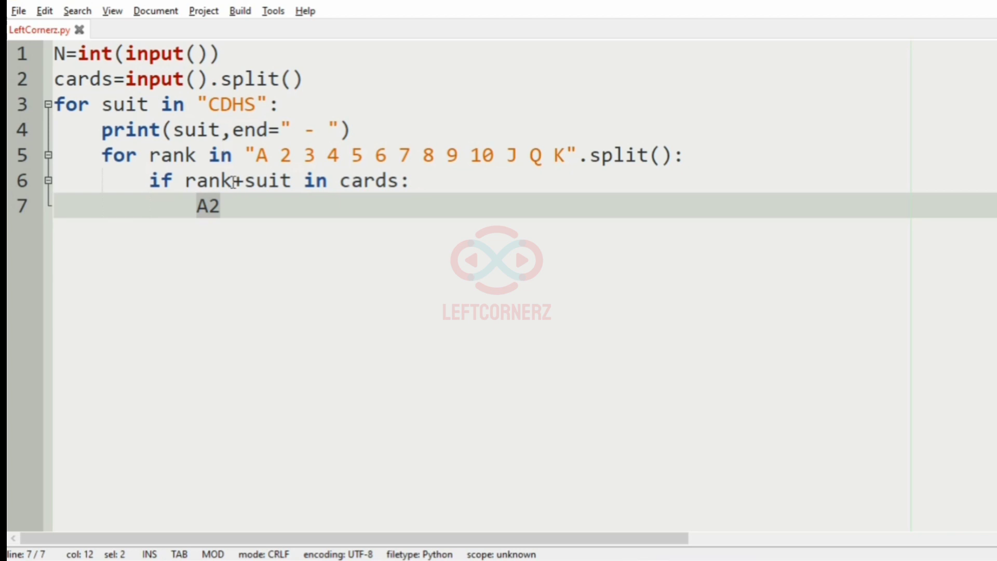
type("p")
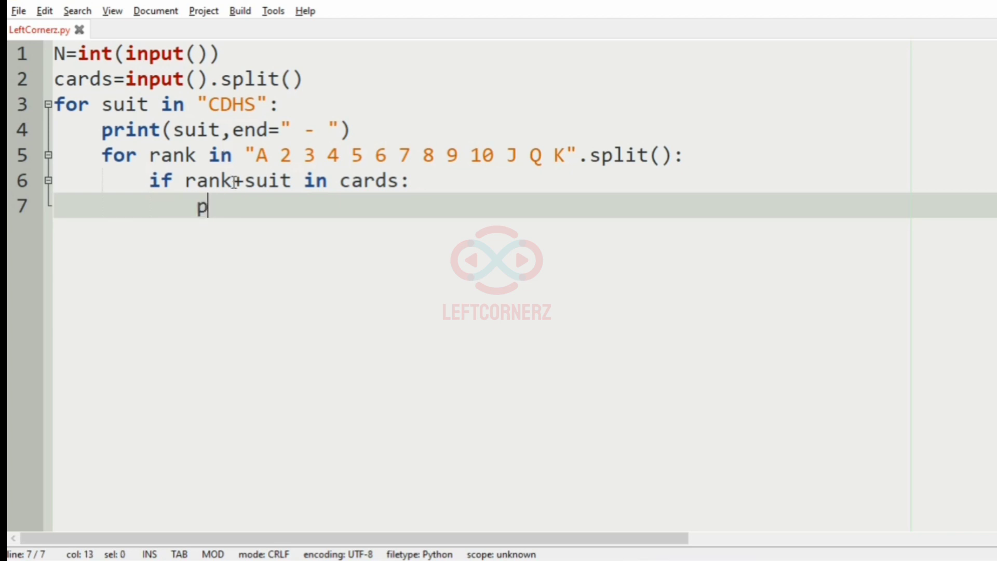
type("rint()")
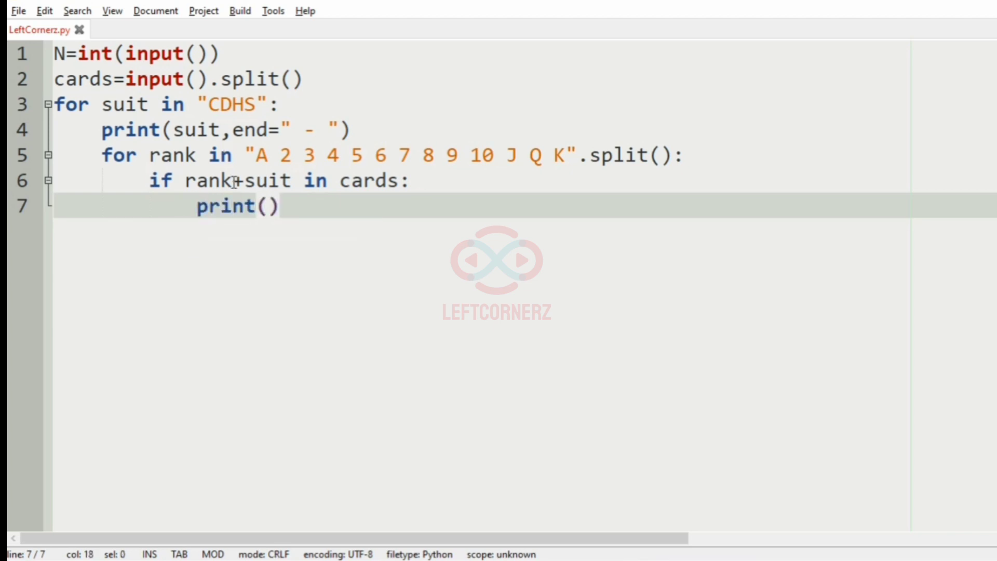
type("rank,")
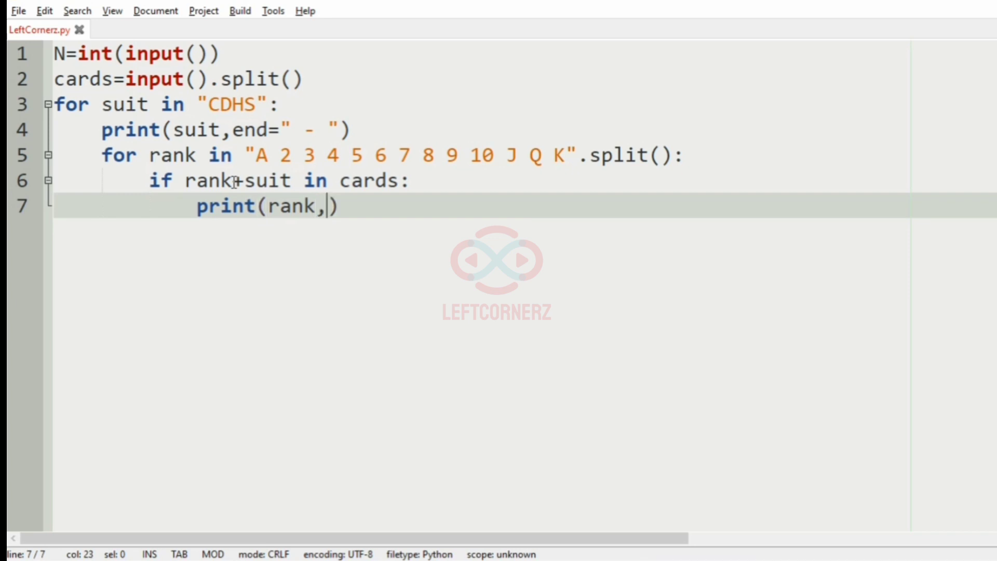
type("end=\" \"")
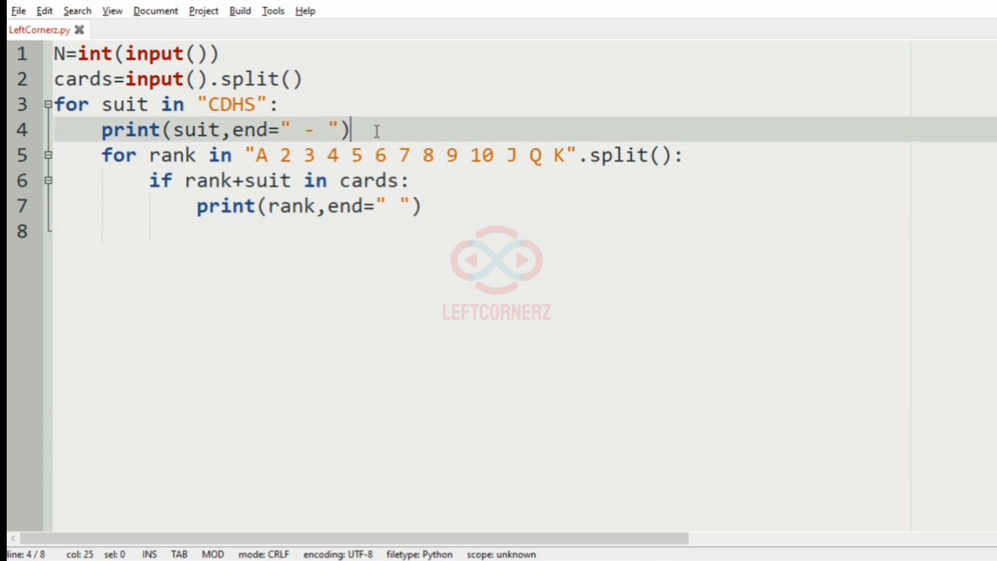
Add 'hasRank=False' above the rank loop and 'hasRank=True' after the rank-printing line
type("has")
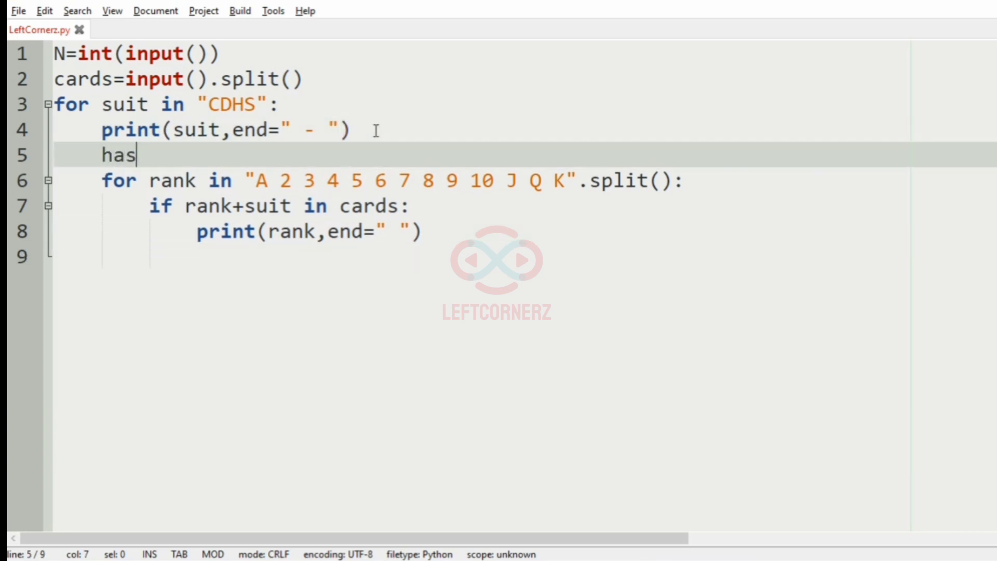
type("Rank=")
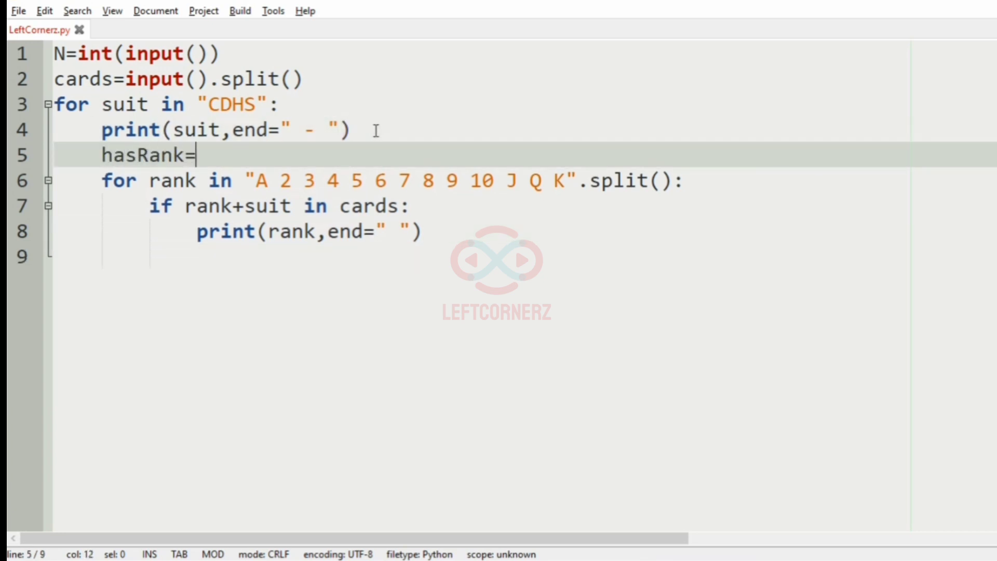
type("False")
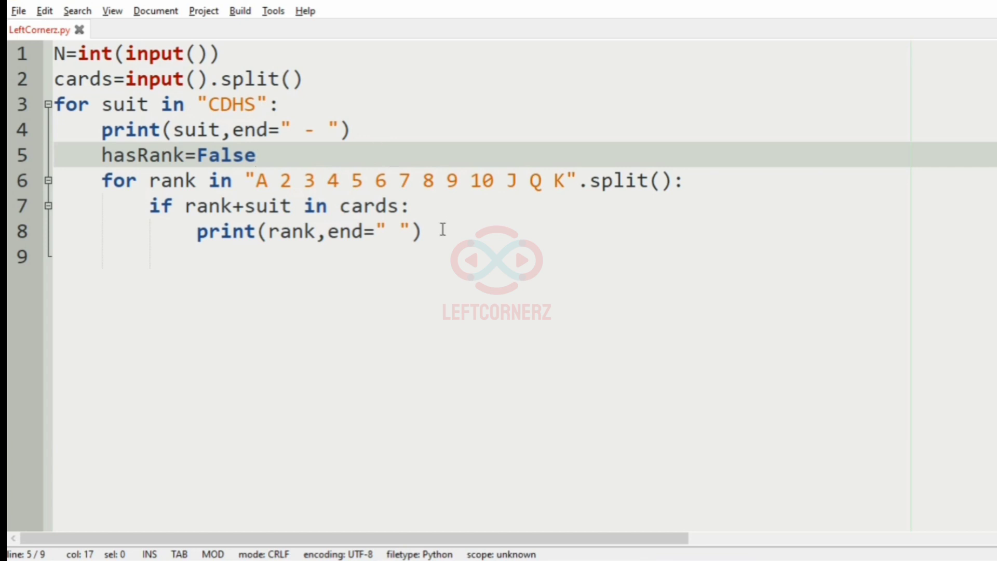
left_click(420, 232)
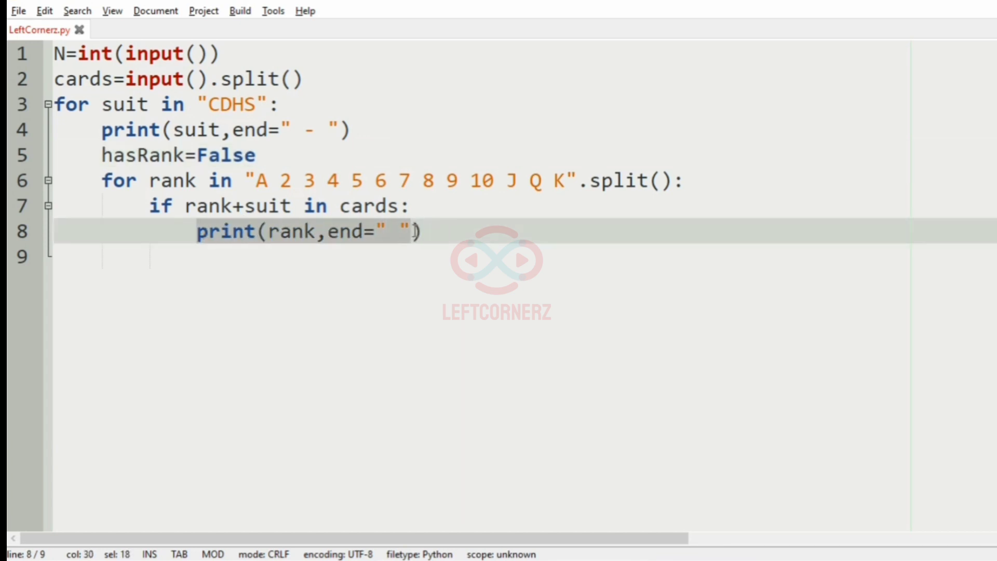
left_click(438, 232)
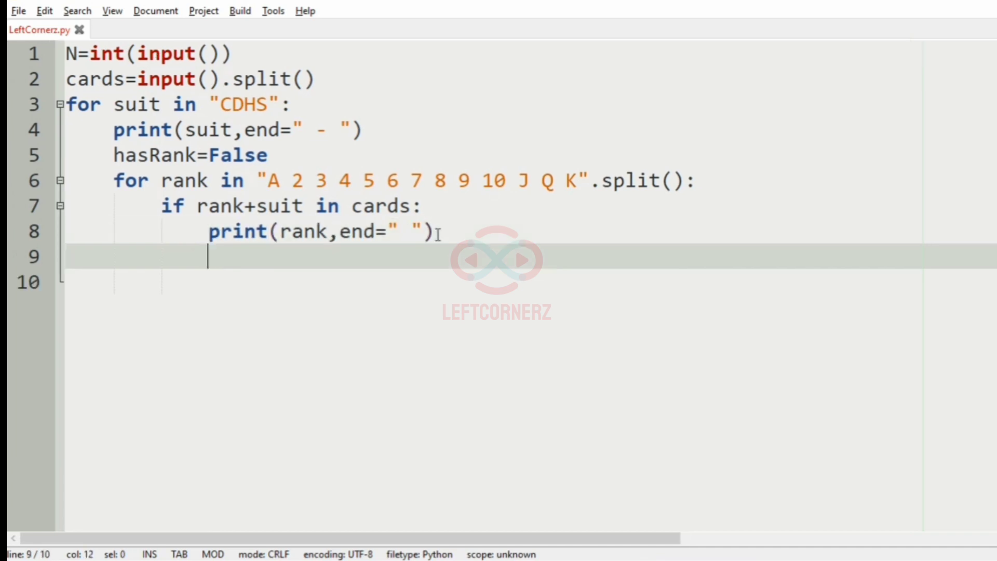
type("hasRank")
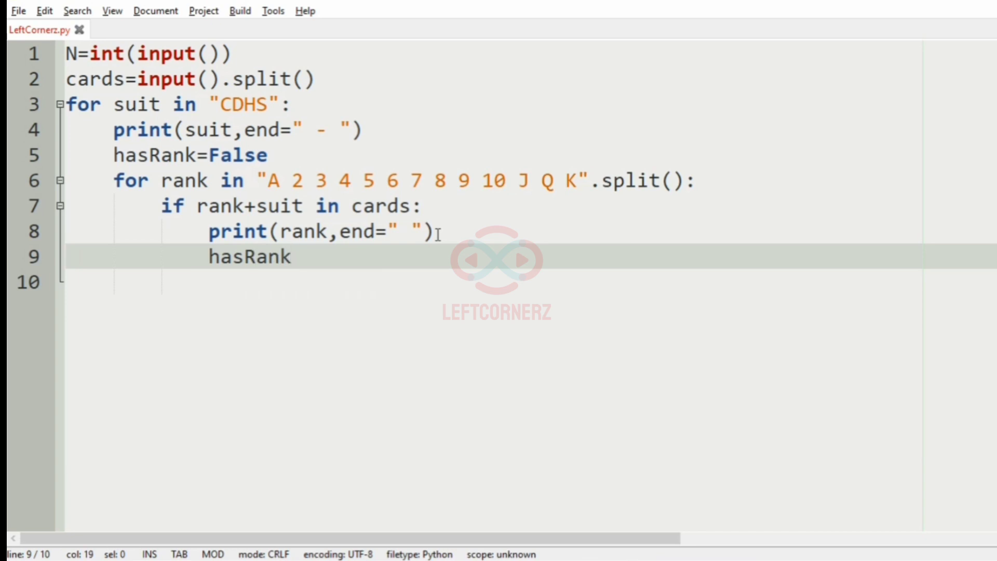
type("=Tur")
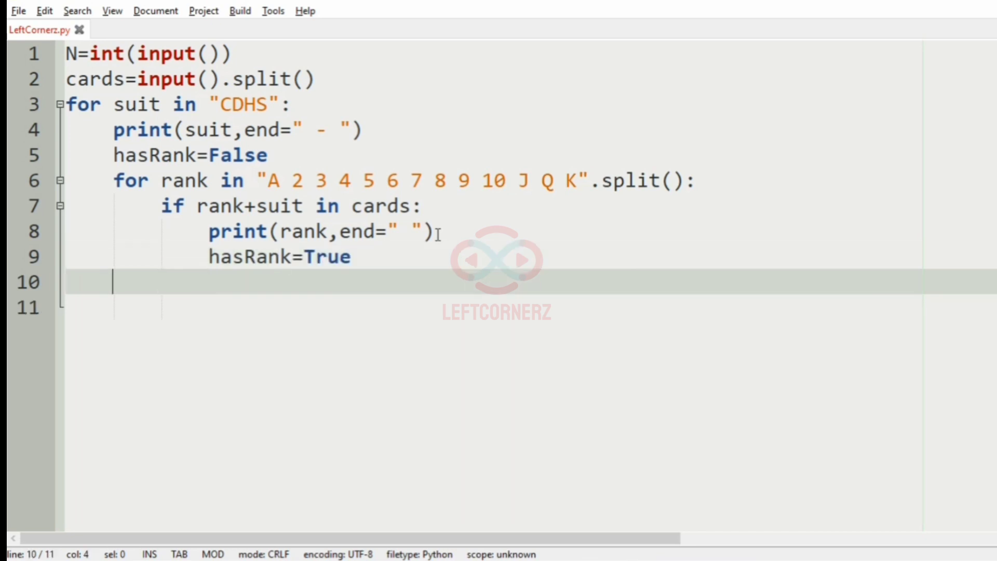
Start an 'if hasRank==False:' check after the rank loop
type("if")
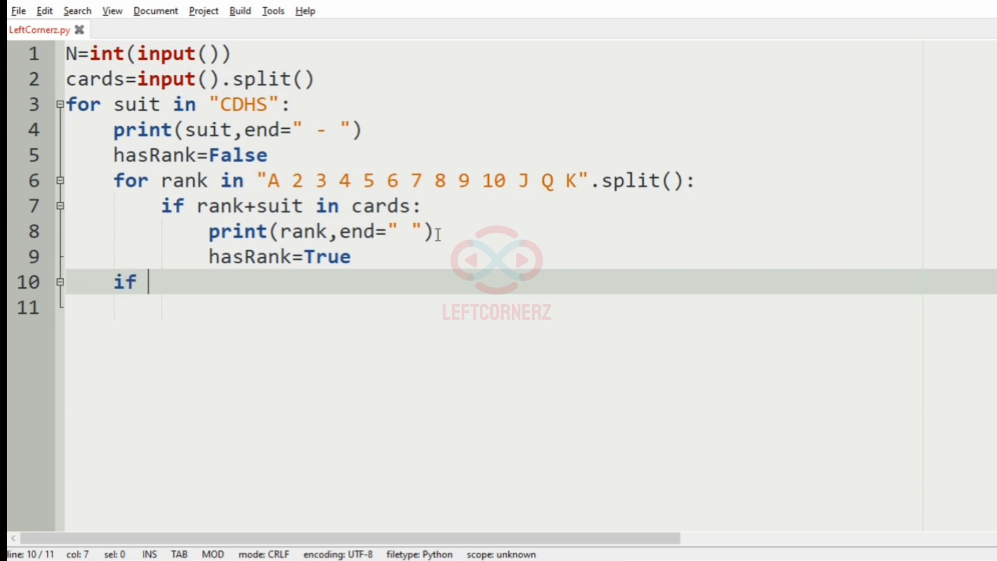
type("hasRank")
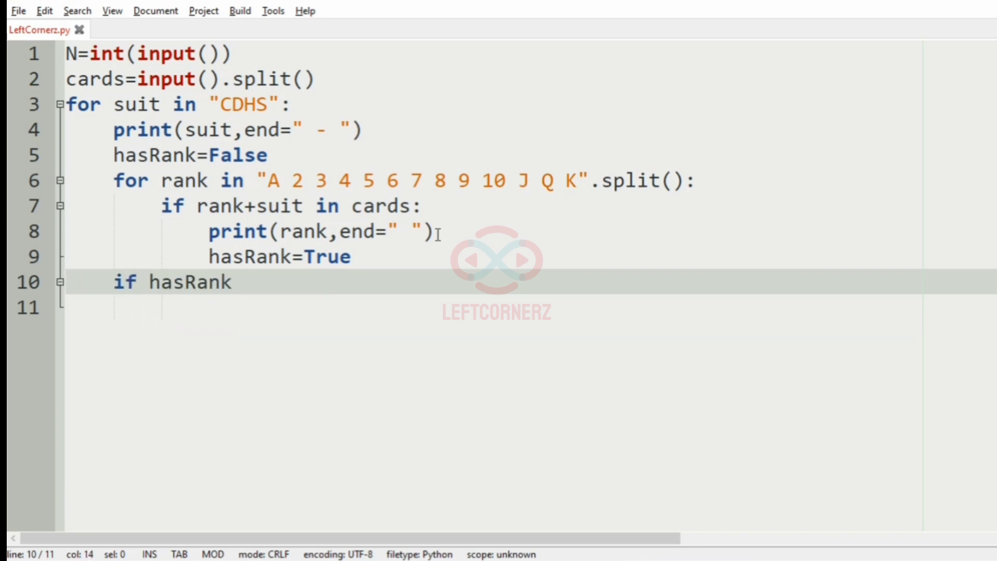
type("==False:")
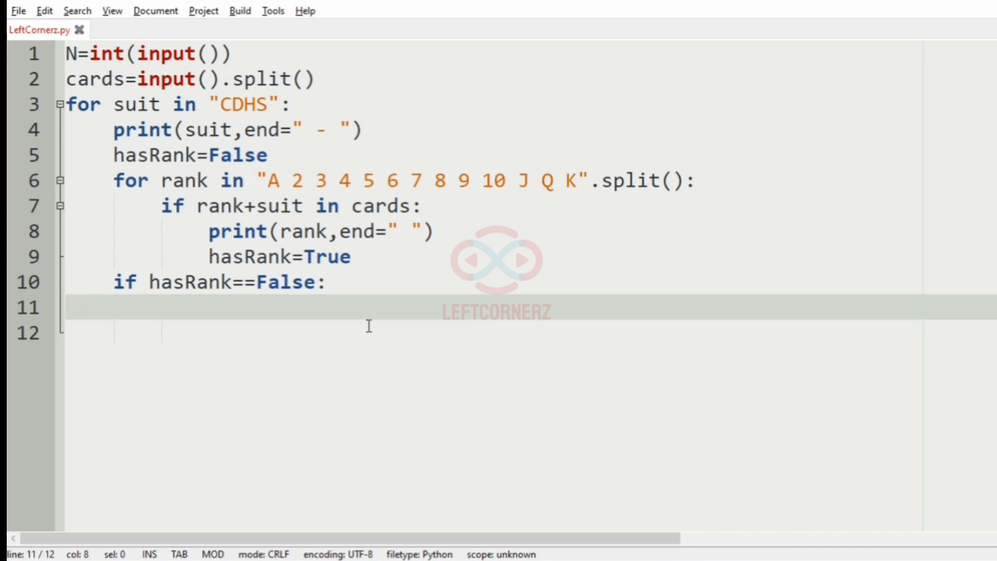
Under the if, add 'print("*",end=" ")', then a plain 'print()' at suit-loop level
type("print()")
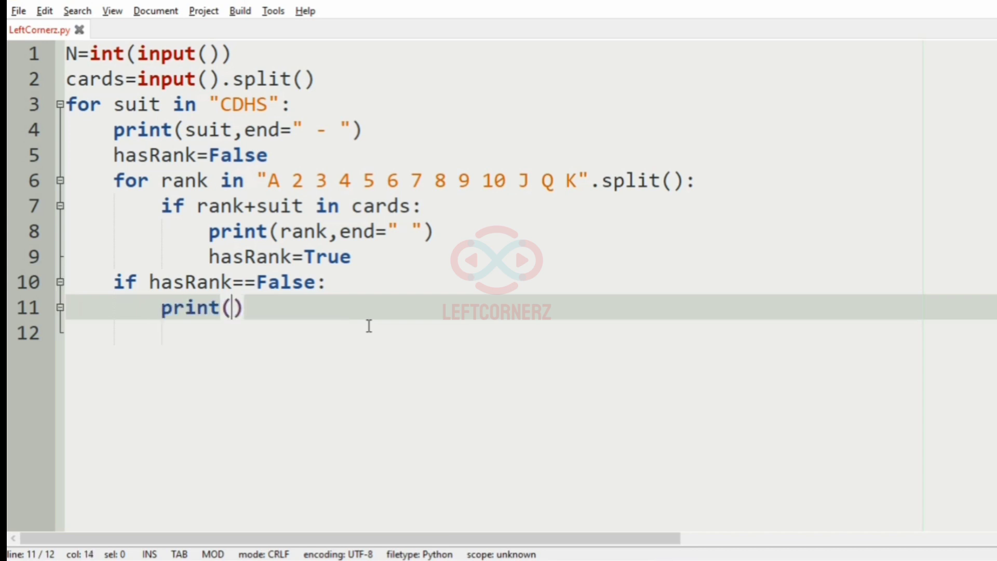
type("\"")
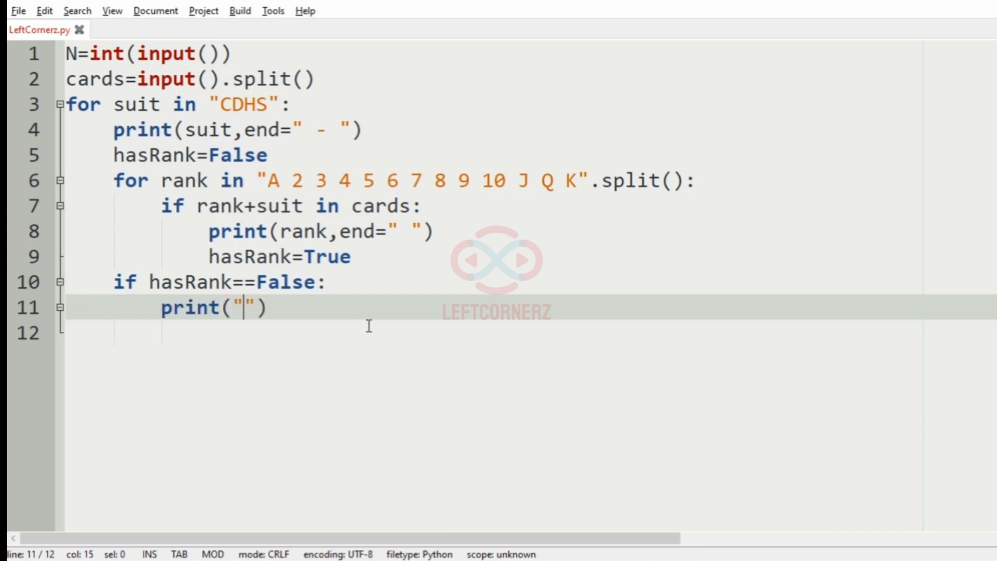
type("*\",end")
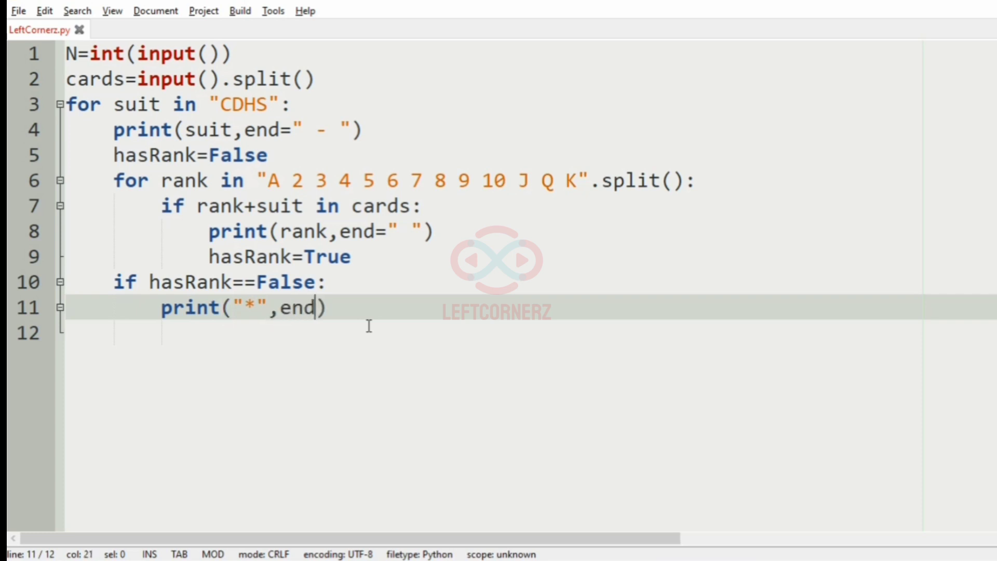
type("=\" \")")
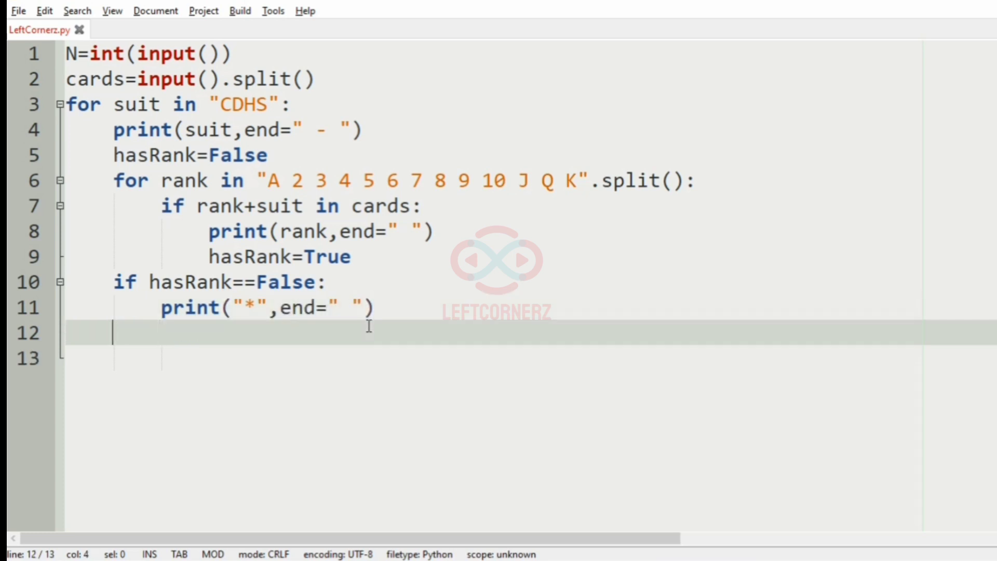
type("print()")
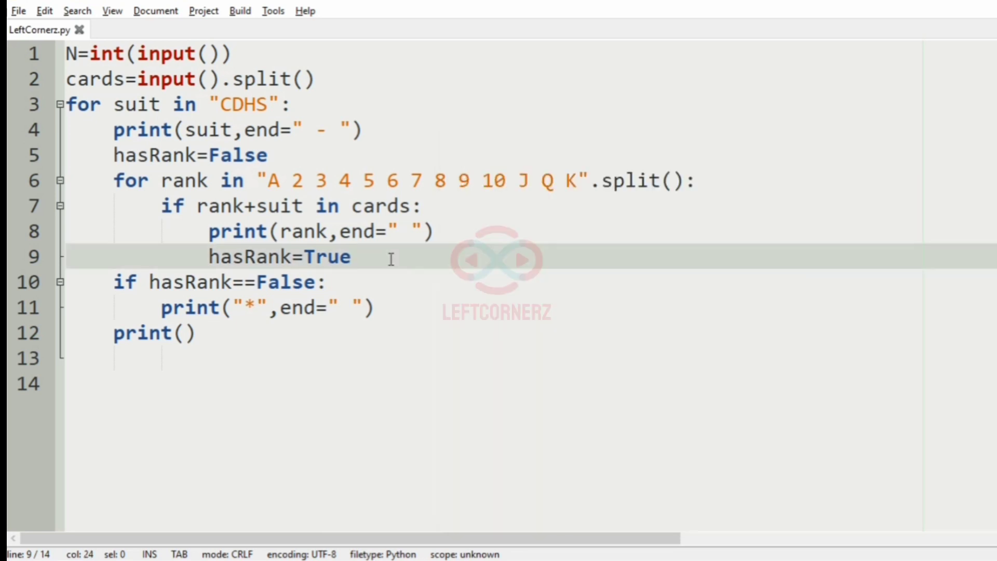
Run the program with F5 and confirm Diamonds prints '*' in the terminal output
key("F5")
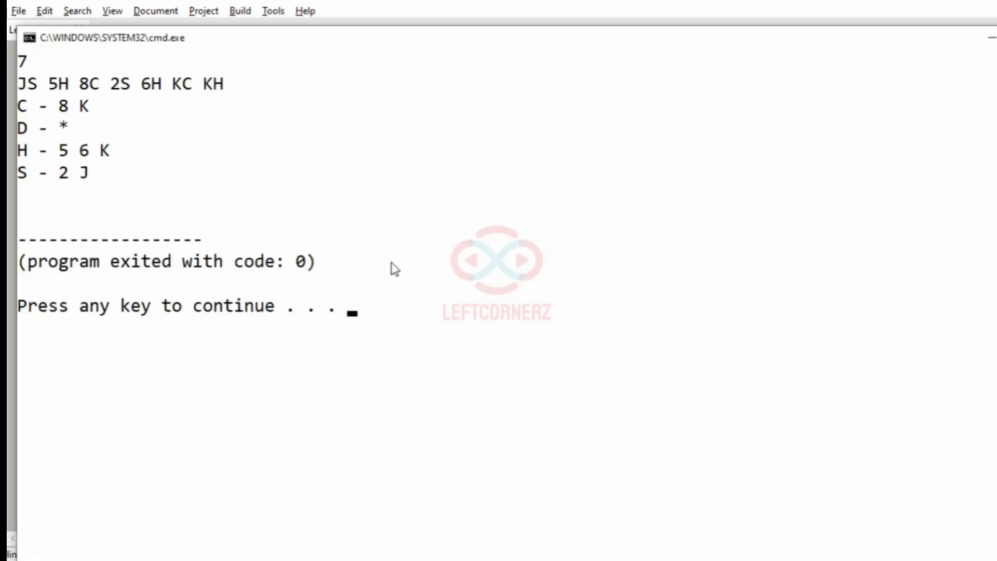
left_click(61, 130)
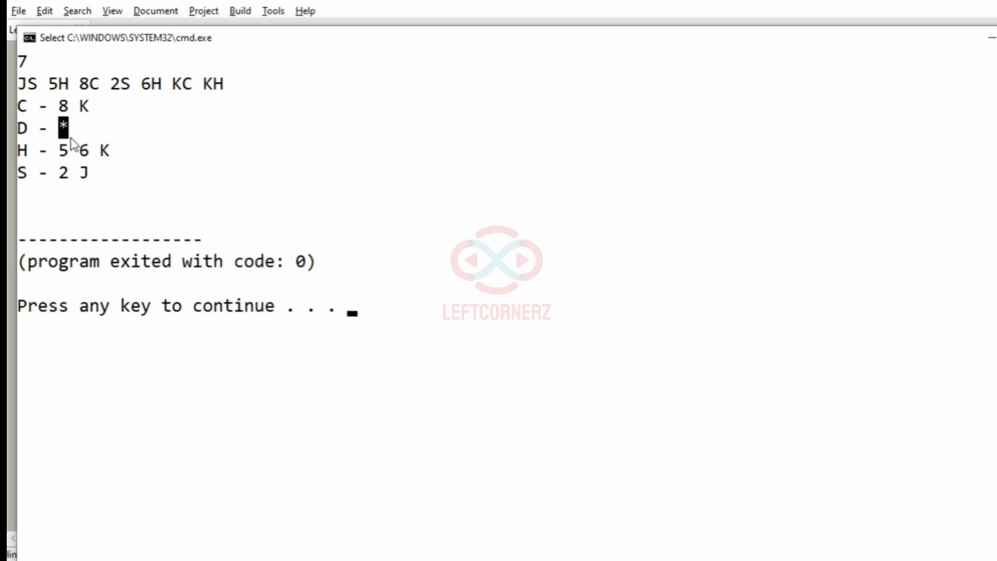